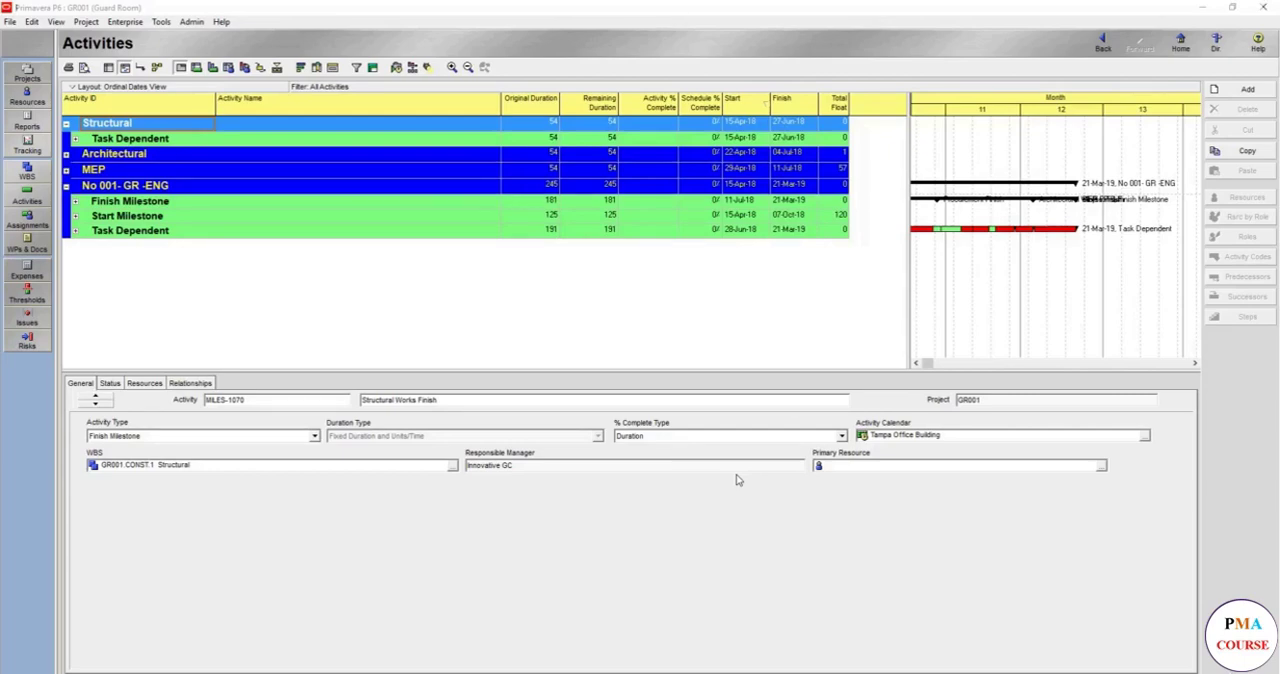
pyautogui.moveTo(820, 508)
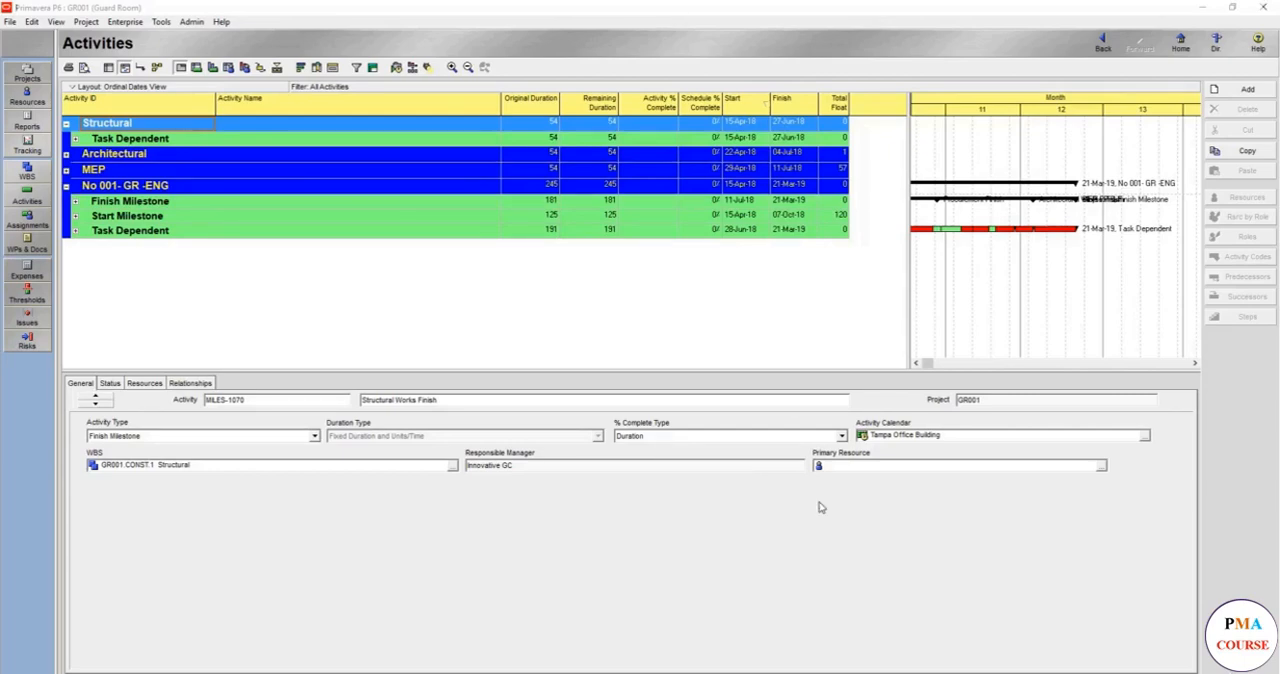
pyautogui.moveTo(628, 532)
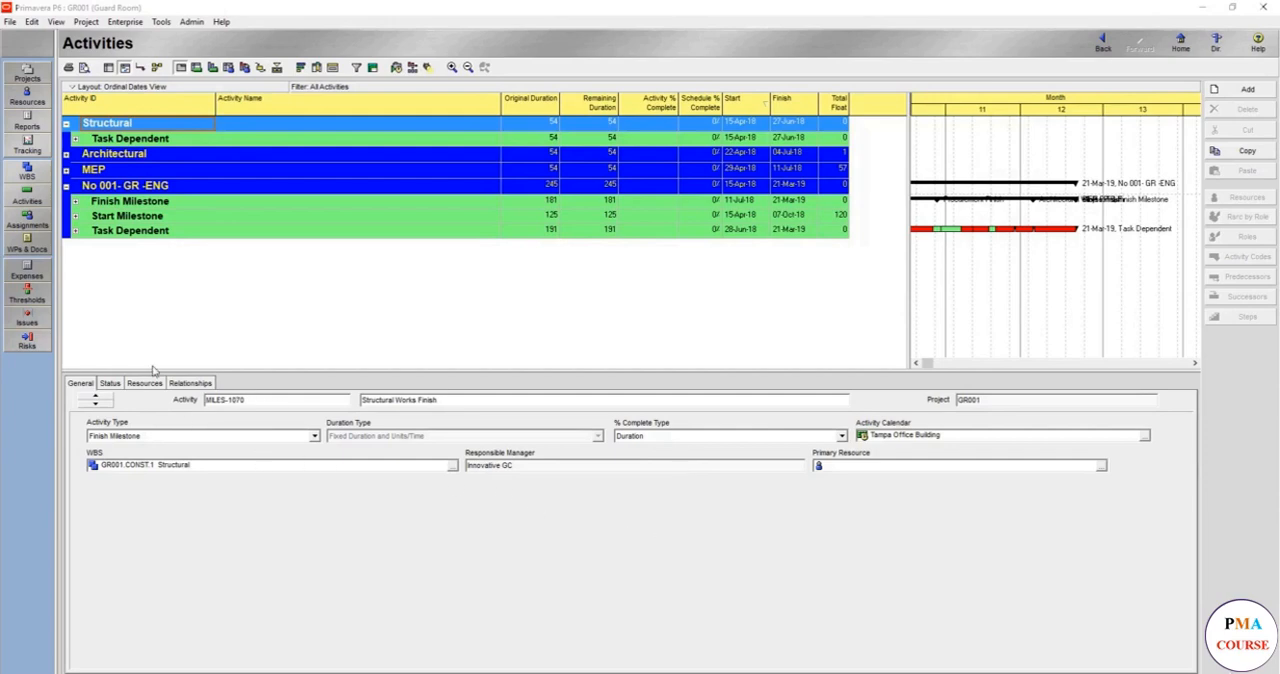
pyautogui.moveTo(258, 384)
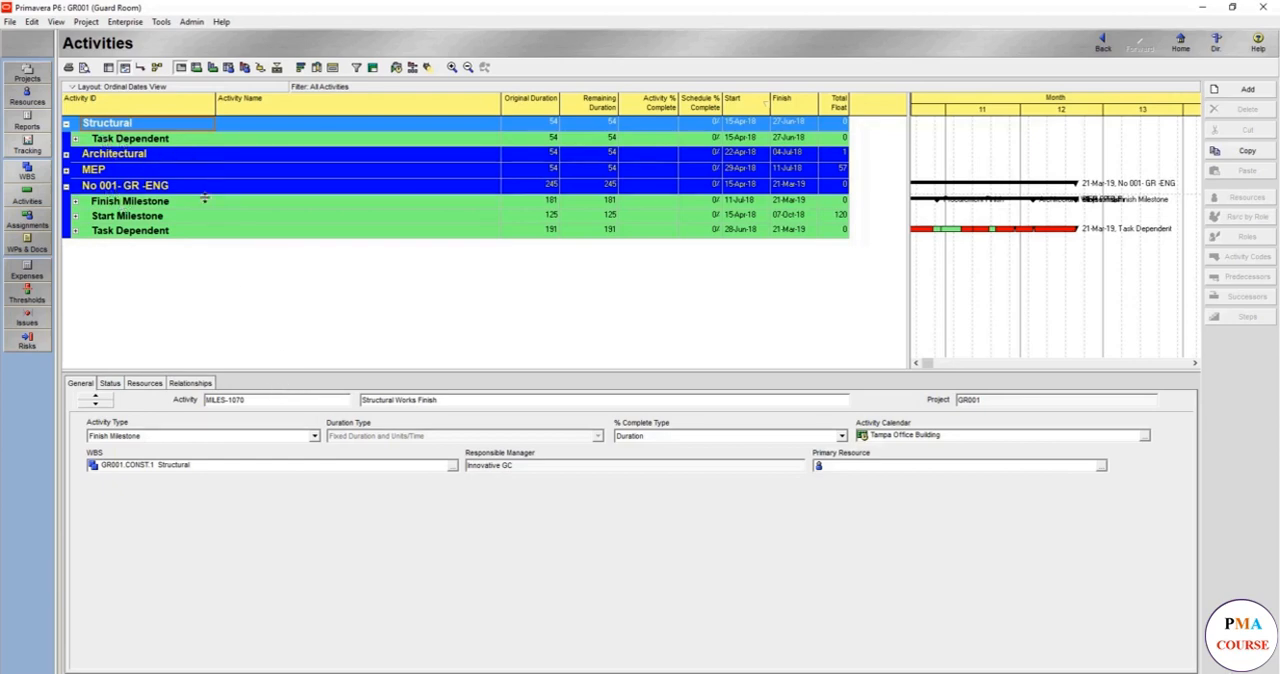
# Group the GR001 activities by WBS via Group and Sort, then expand all bands
pyautogui.rightClick(204, 200)
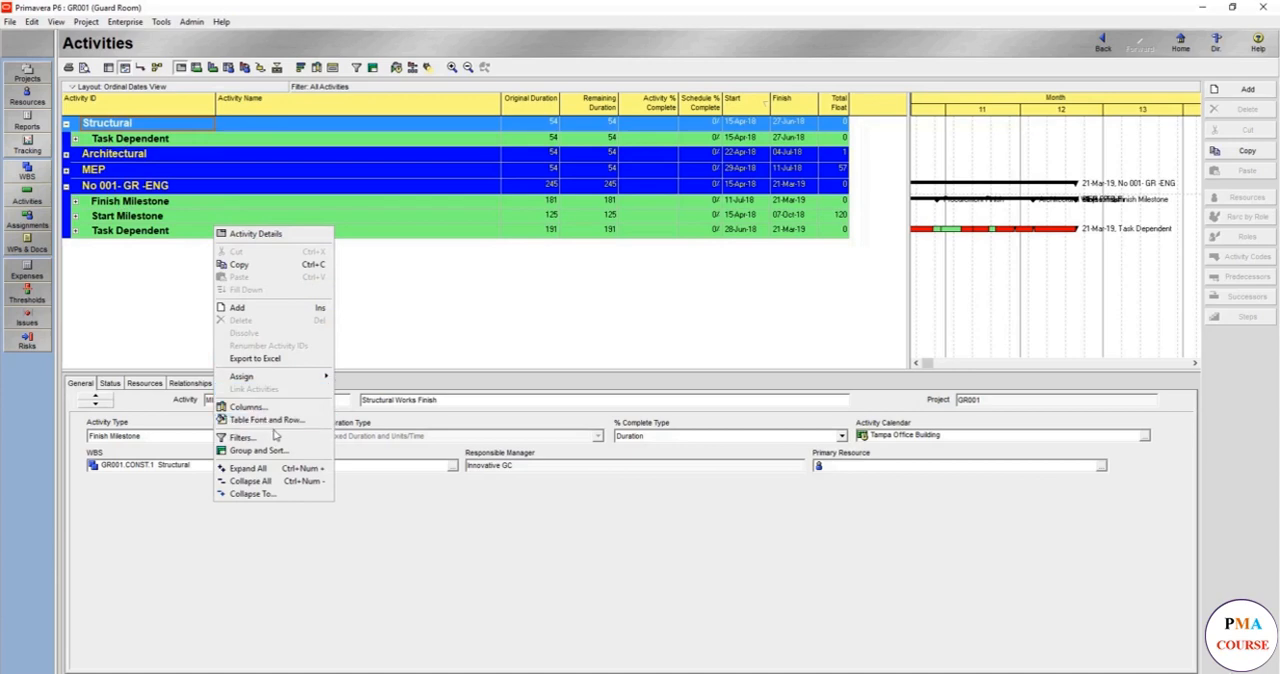
pyautogui.click(256, 448)
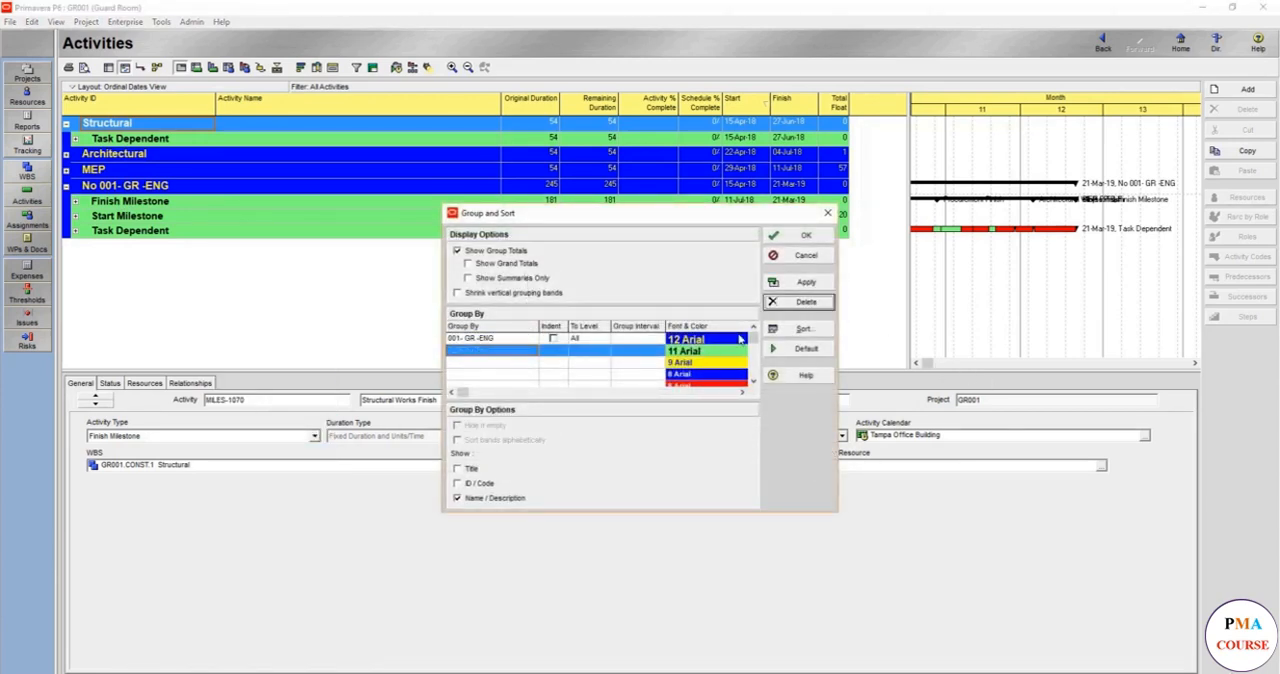
pyautogui.click(530, 338)
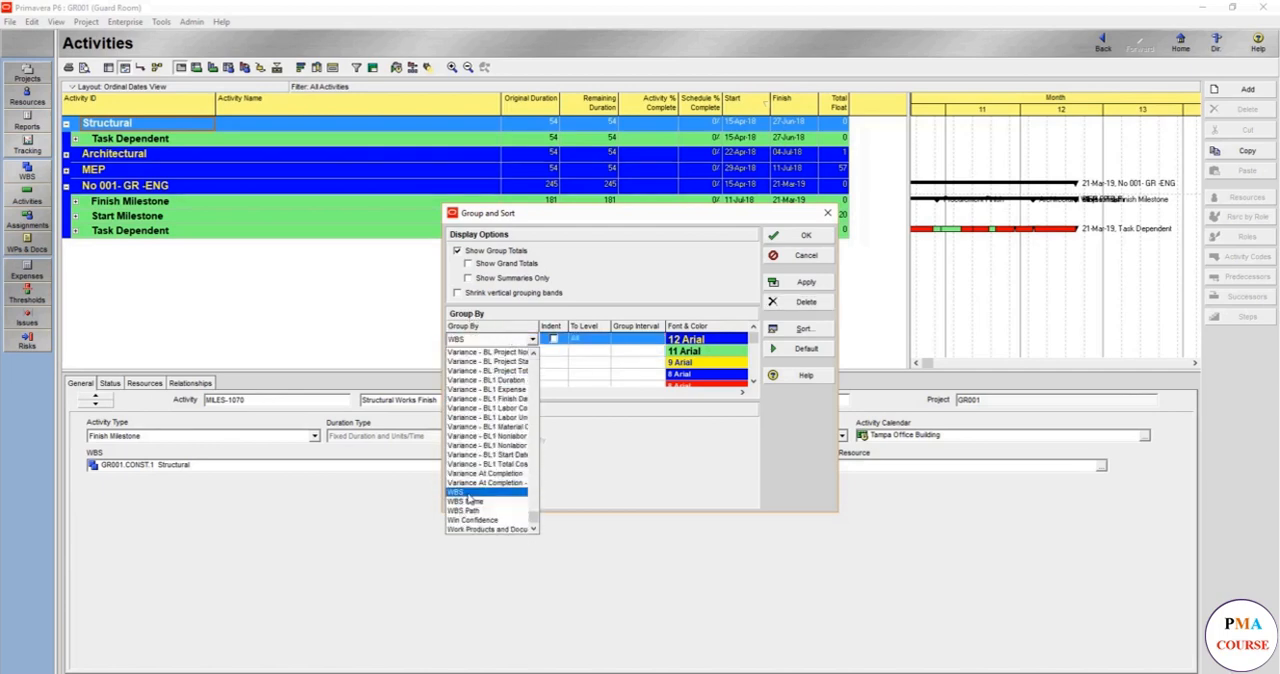
pyautogui.click(472, 492)
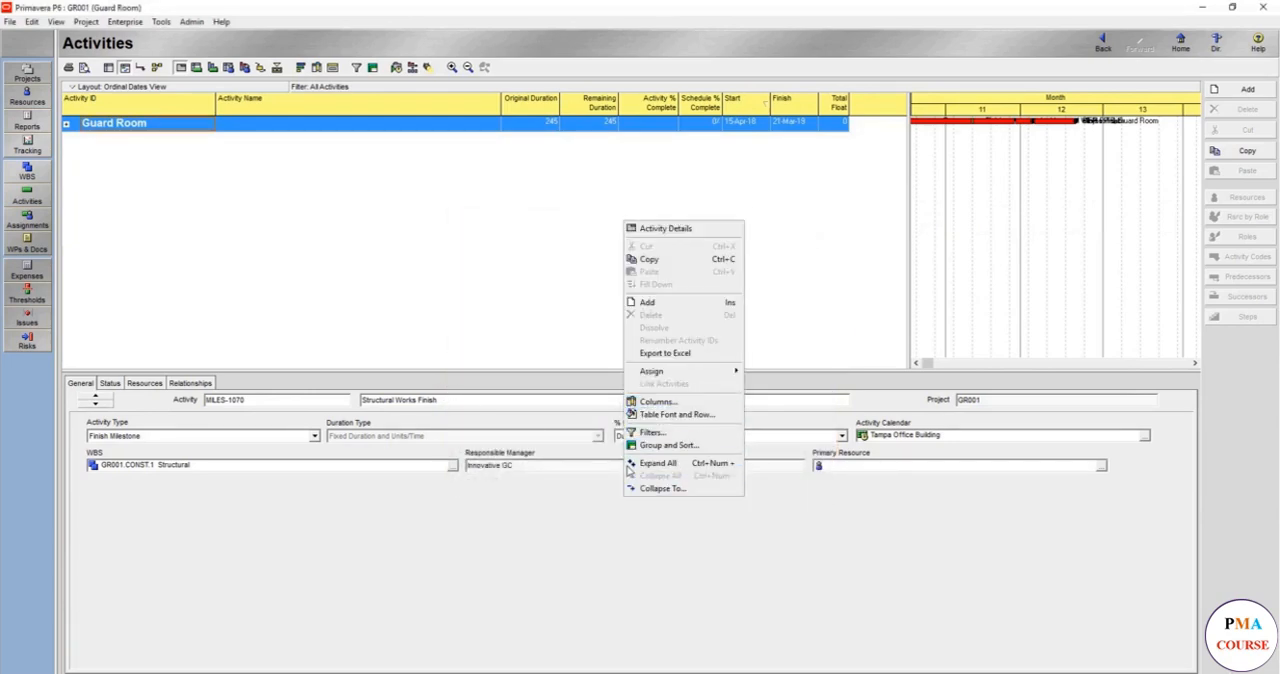
pyautogui.click(656, 462)
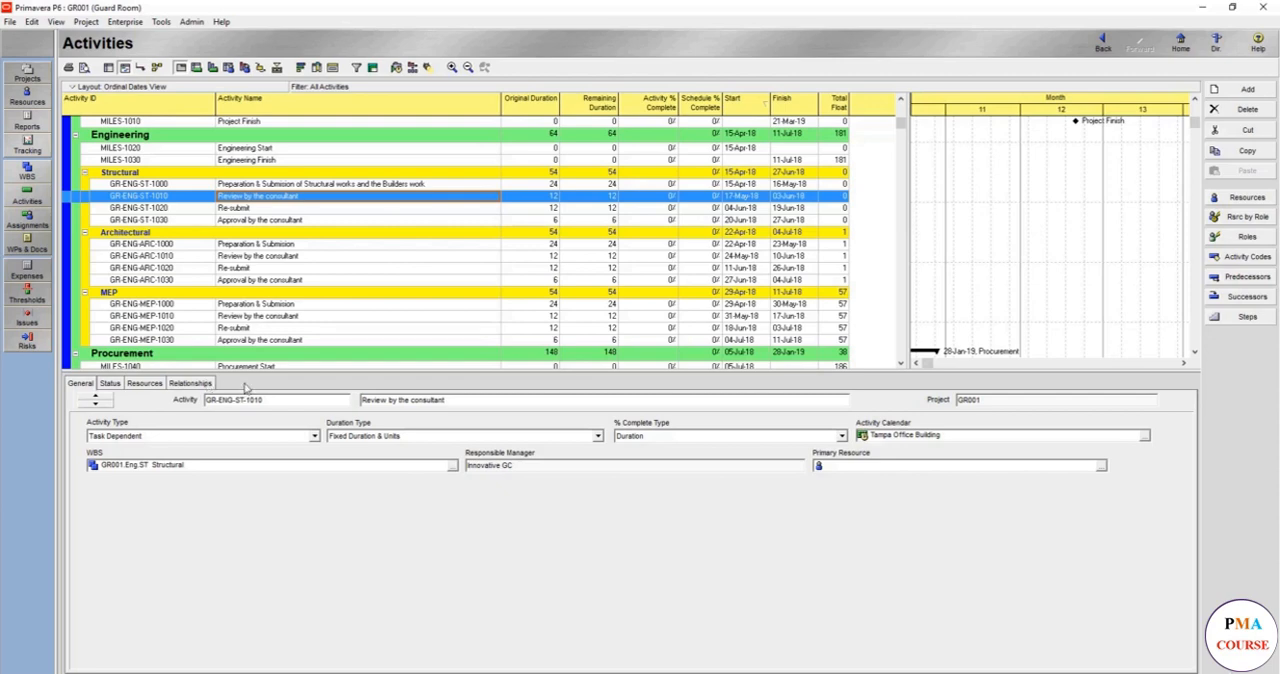
# In Customize Activity Details, move all available tabs to Display Tabs and confirm
pyautogui.rightClick(240, 388)
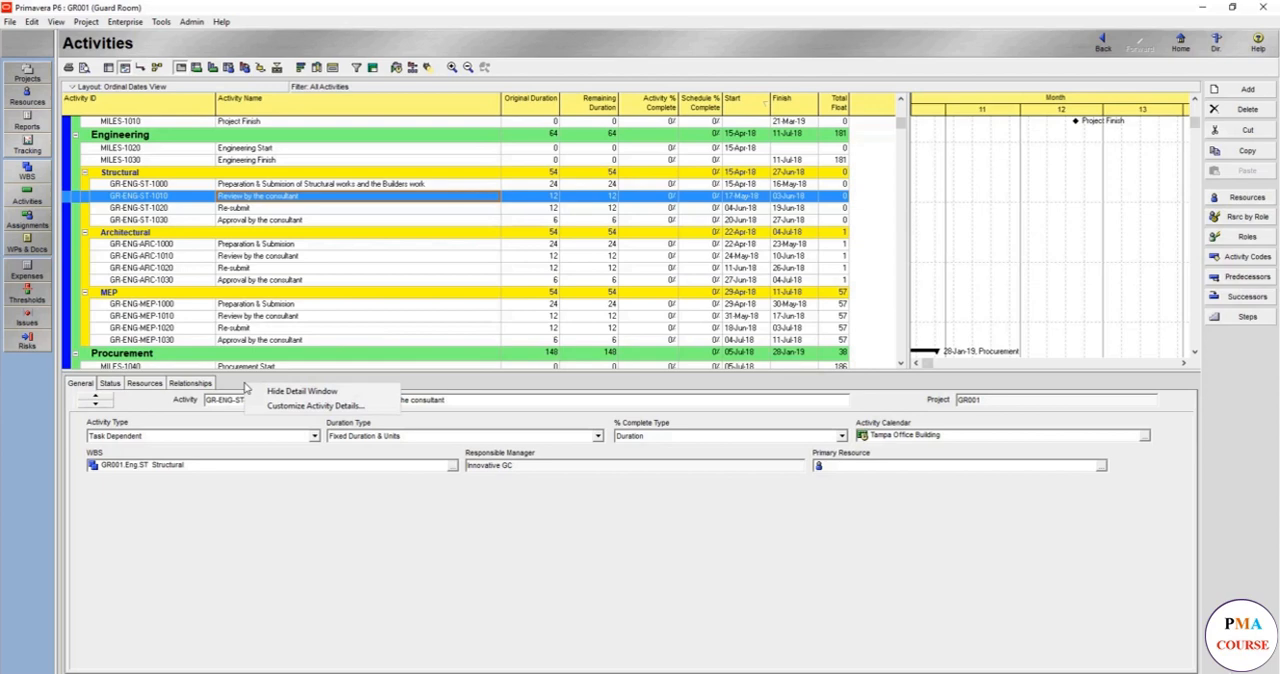
pyautogui.click(312, 404)
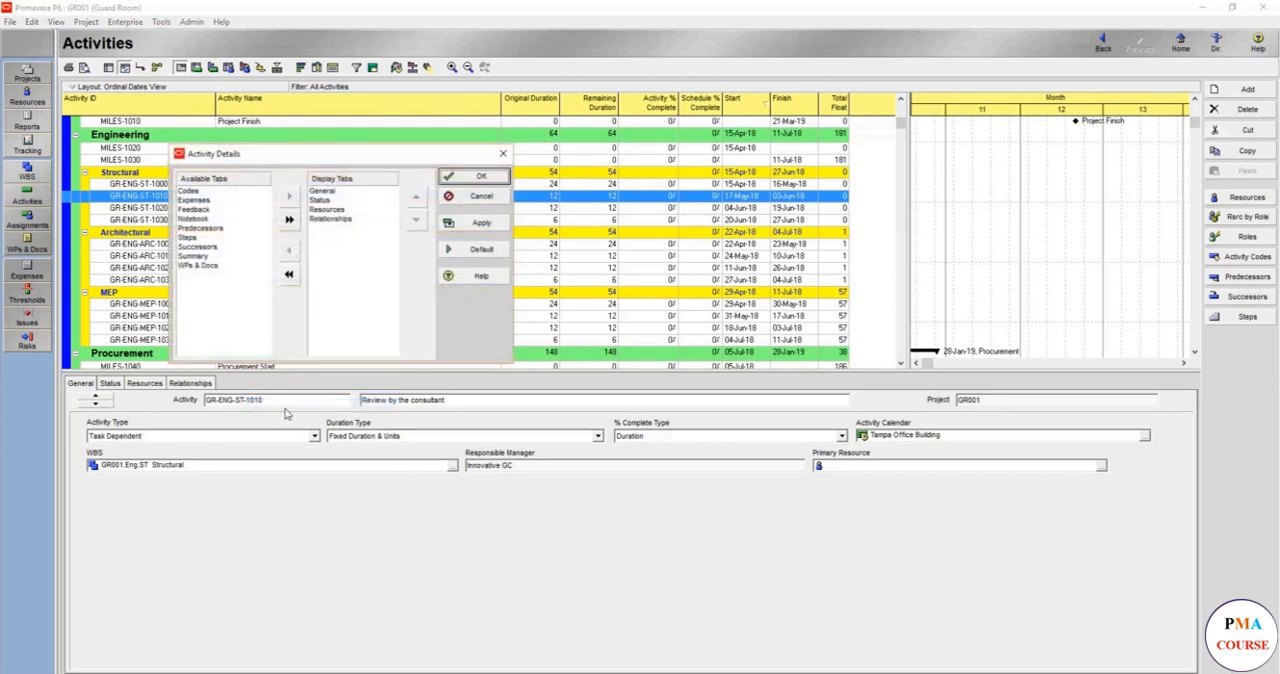
pyautogui.click(188, 190)
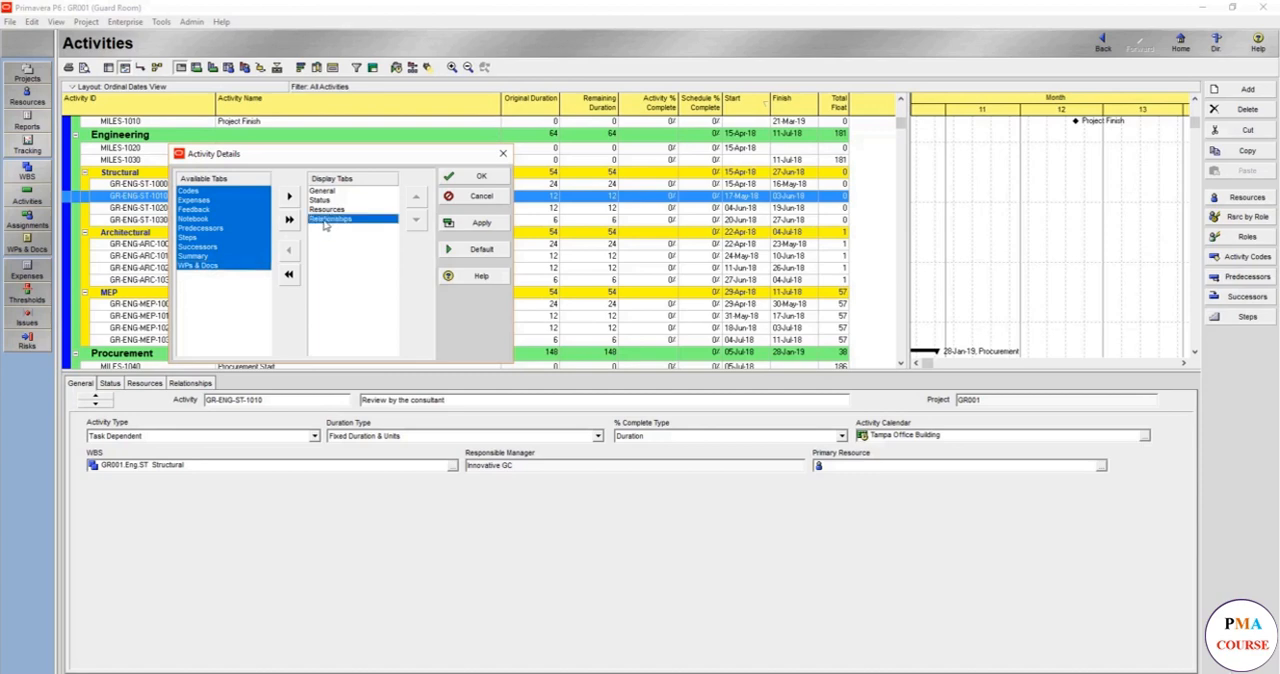
pyautogui.click(288, 218)
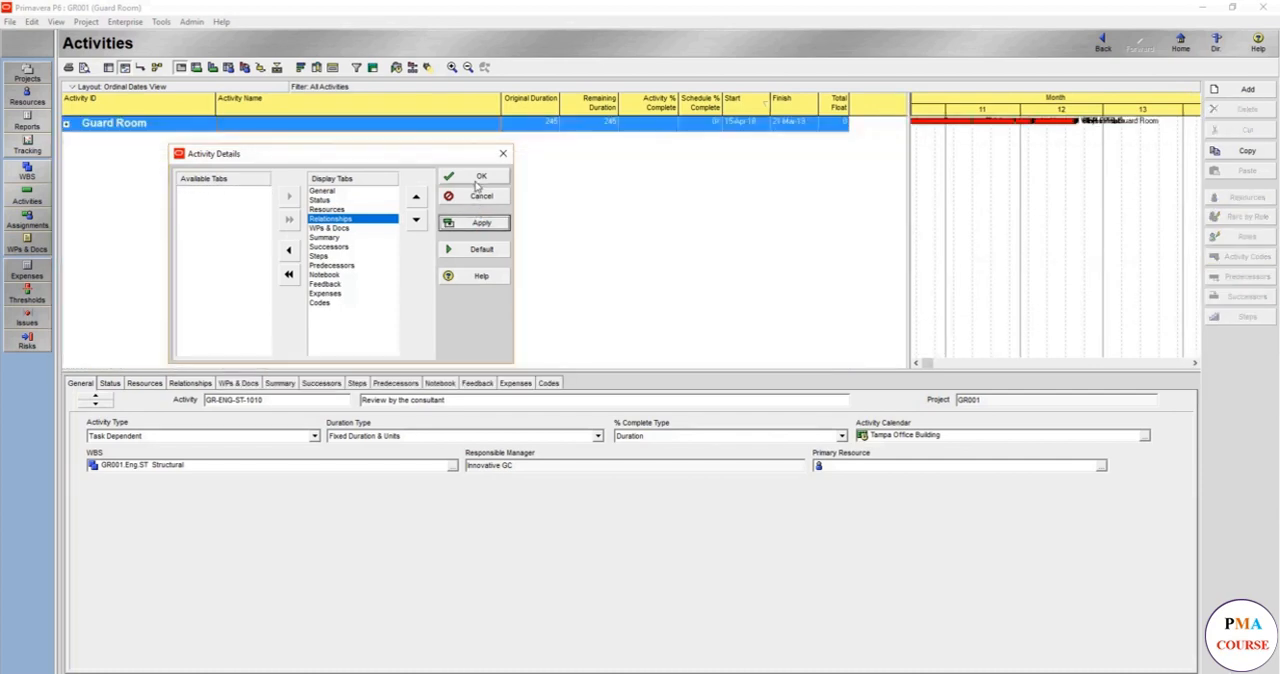
pyautogui.click(482, 176)
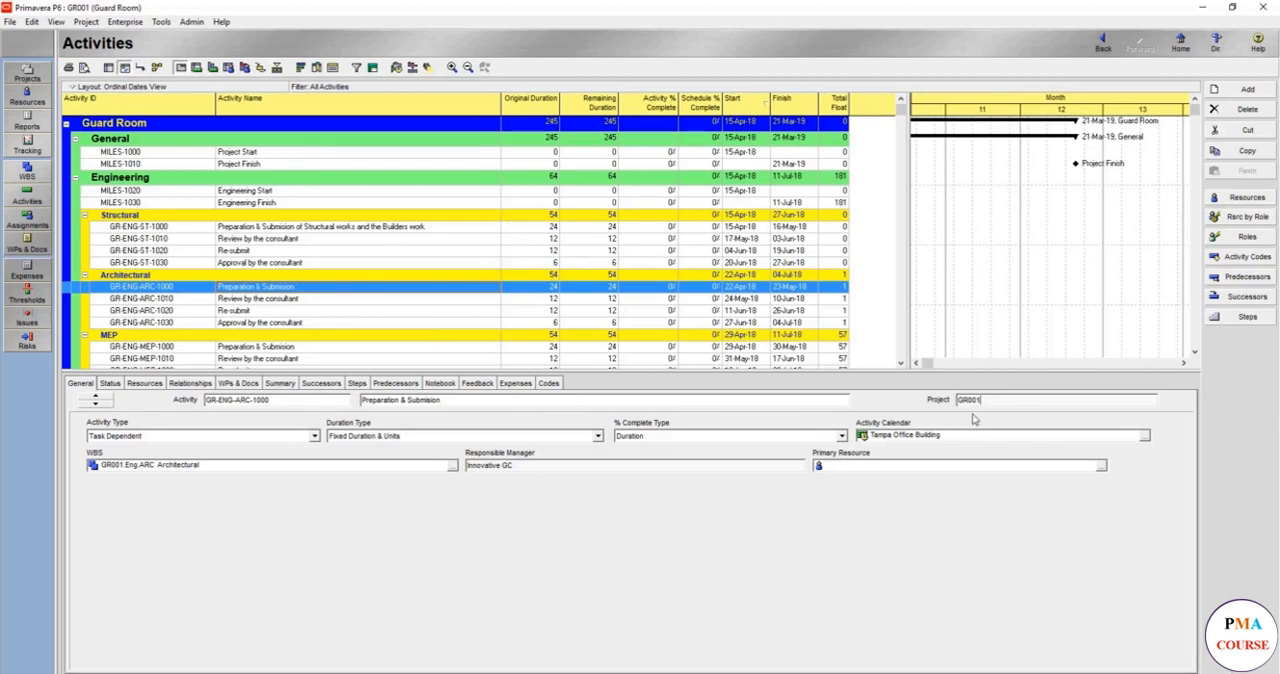
pyautogui.moveTo(508, 432)
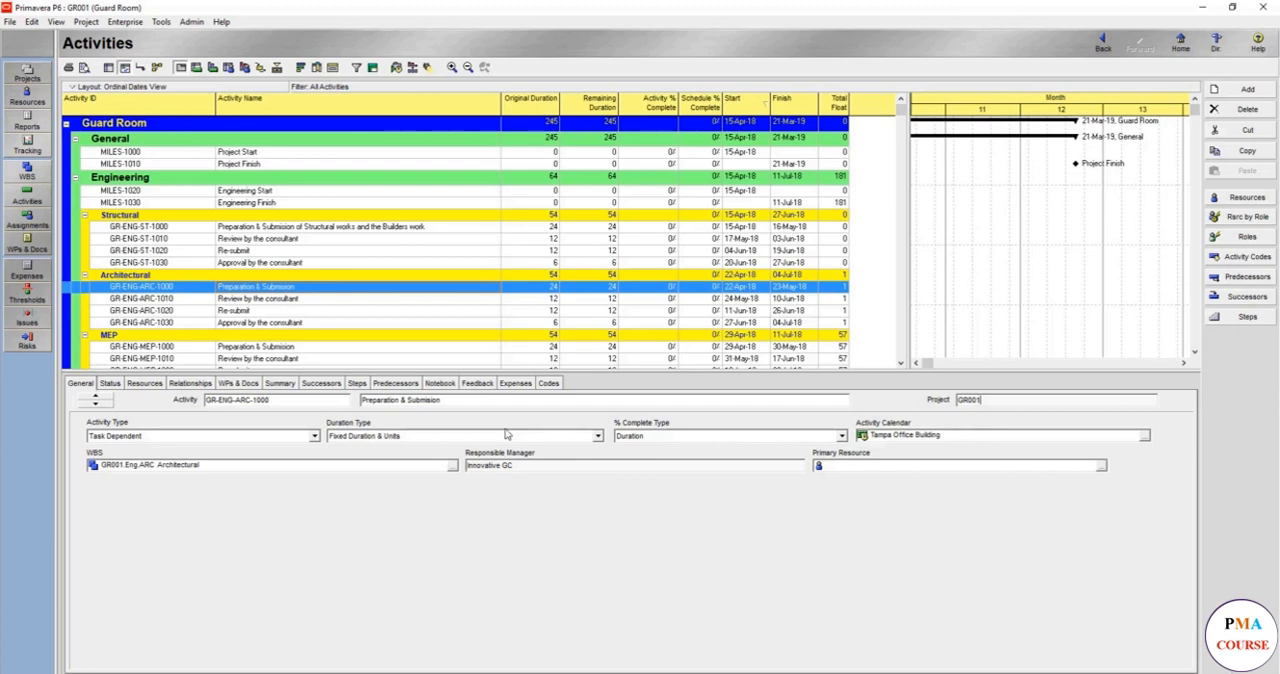
pyautogui.moveTo(308, 440)
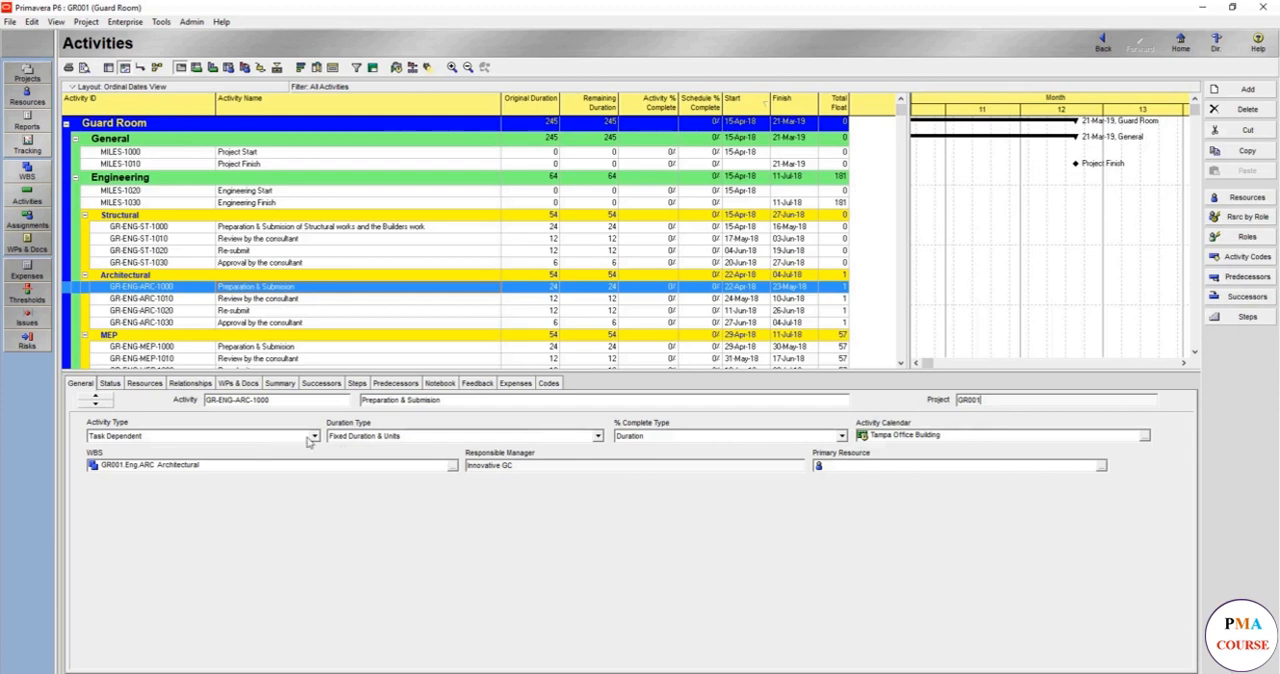
pyautogui.click(312, 436)
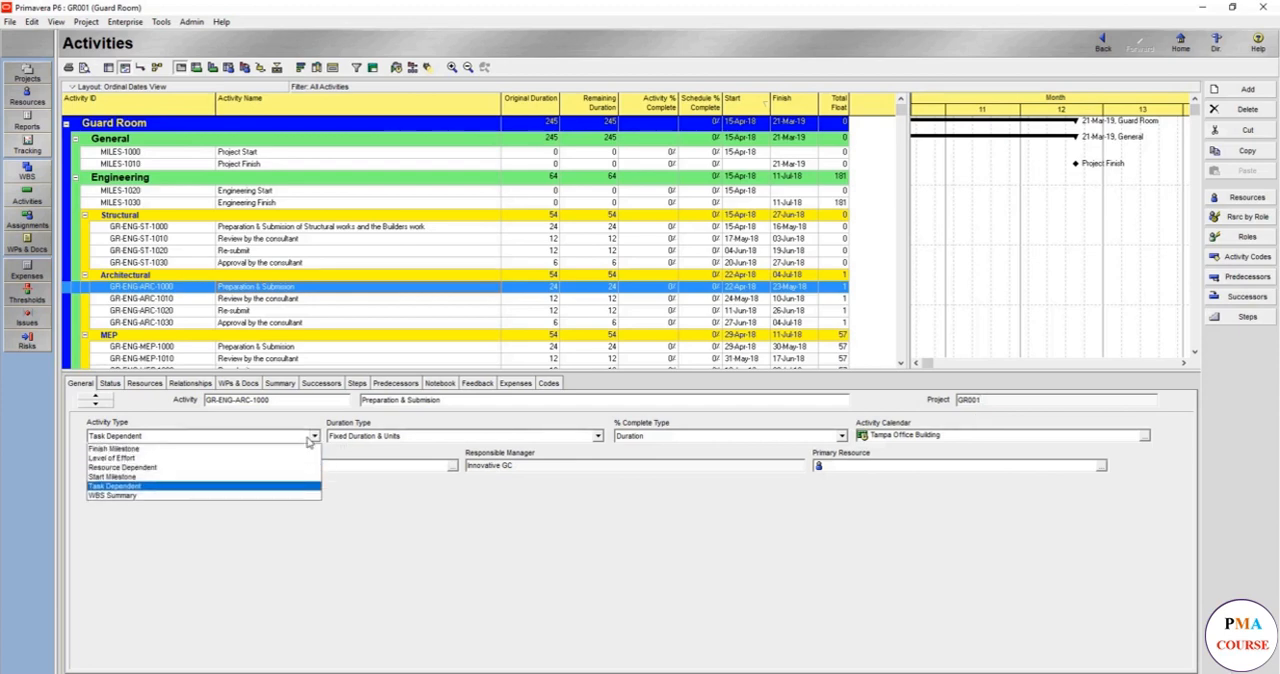
pyautogui.moveTo(200, 450)
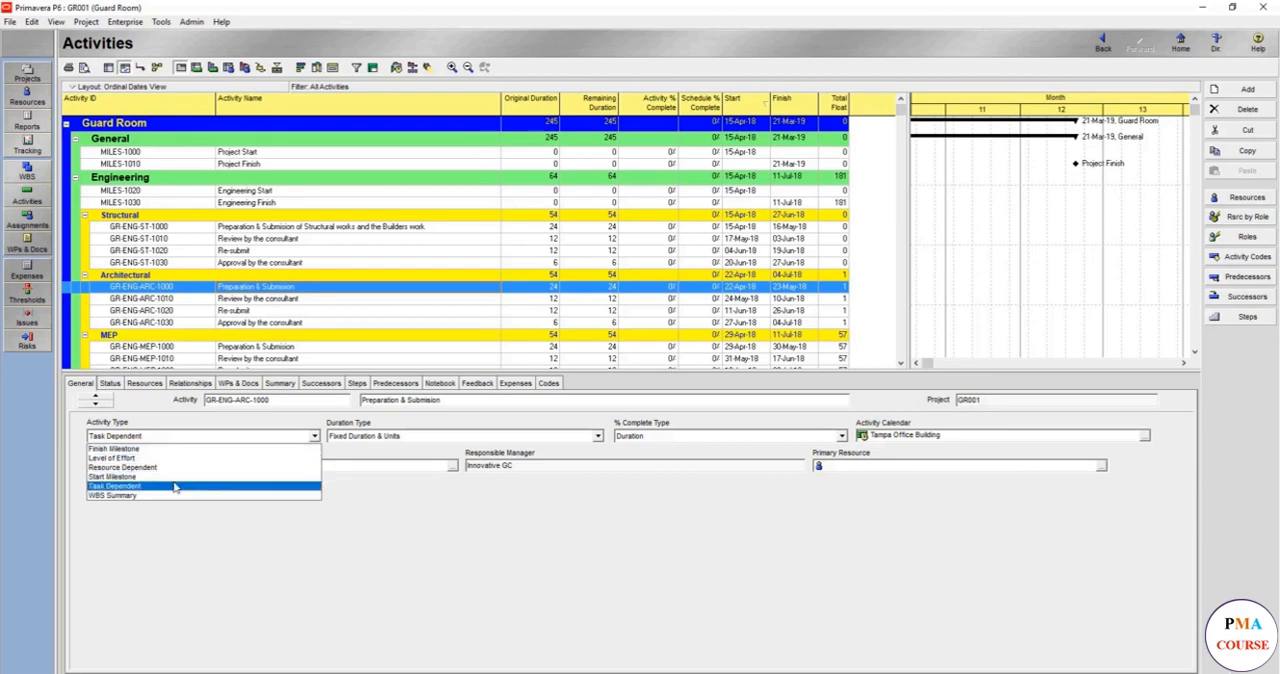
pyautogui.moveTo(174, 476)
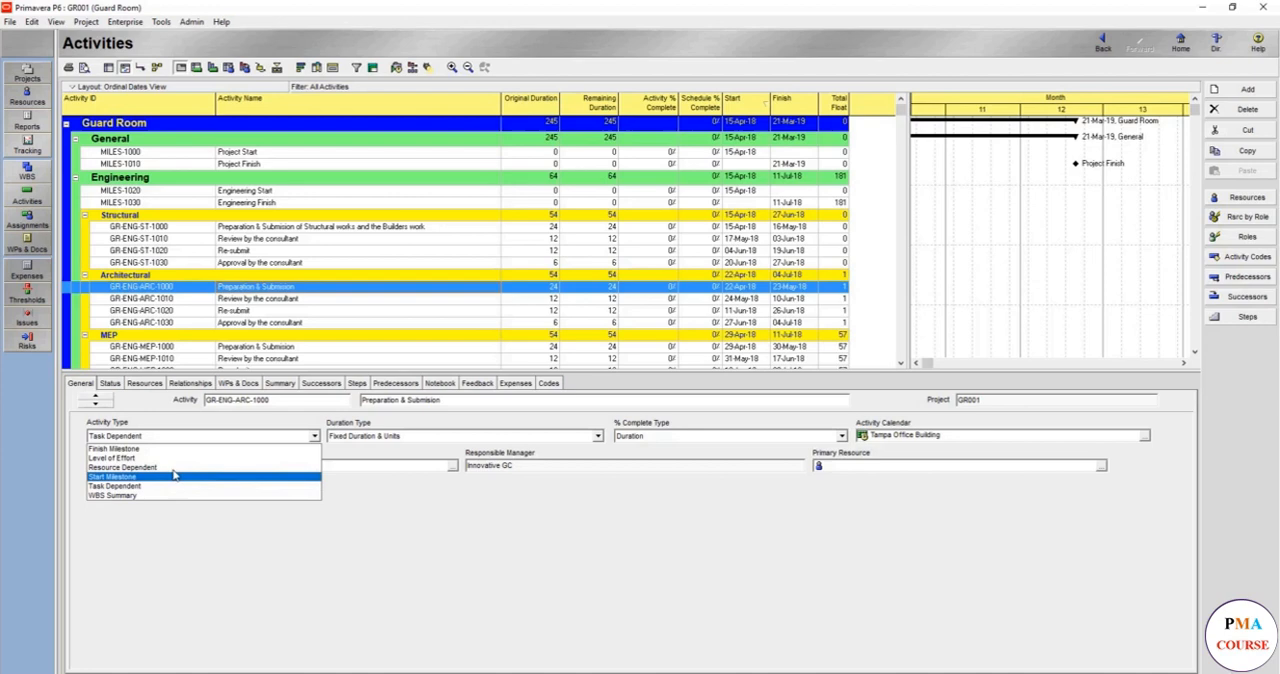
pyautogui.moveTo(176, 468)
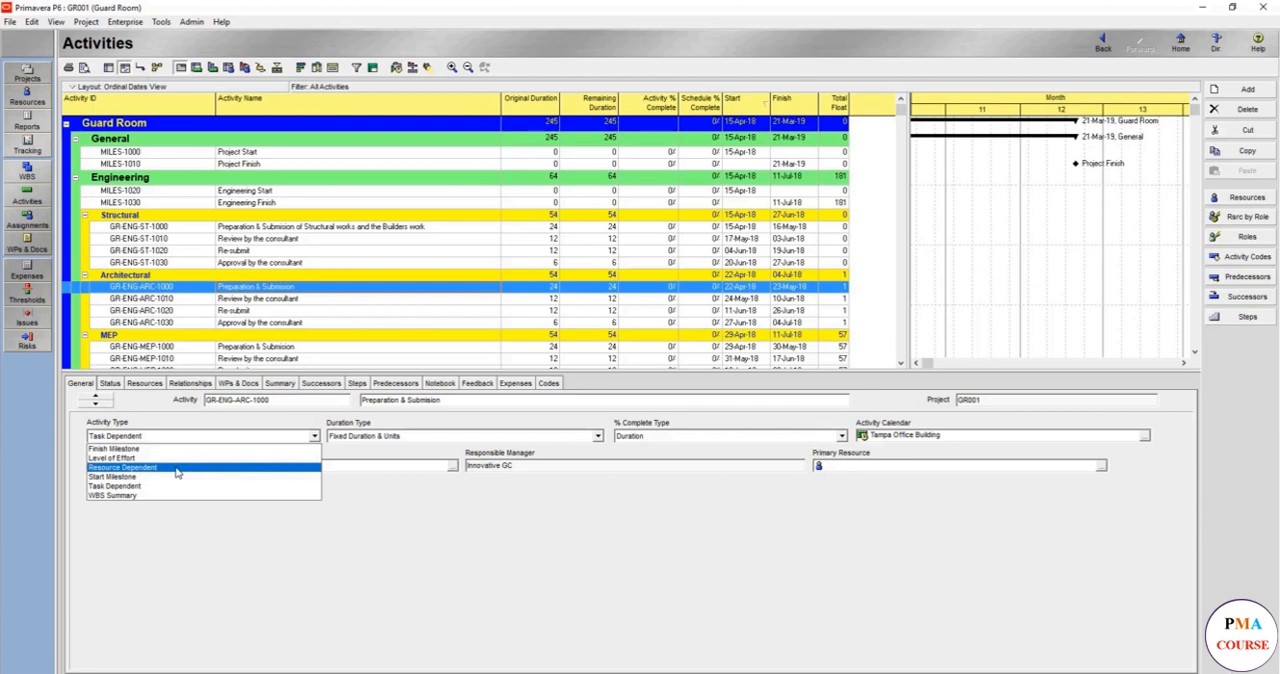
pyautogui.moveTo(174, 472)
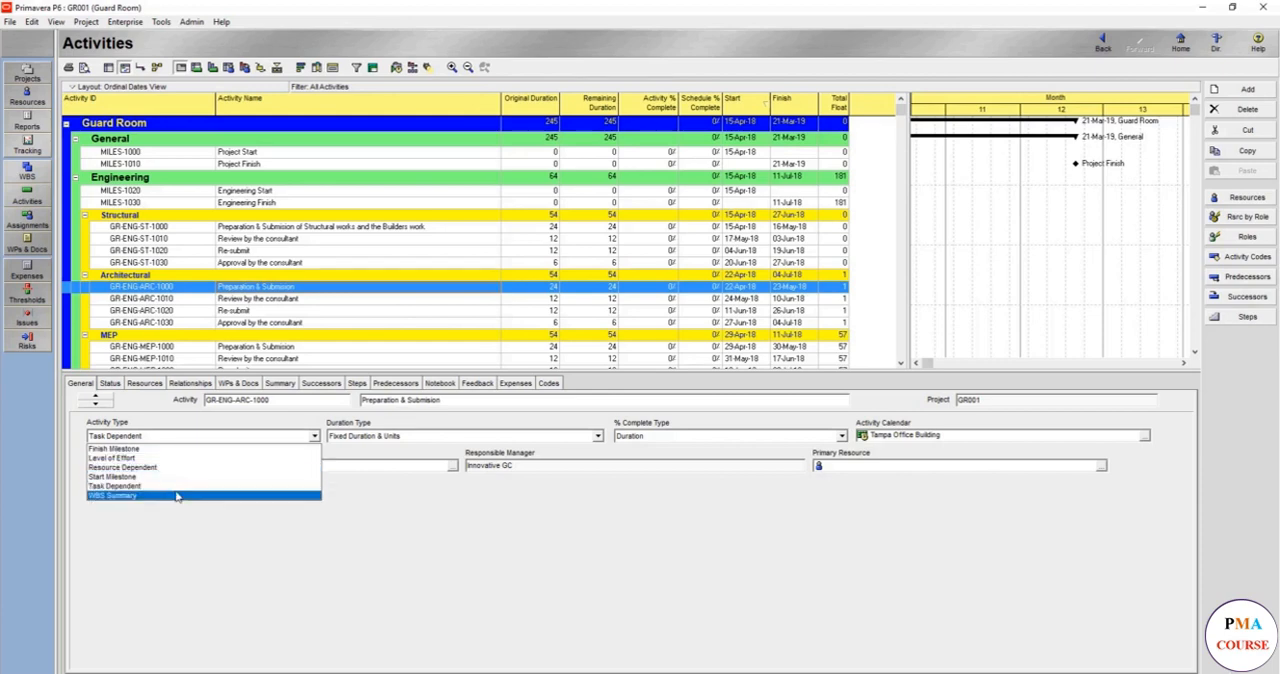
pyautogui.moveTo(176, 466)
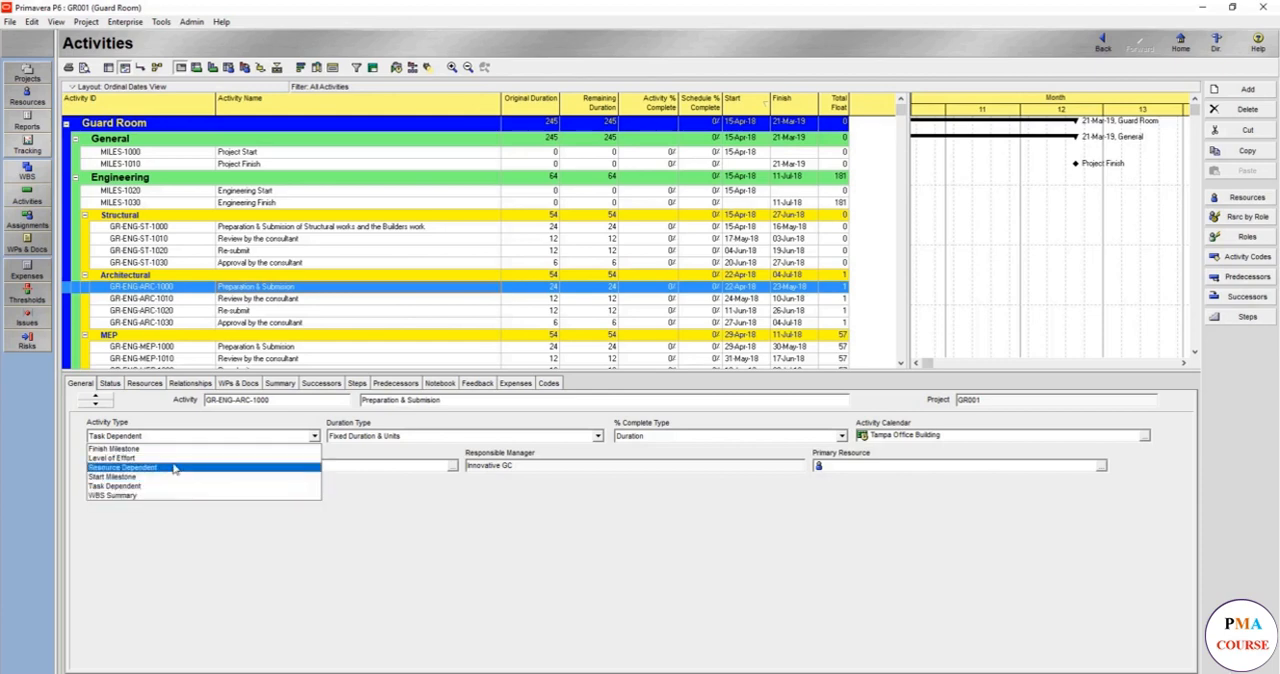
pyautogui.moveTo(176, 470)
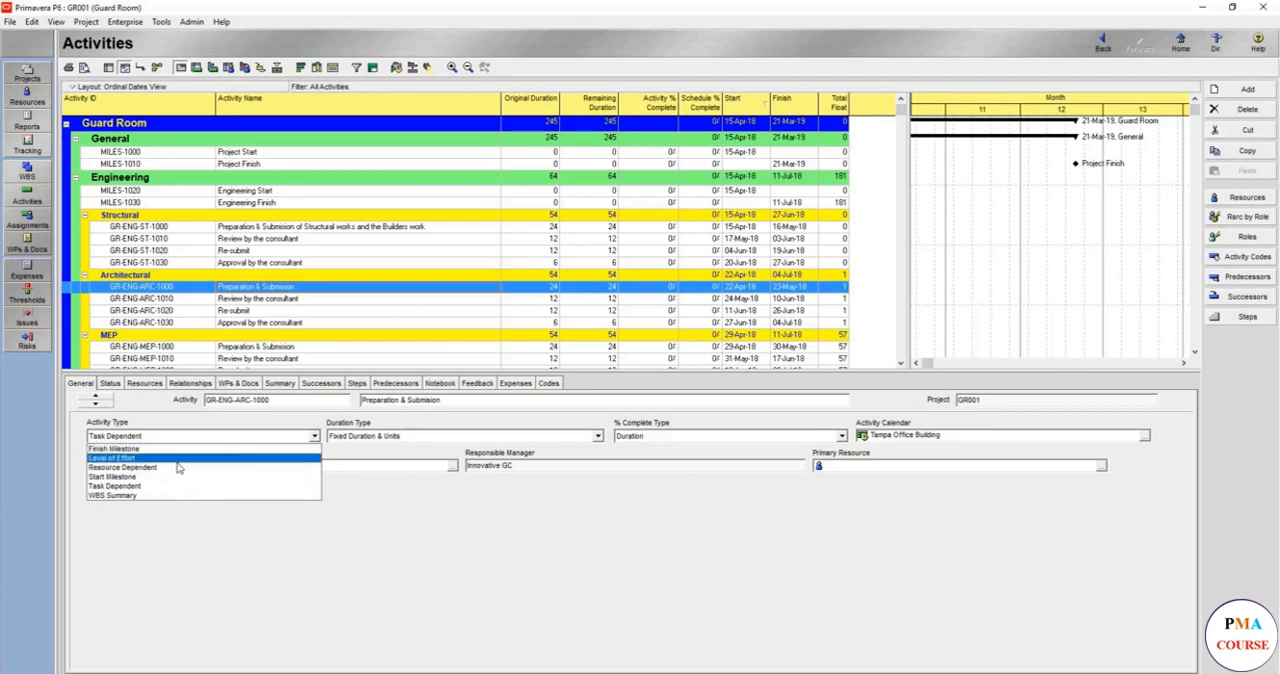
pyautogui.click(116, 484)
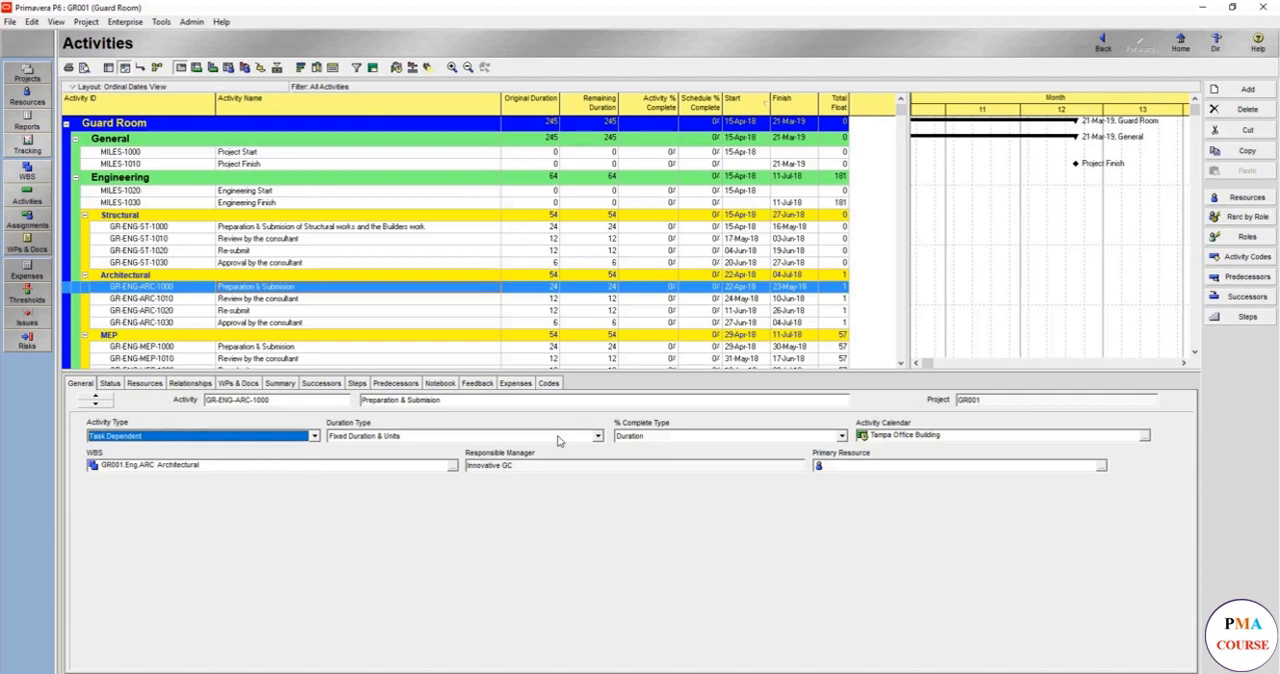
# Review the Duration Type list and keep Fixed Duration & Units for Preparation & Submission
pyautogui.click(592, 436)
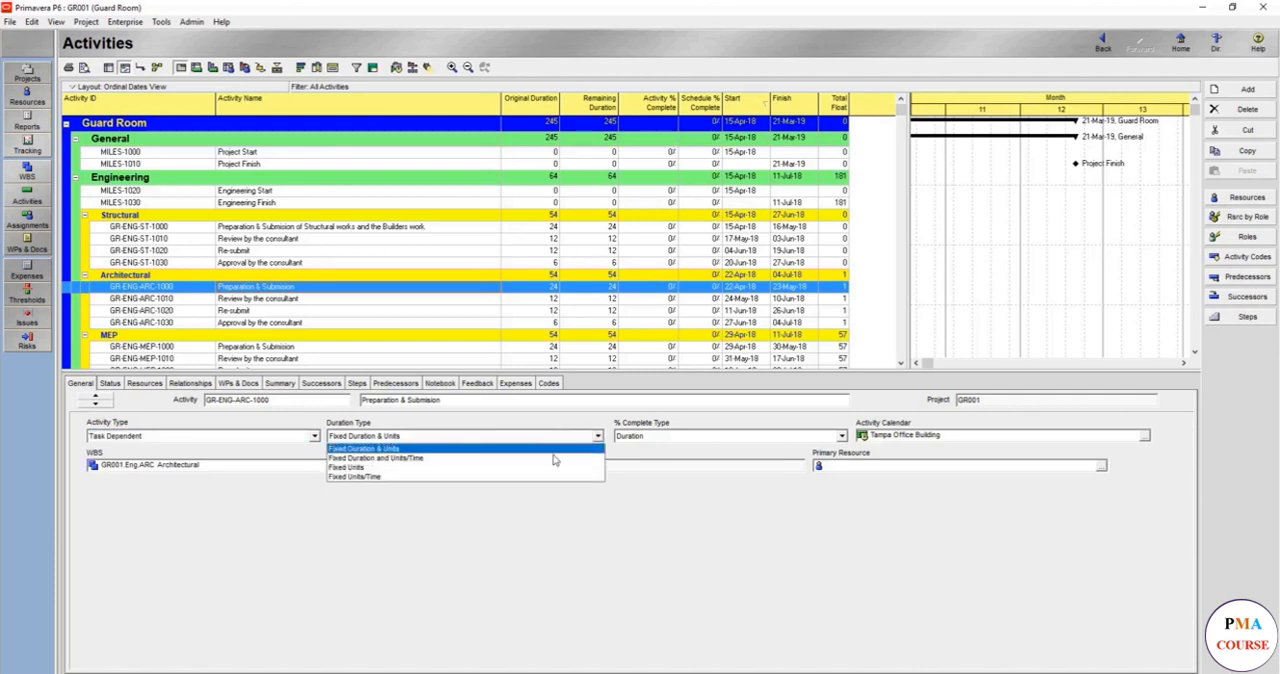
pyautogui.moveTo(450, 466)
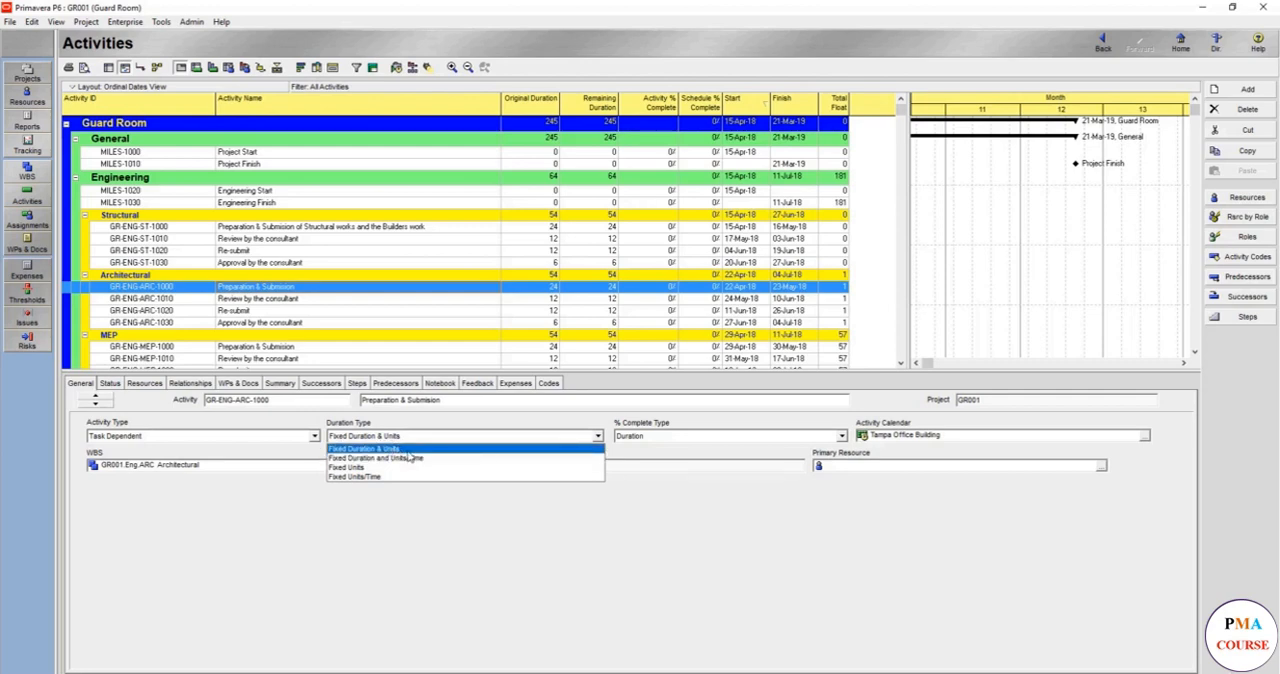
pyautogui.moveTo(410, 458)
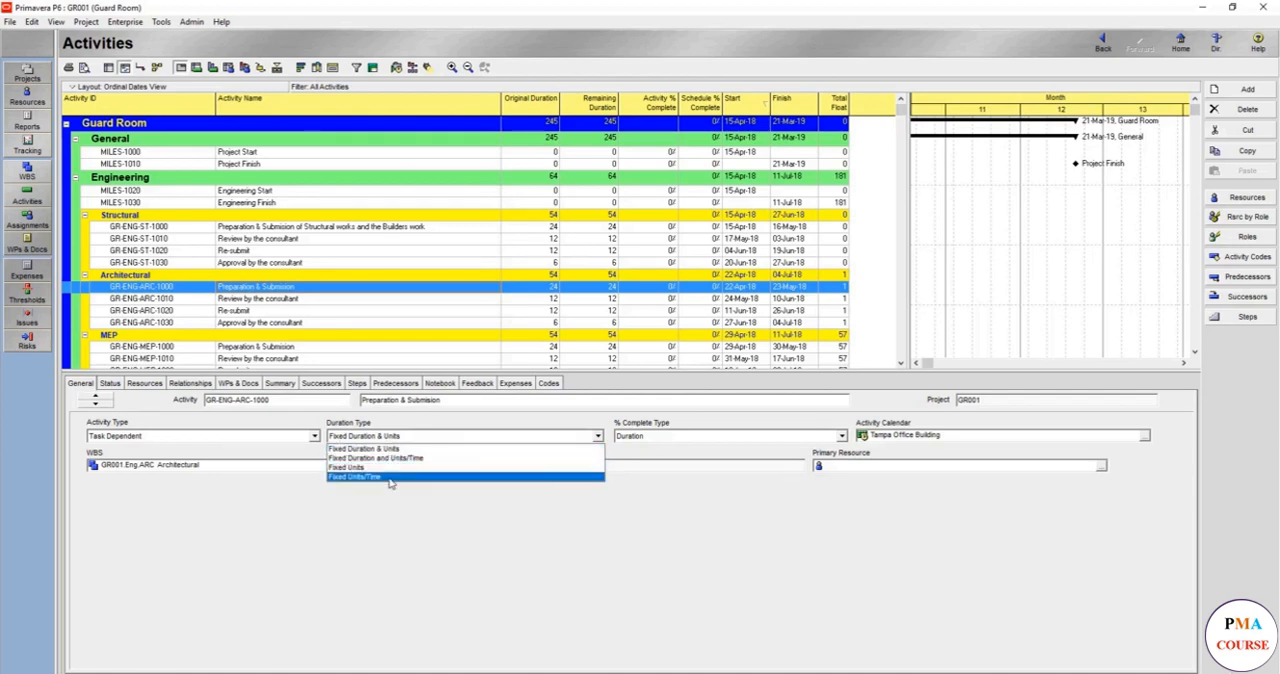
pyautogui.moveTo(396, 448)
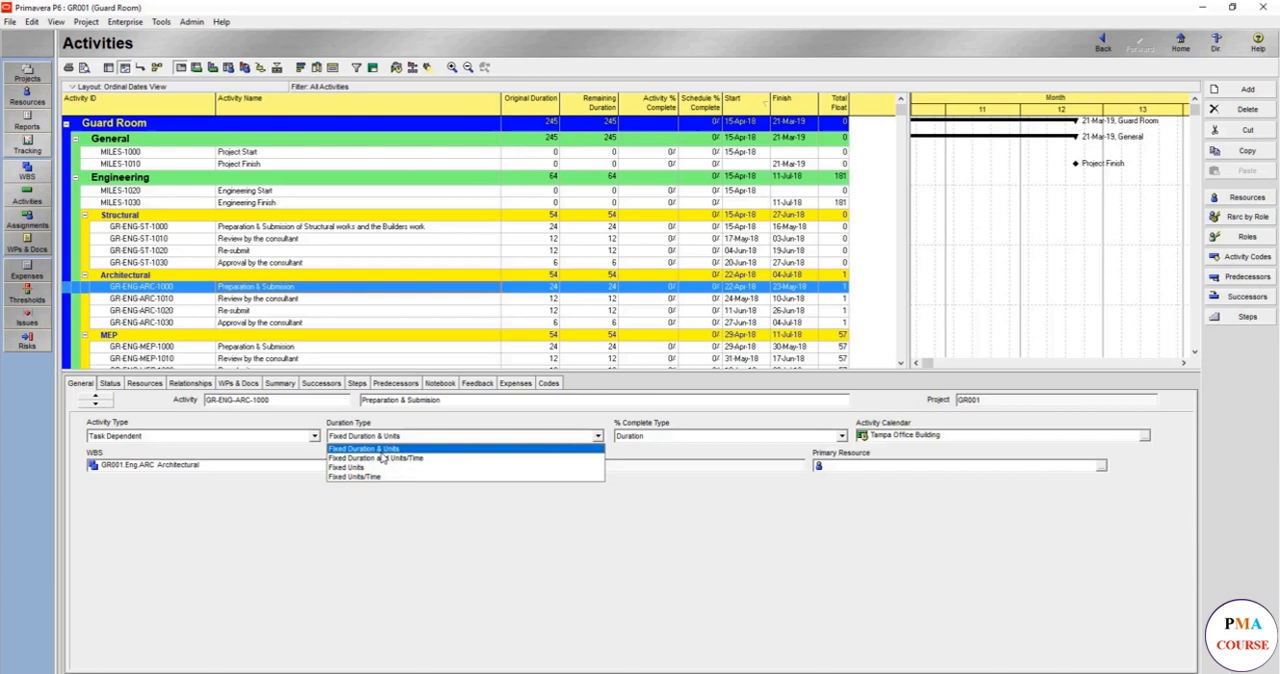
pyautogui.moveTo(410, 458)
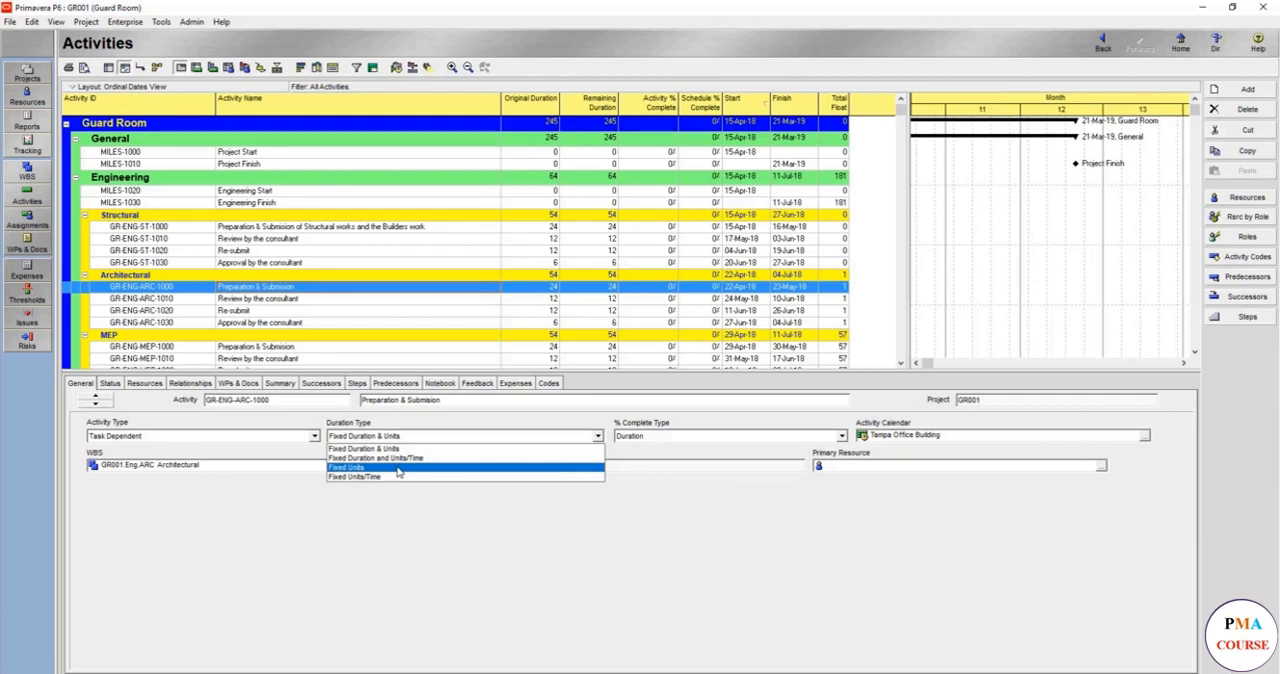
pyautogui.moveTo(388, 478)
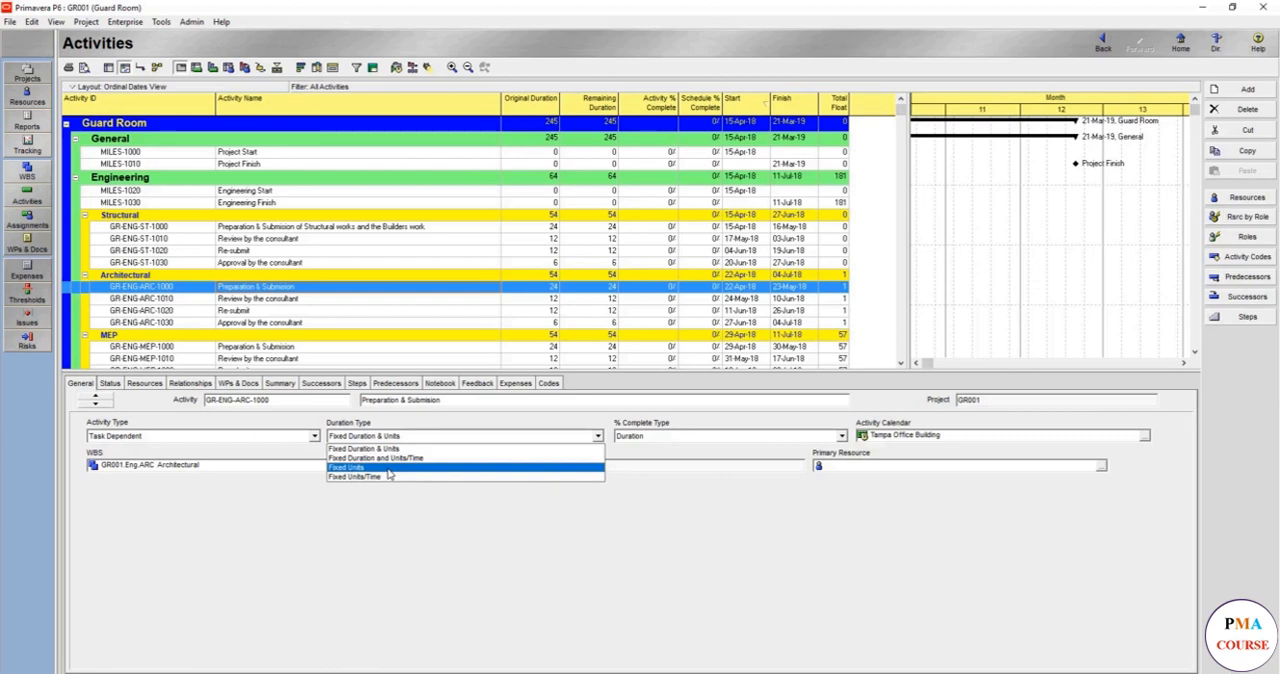
pyautogui.moveTo(384, 448)
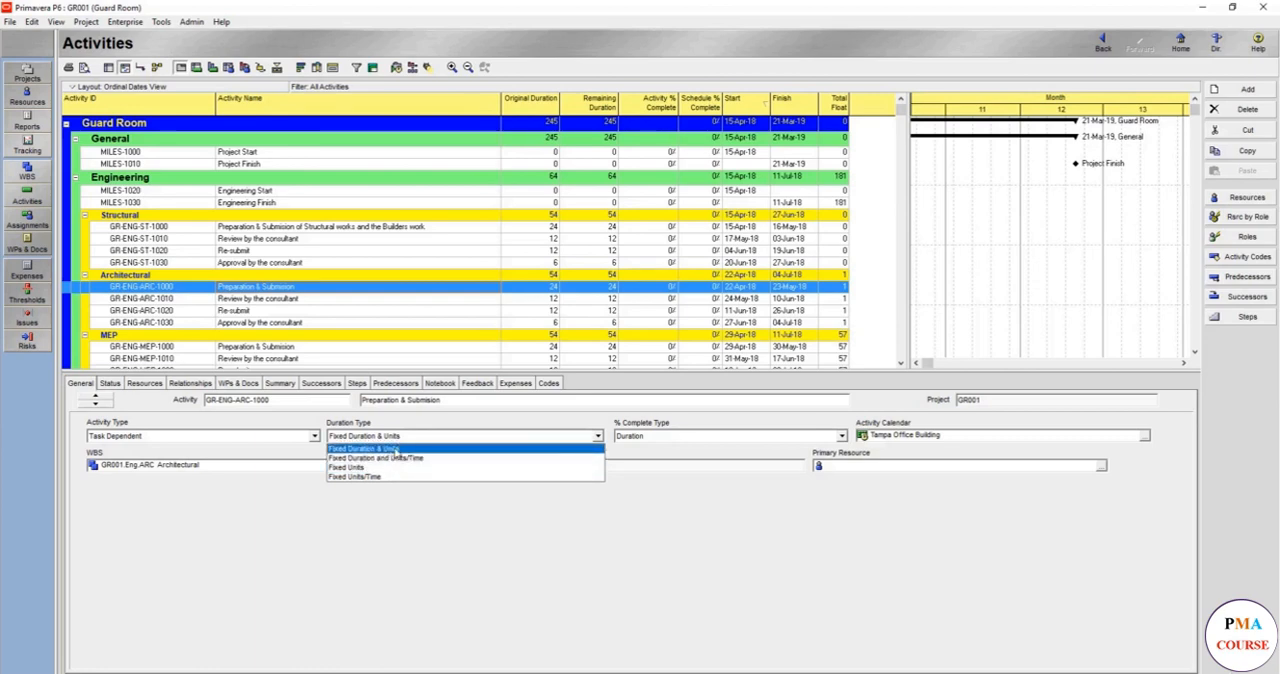
pyautogui.click(380, 448)
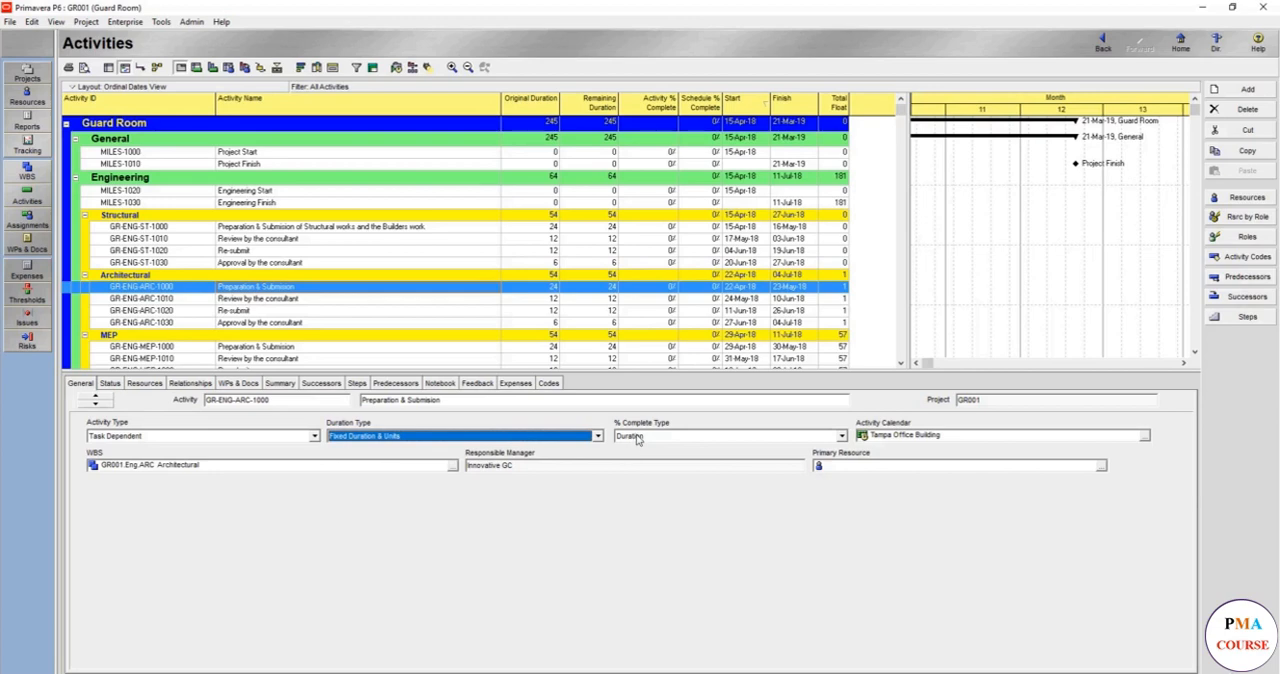
pyautogui.click(840, 436)
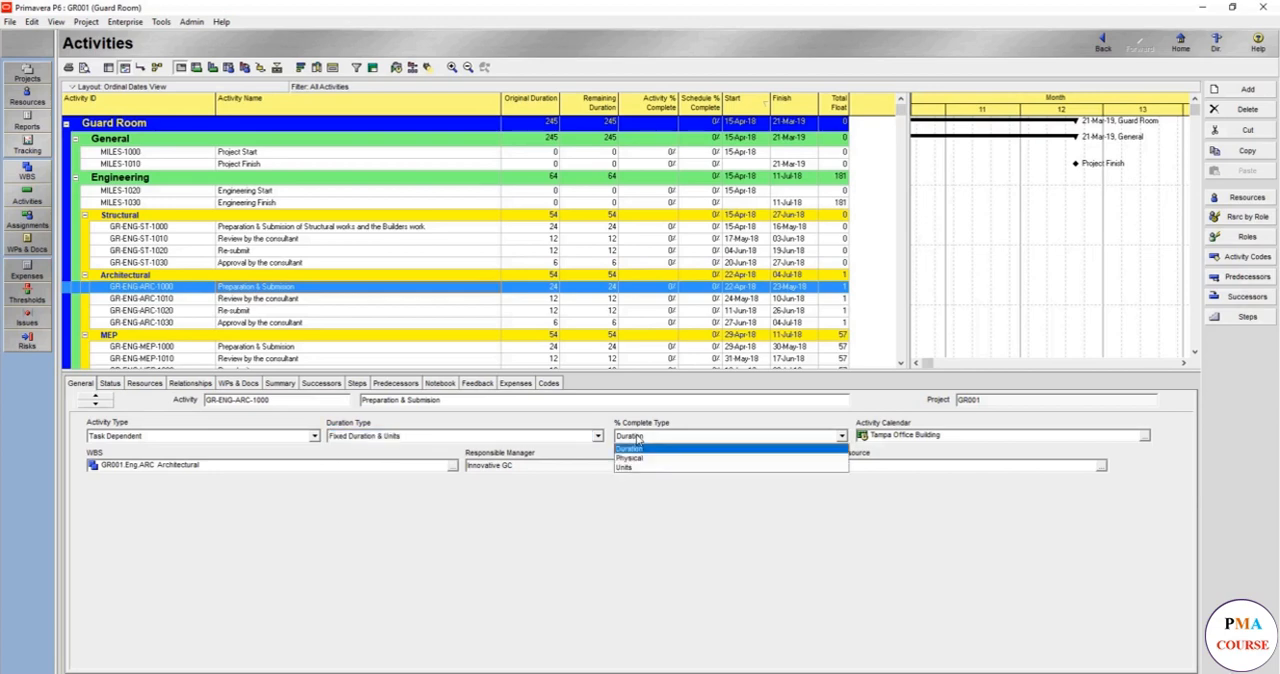
pyautogui.click(628, 448)
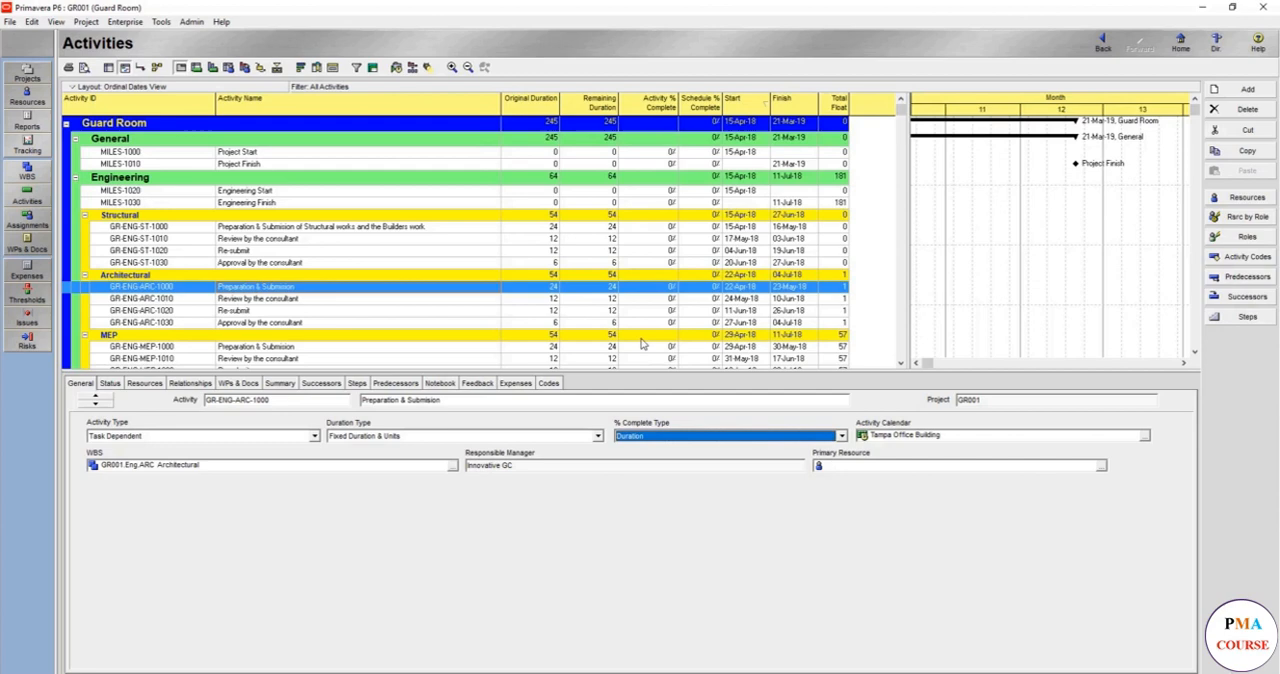
pyautogui.moveTo(664, 292)
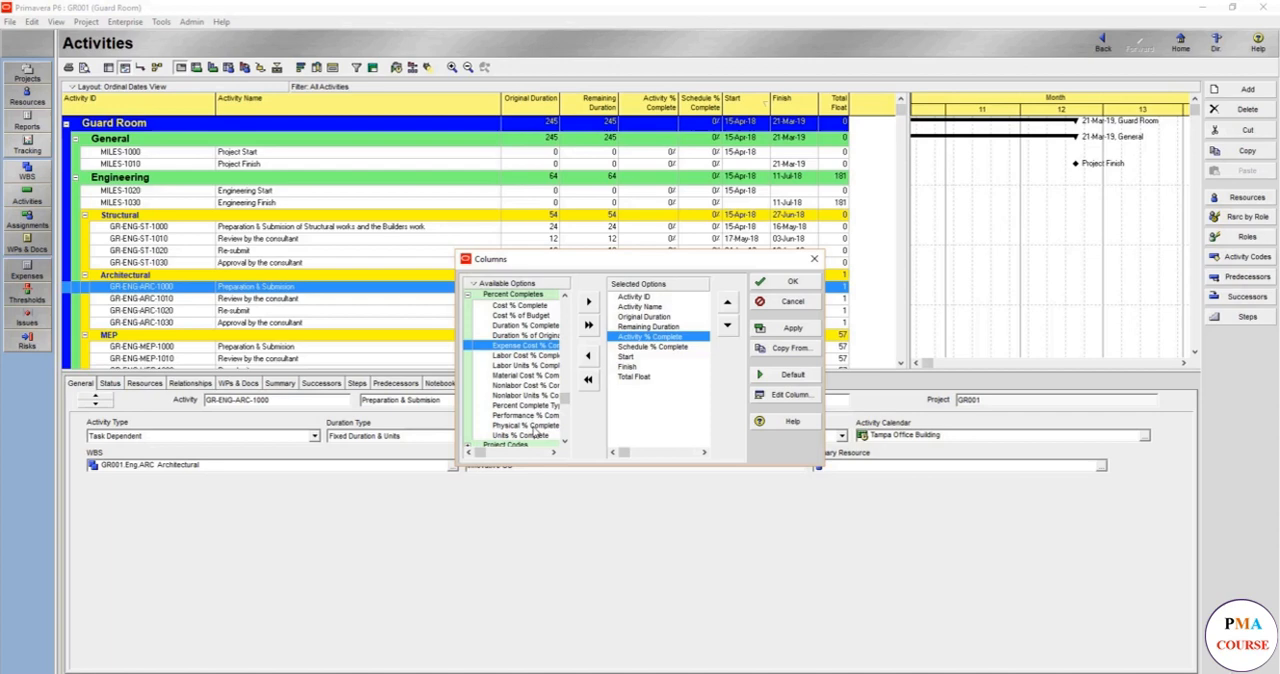
# Add Physical % Complete and Performance % Complete columns, confirm, and expand the WBS groups
pyautogui.click(524, 416)
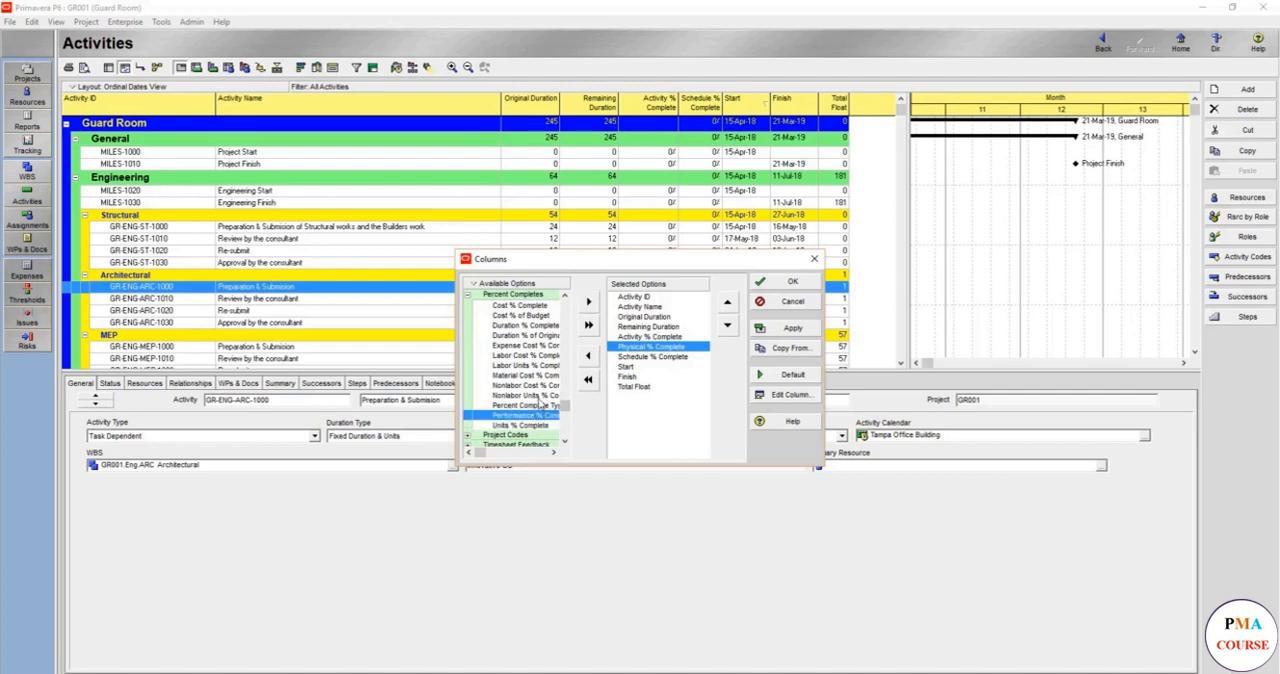
pyautogui.click(792, 328)
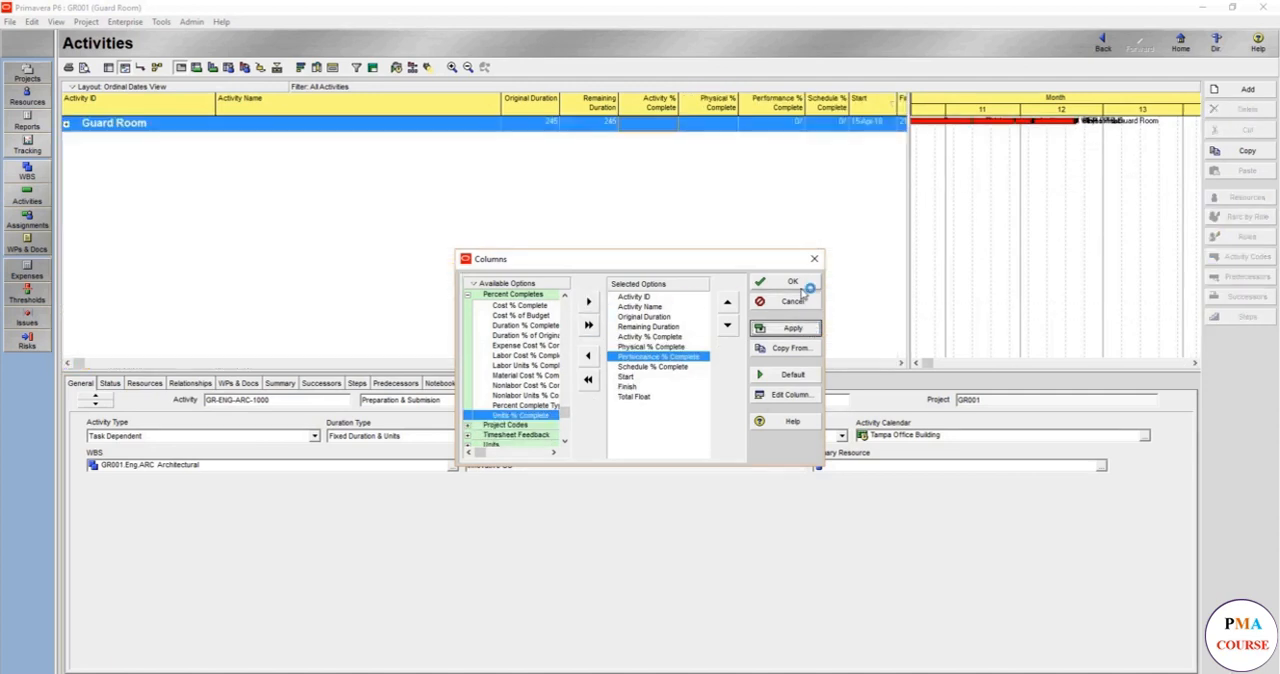
pyautogui.click(788, 280)
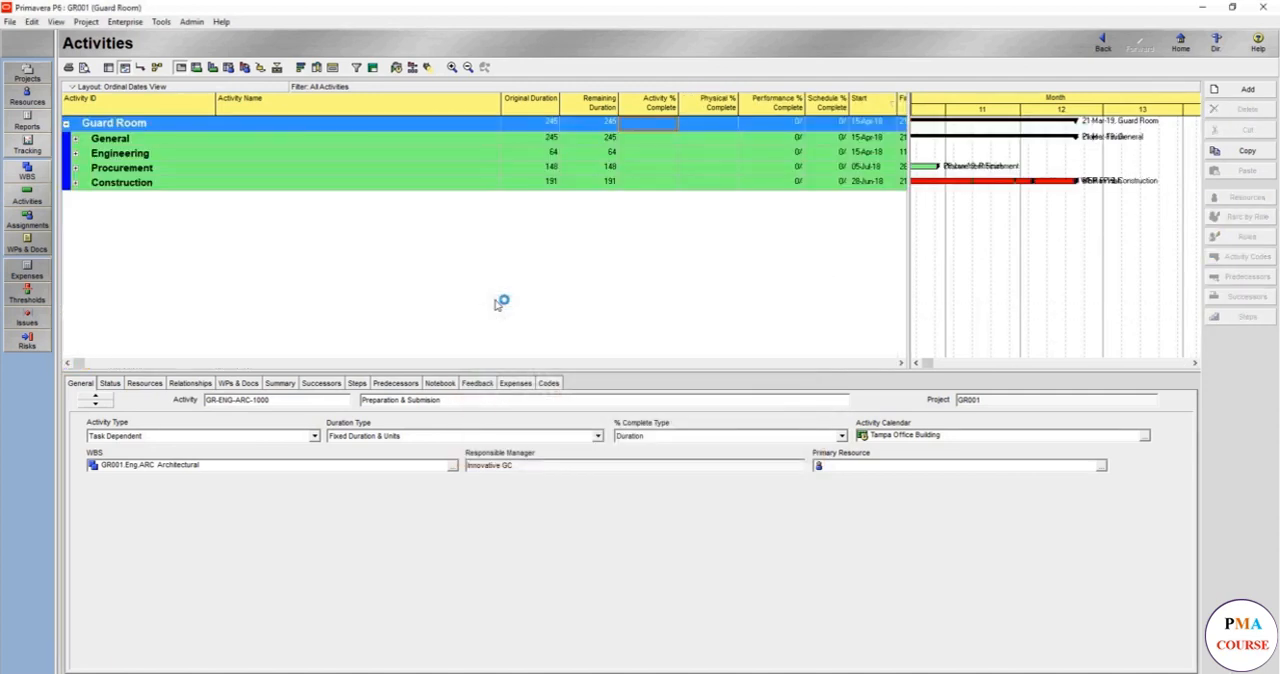
pyautogui.click(106, 138)
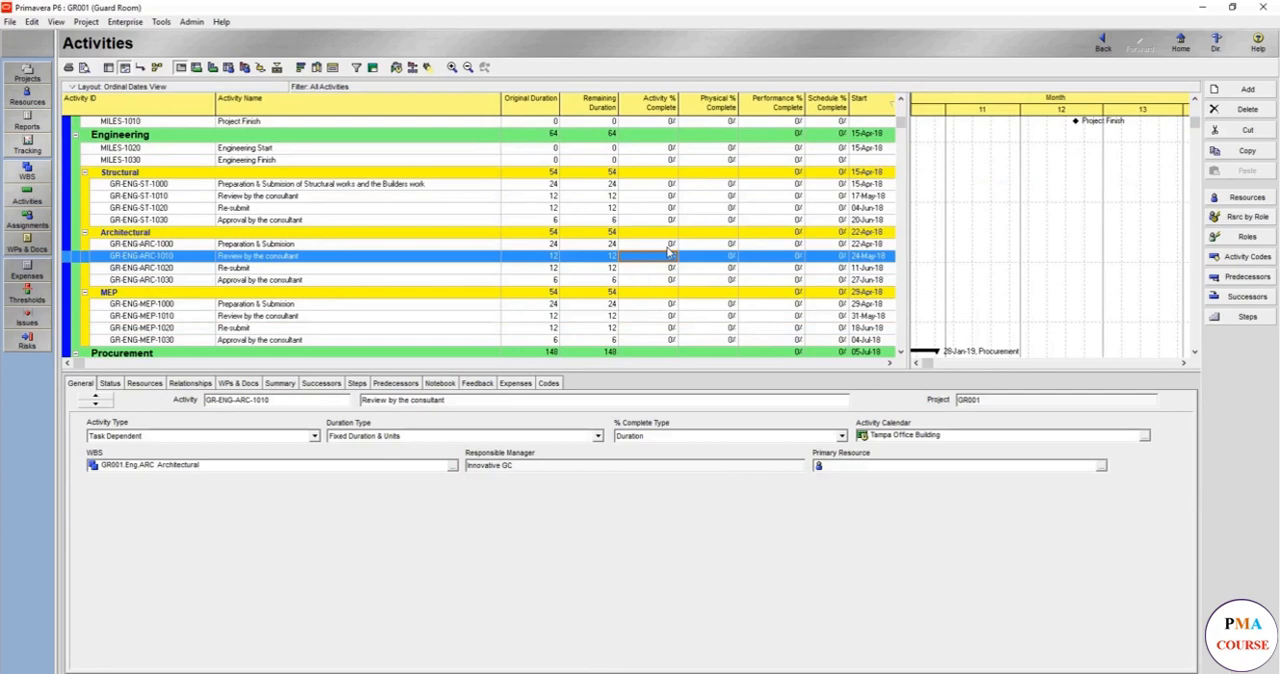
pyautogui.moveTo(626, 272)
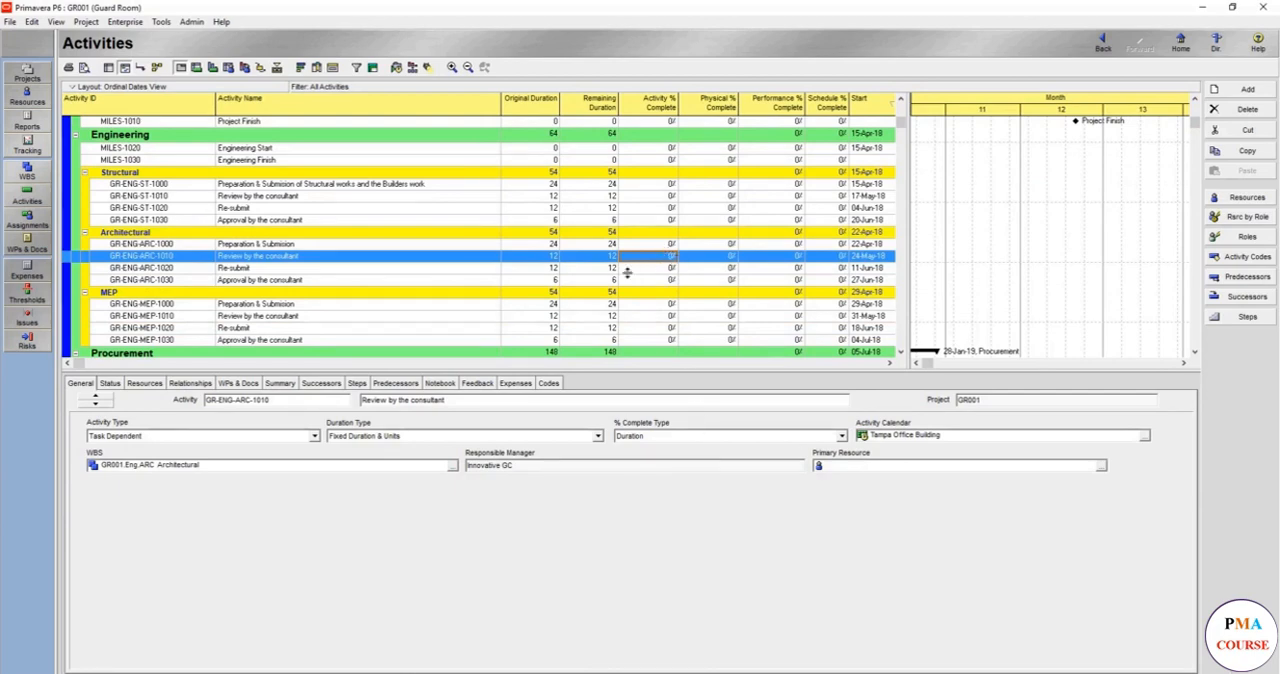
pyautogui.moveTo(658, 256)
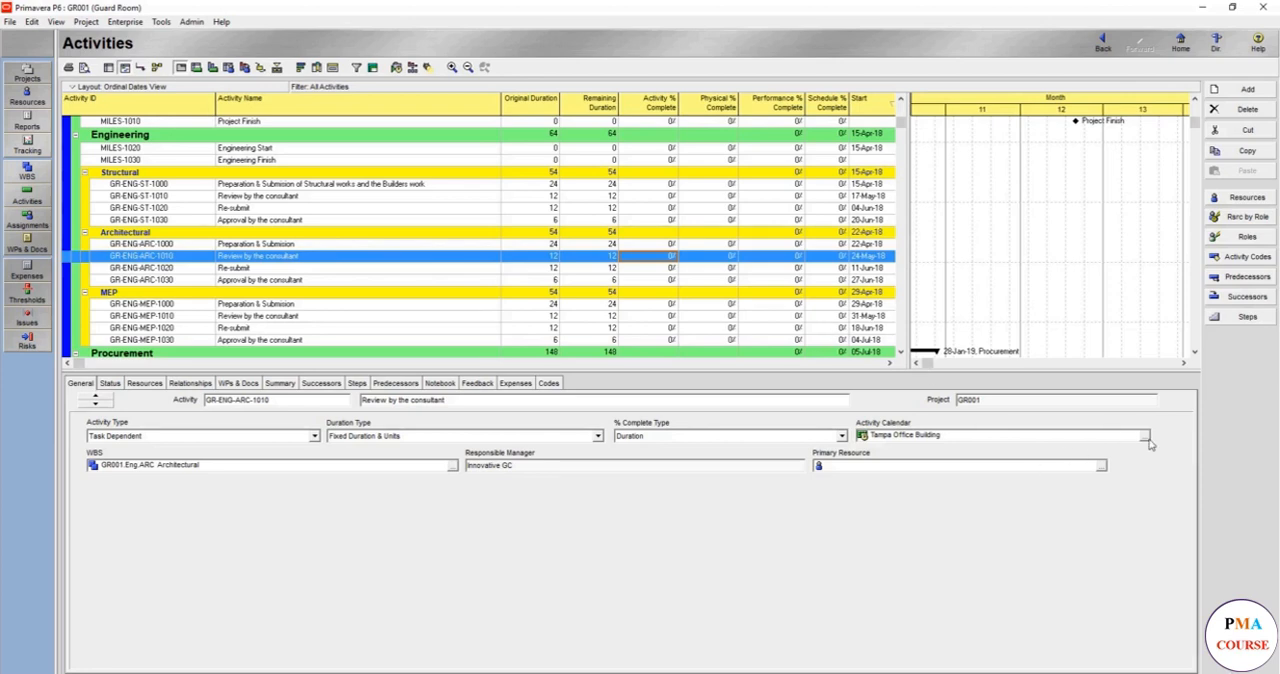
# Set the activity calendar of Review by the consultant to Guard Room and show its Status details
pyautogui.click(1146, 436)
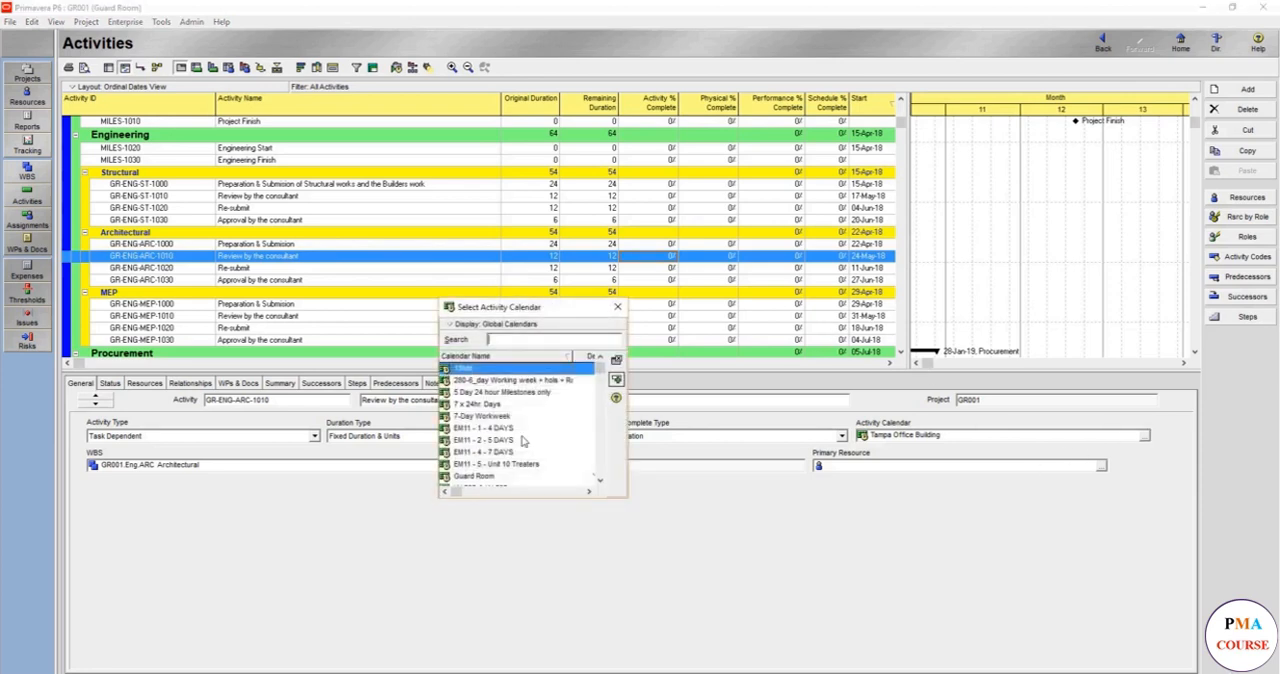
pyautogui.click(484, 438)
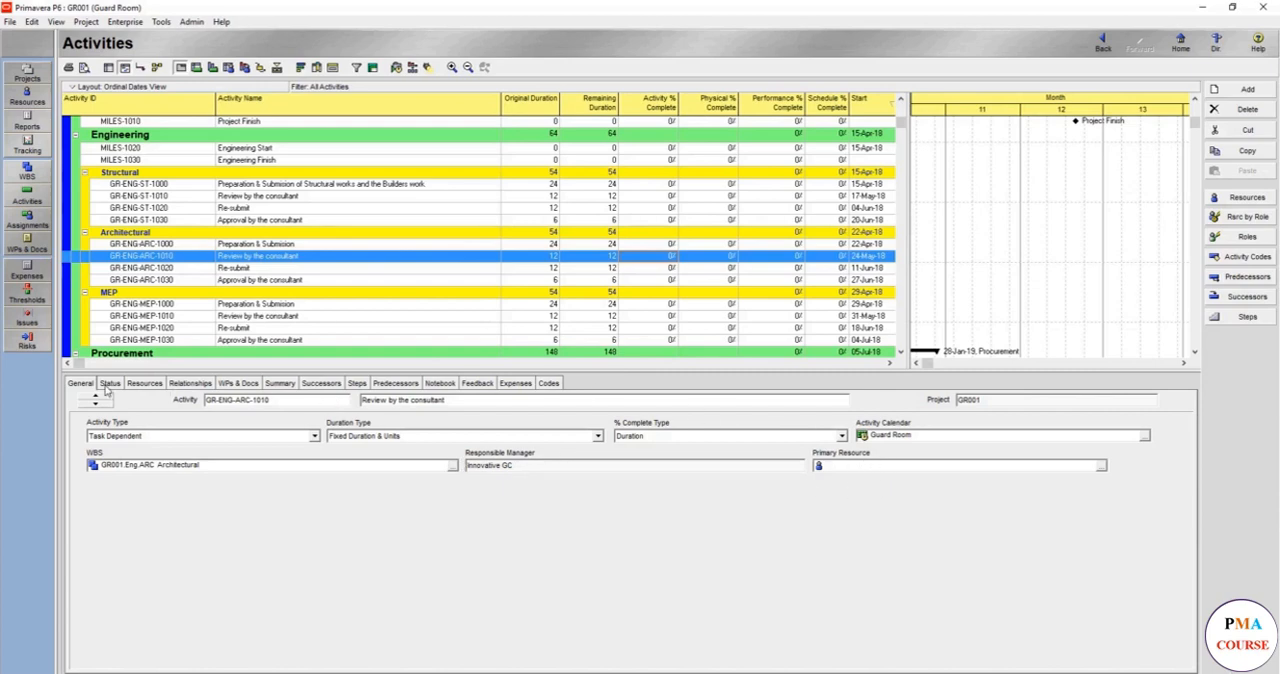
pyautogui.click(106, 384)
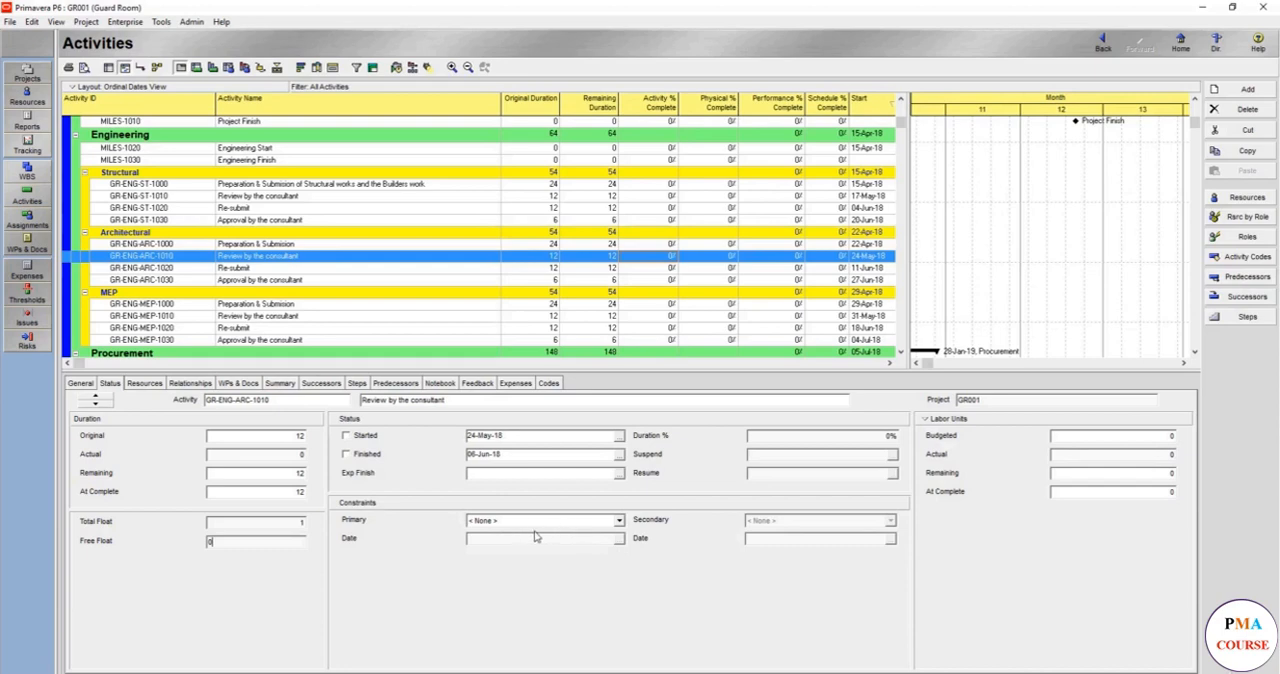
pyautogui.moveTo(616, 512)
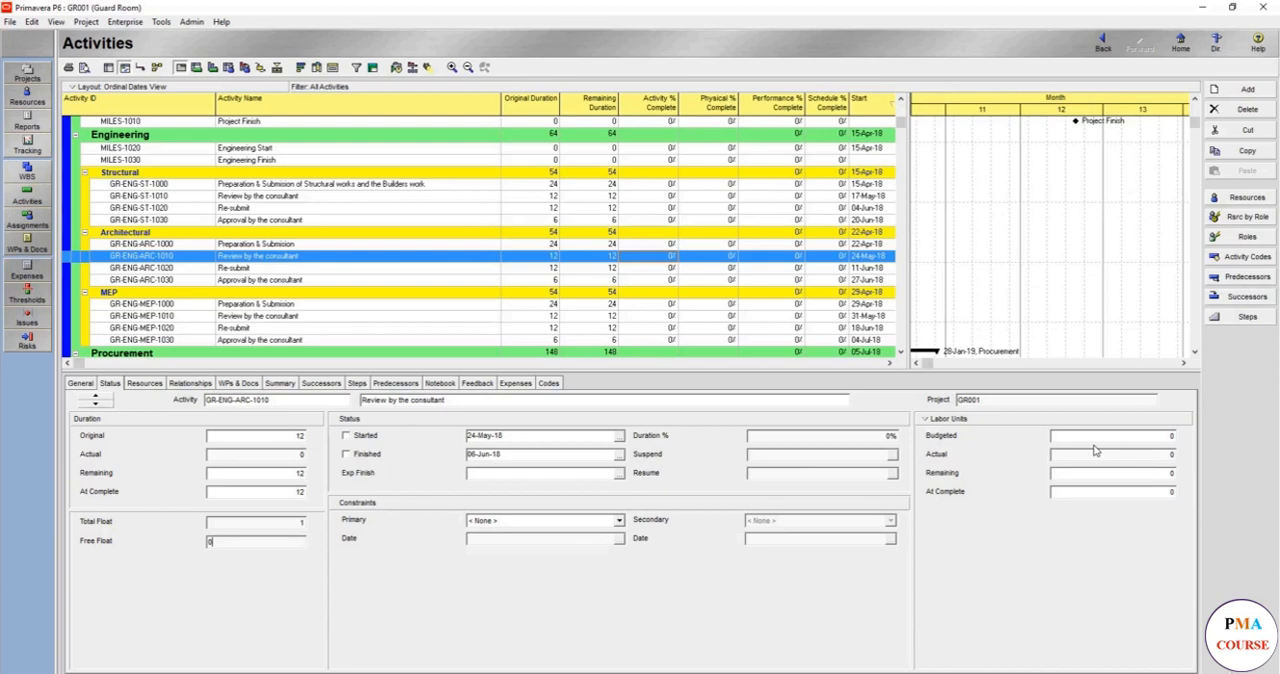
pyautogui.moveTo(1038, 436)
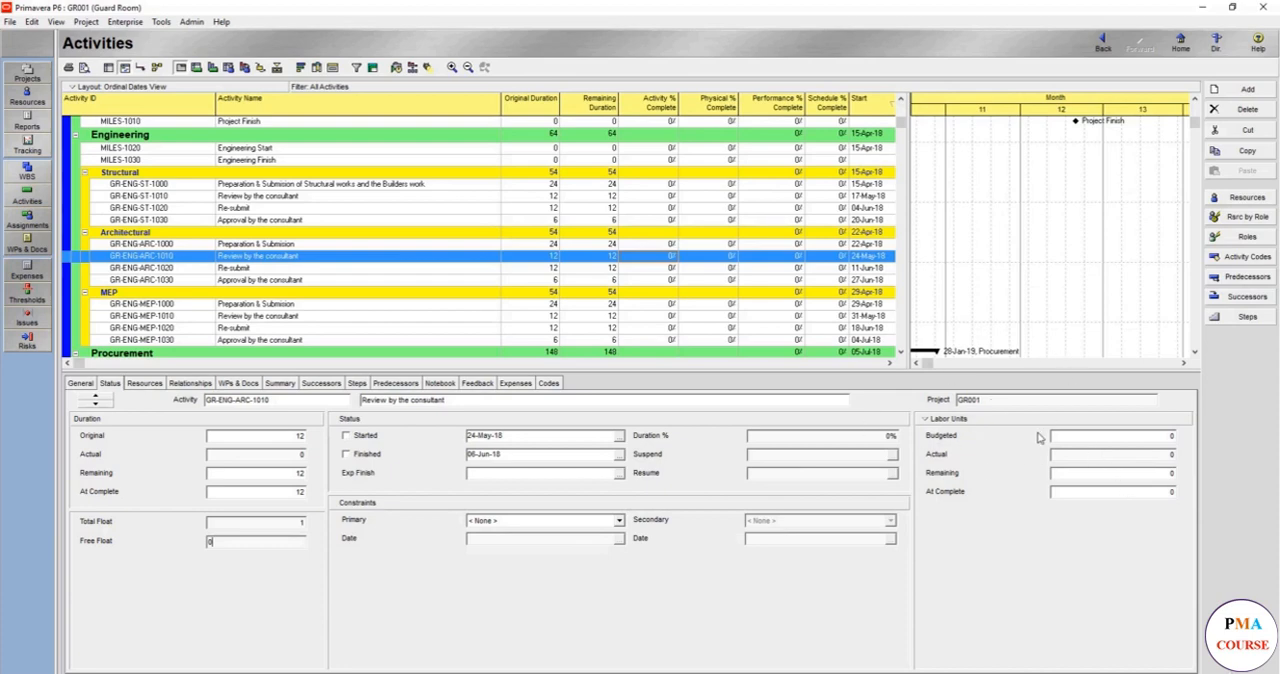
pyautogui.moveTo(104, 384)
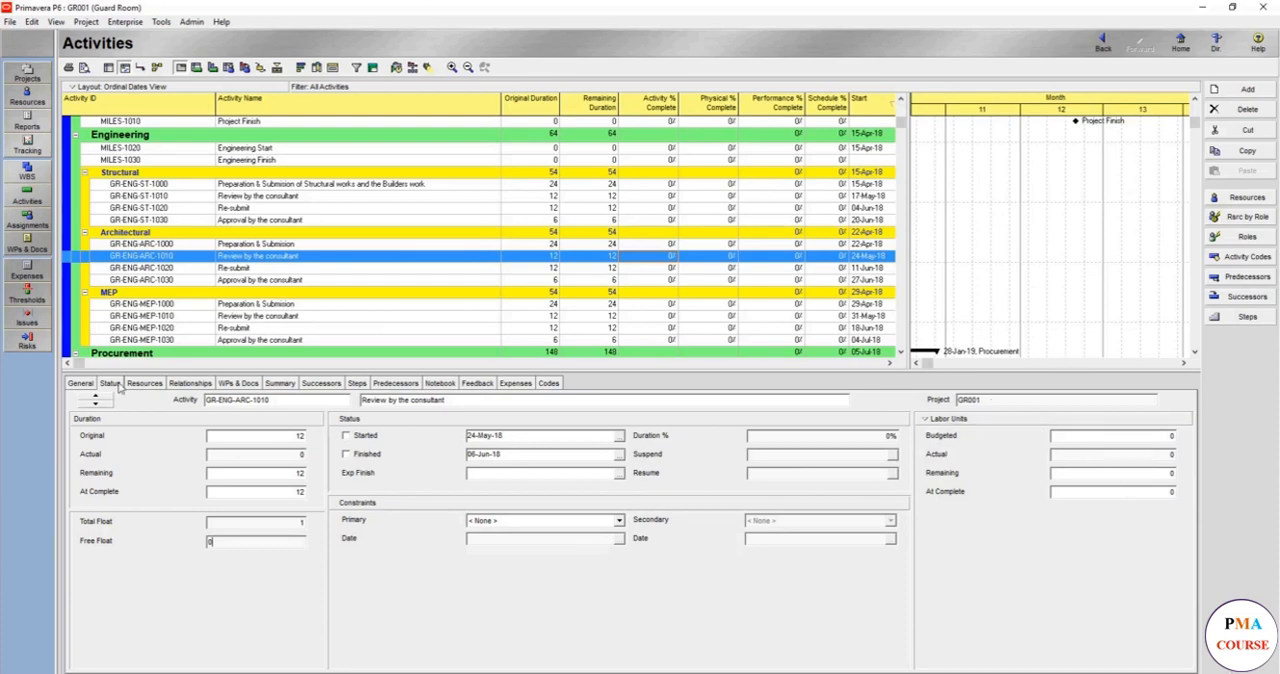
# Show the Resources tab, start Add Resource and change the resource list filter
pyautogui.click(144, 384)
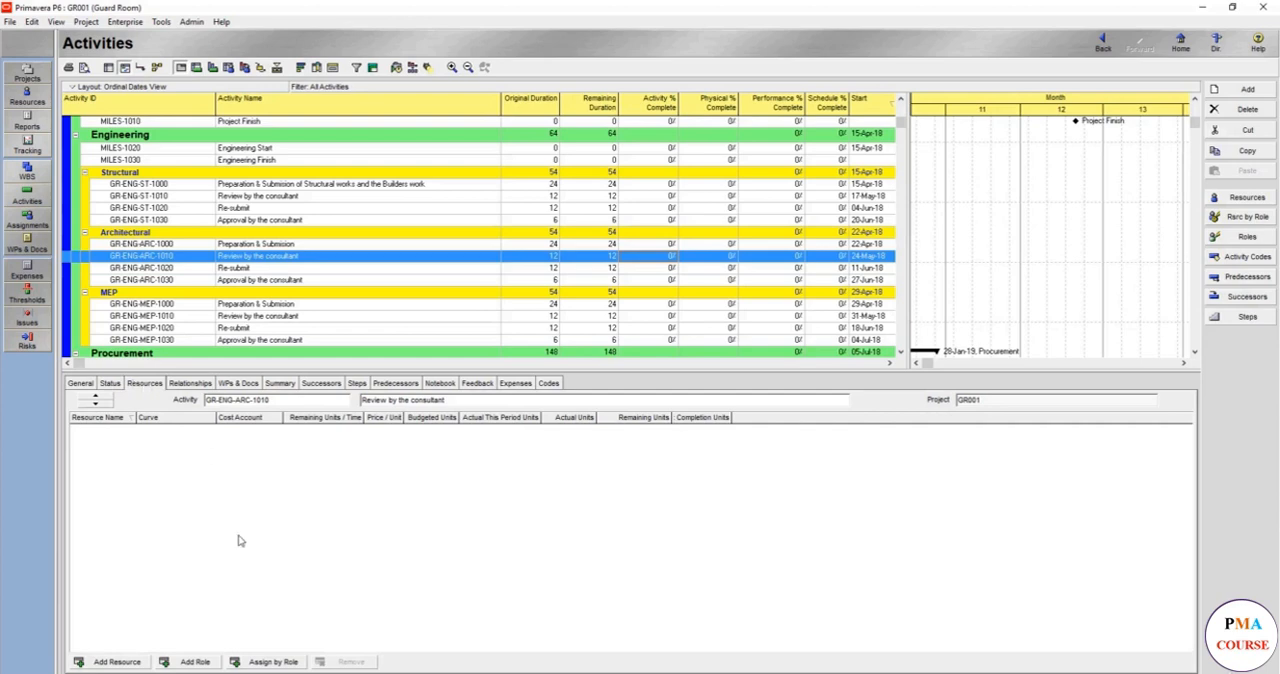
pyautogui.moveTo(132, 620)
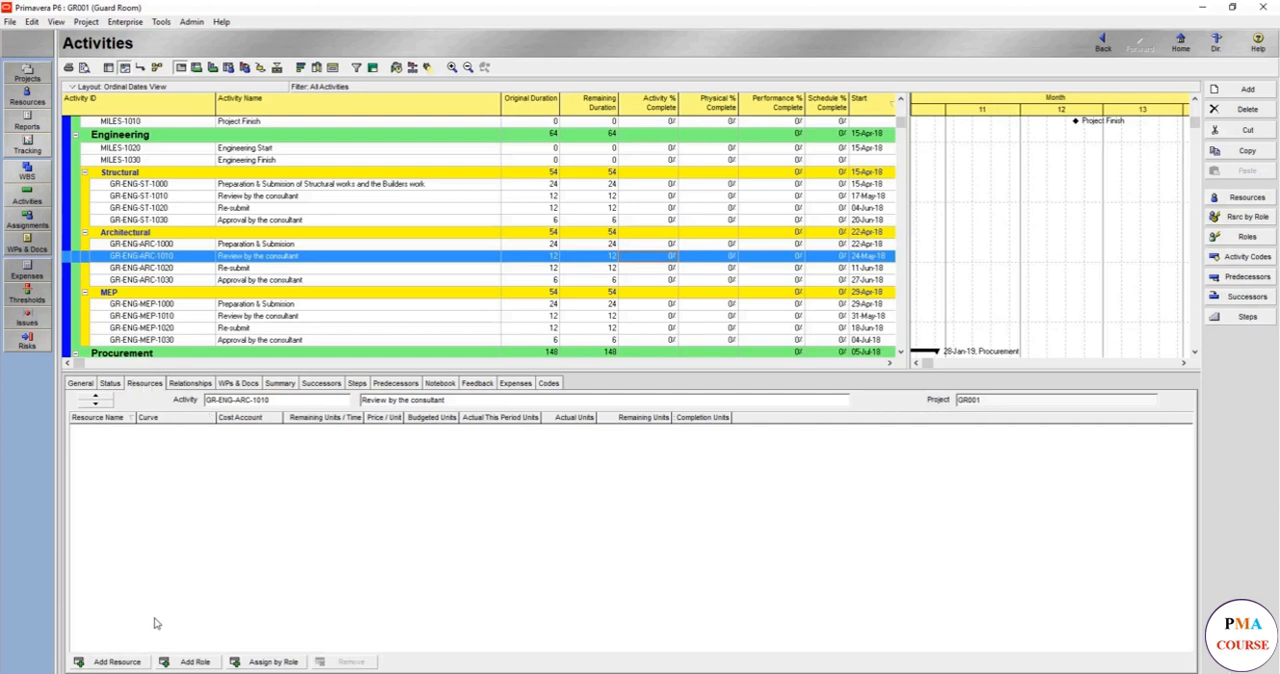
pyautogui.click(108, 662)
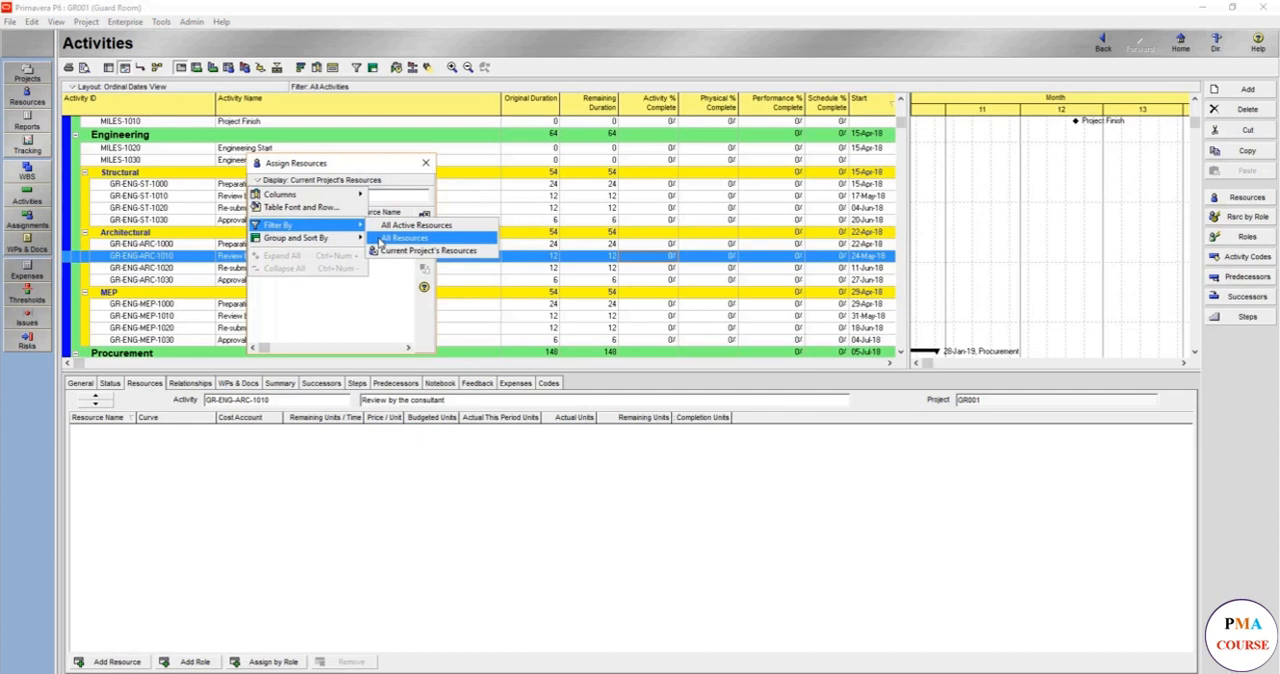
pyautogui.click(406, 238)
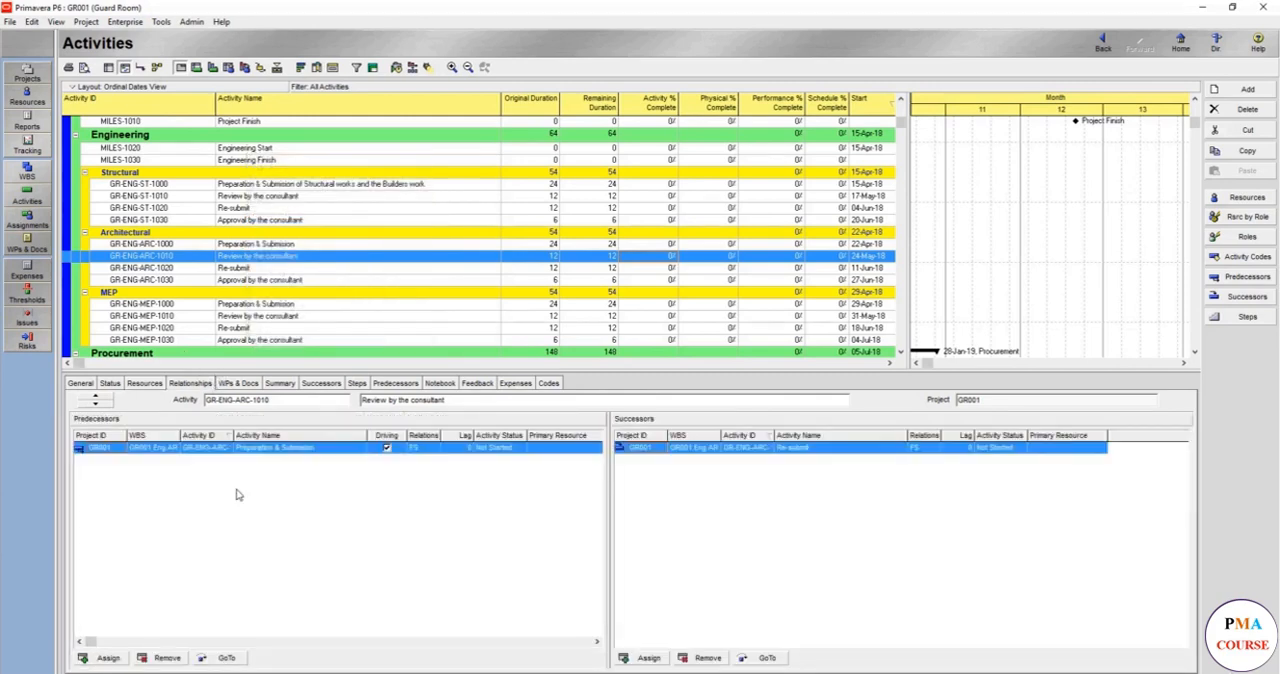
pyautogui.moveTo(736, 492)
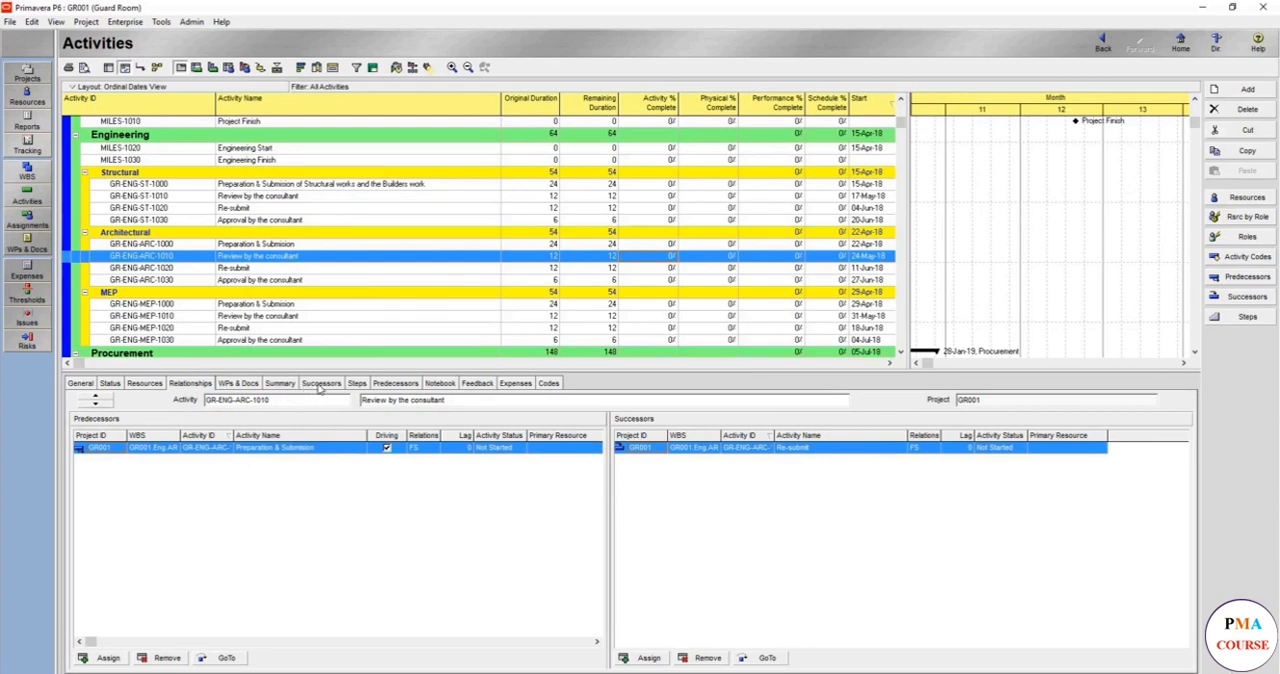
# Show the Successors list for Review by the consultant, containing Re-submit
pyautogui.click(280, 384)
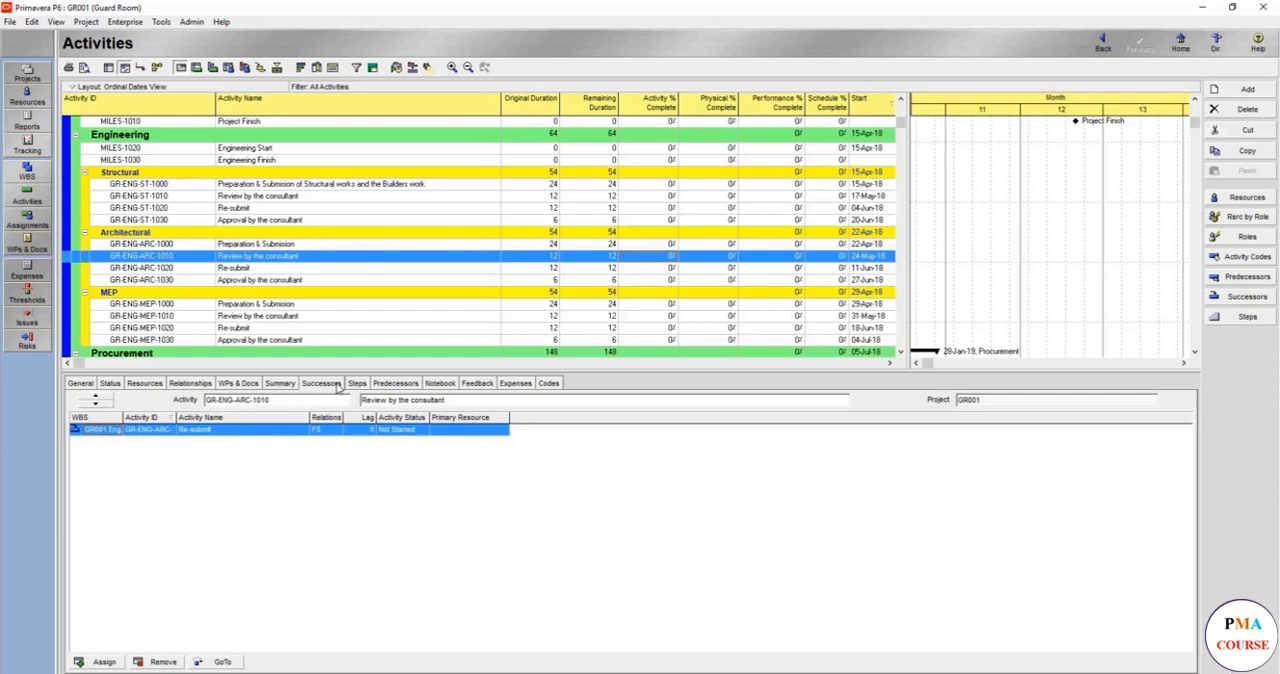
pyautogui.moveTo(306, 416)
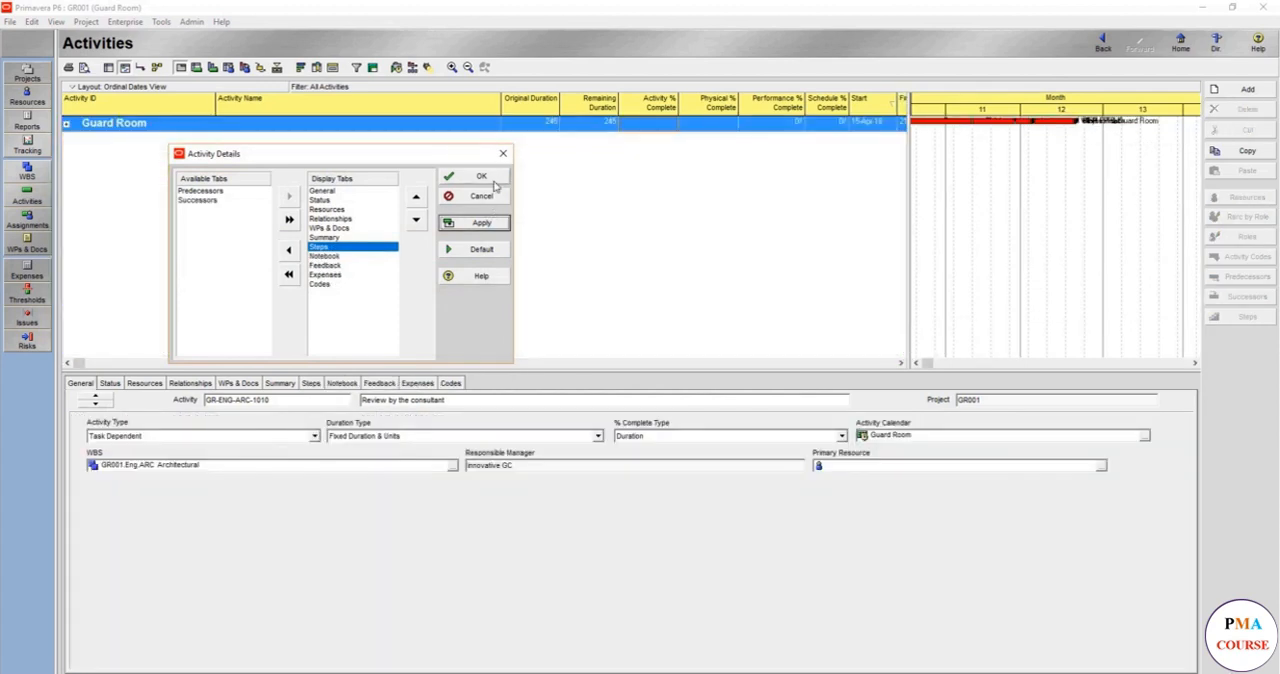
# Confirm removal of Predecessors and Successors tabs, then select Re-submit and view its WPs & Docs
pyautogui.click(482, 176)
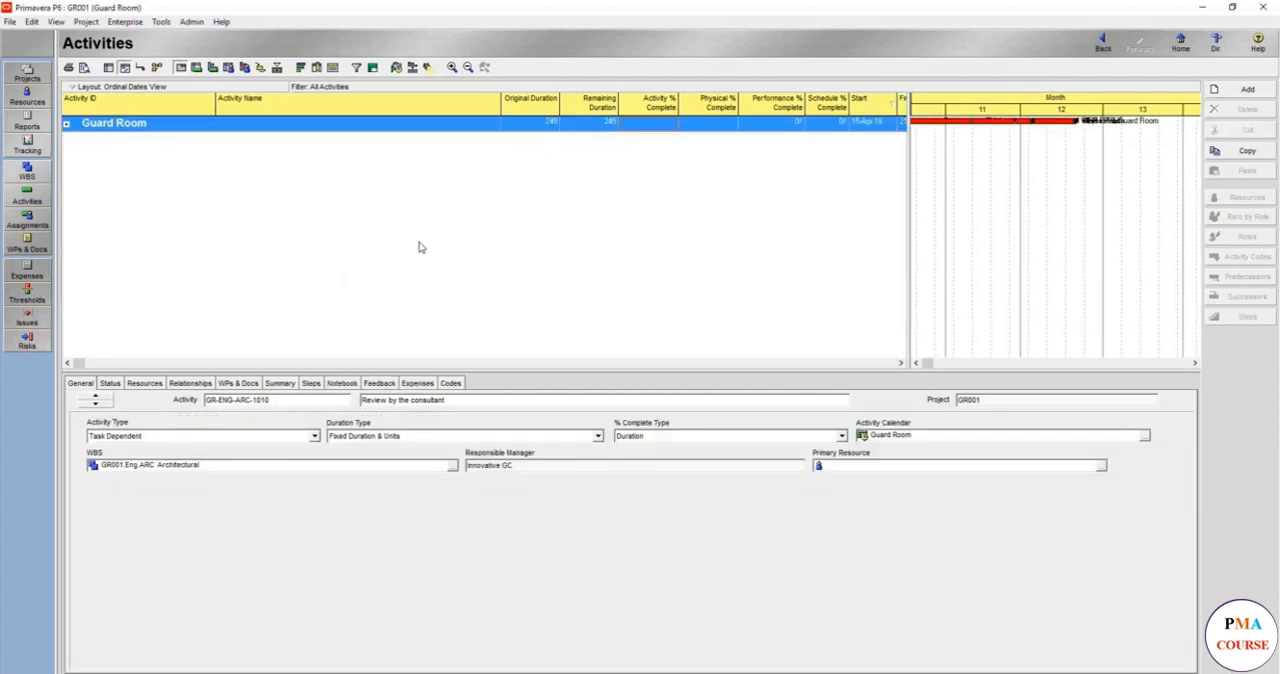
pyautogui.click(72, 128)
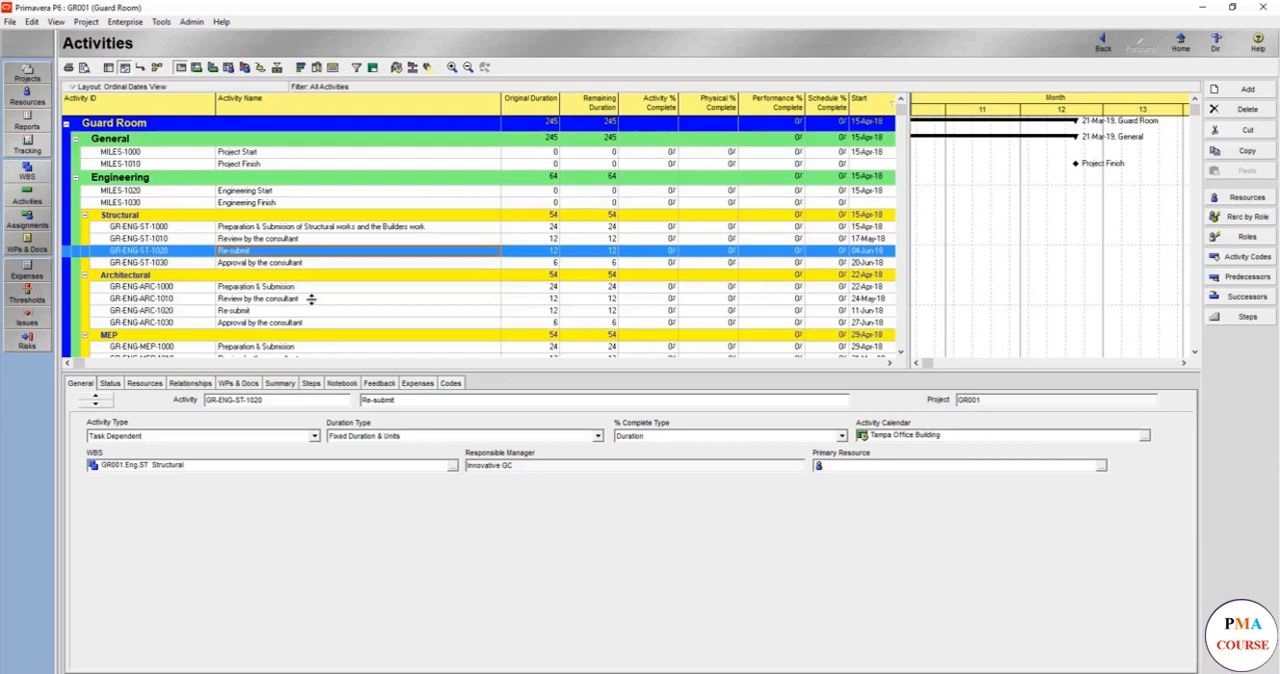
pyautogui.click(240, 384)
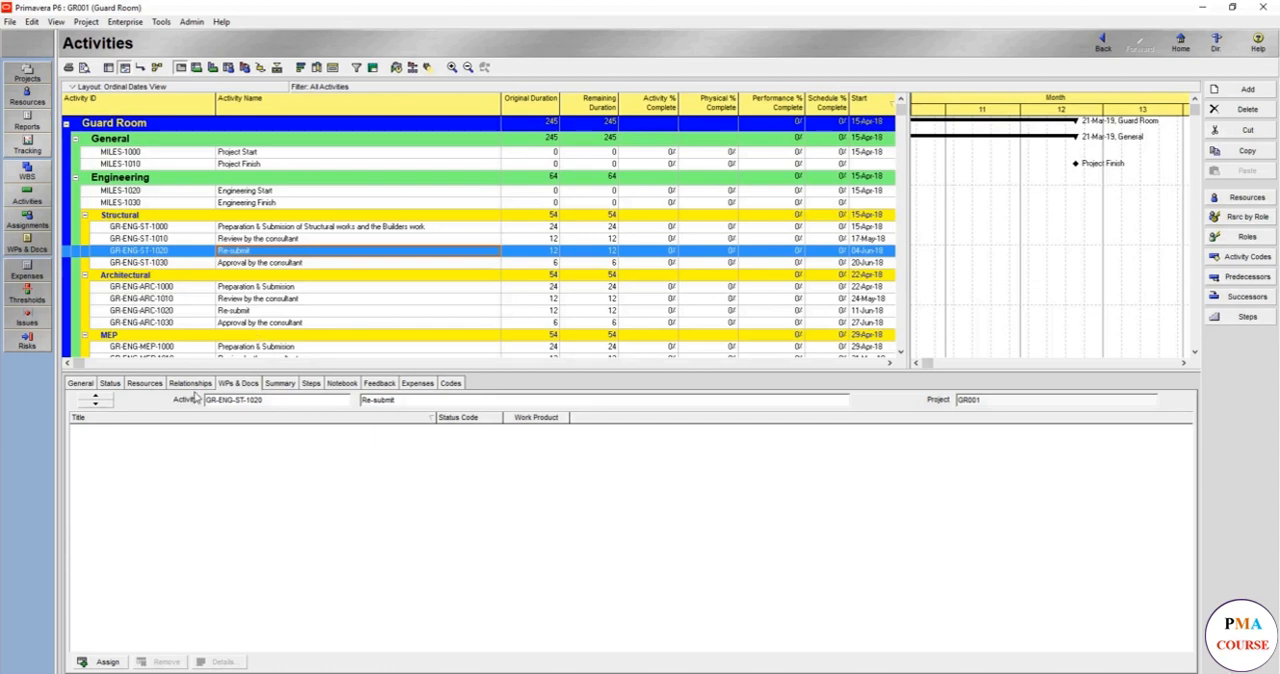
pyautogui.moveTo(120, 614)
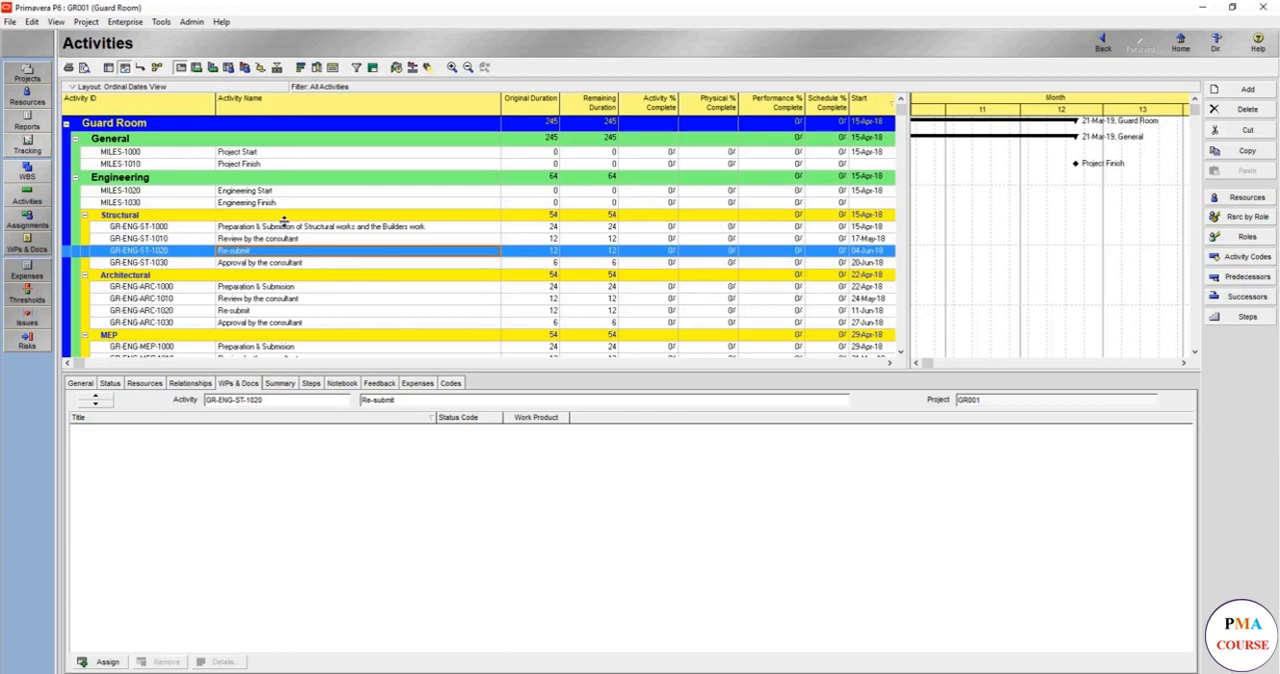
pyautogui.moveTo(316, 232)
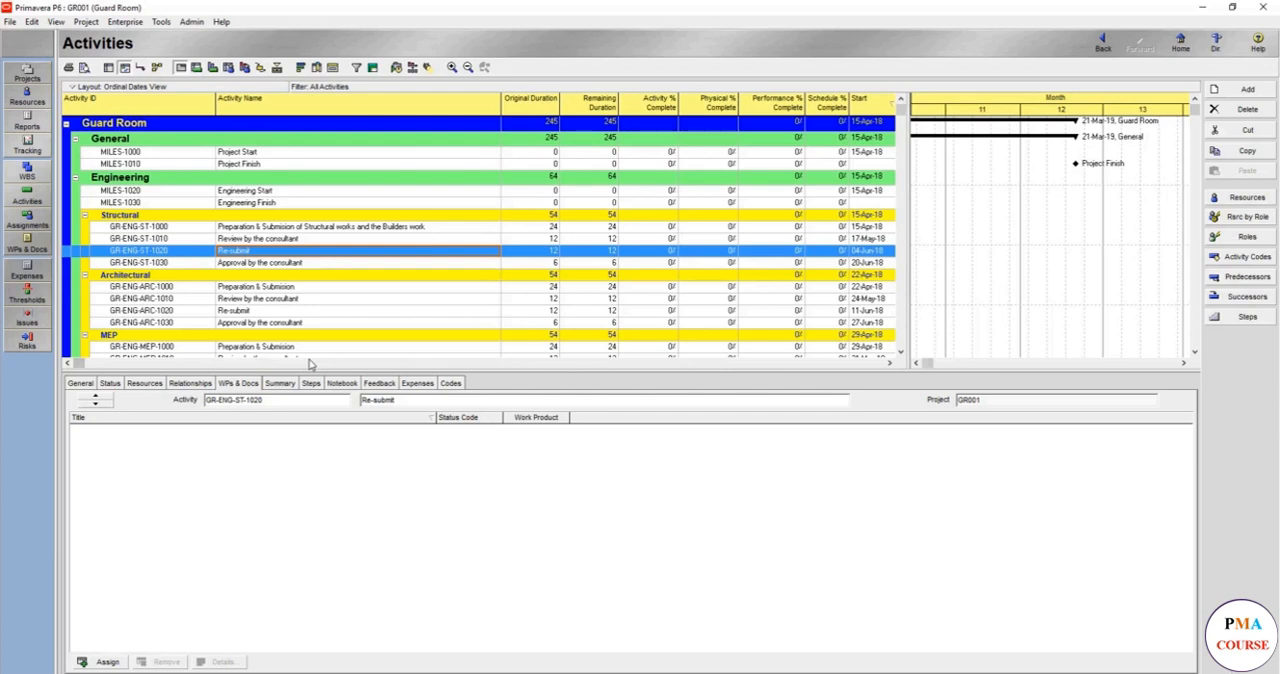
pyautogui.moveTo(378, 580)
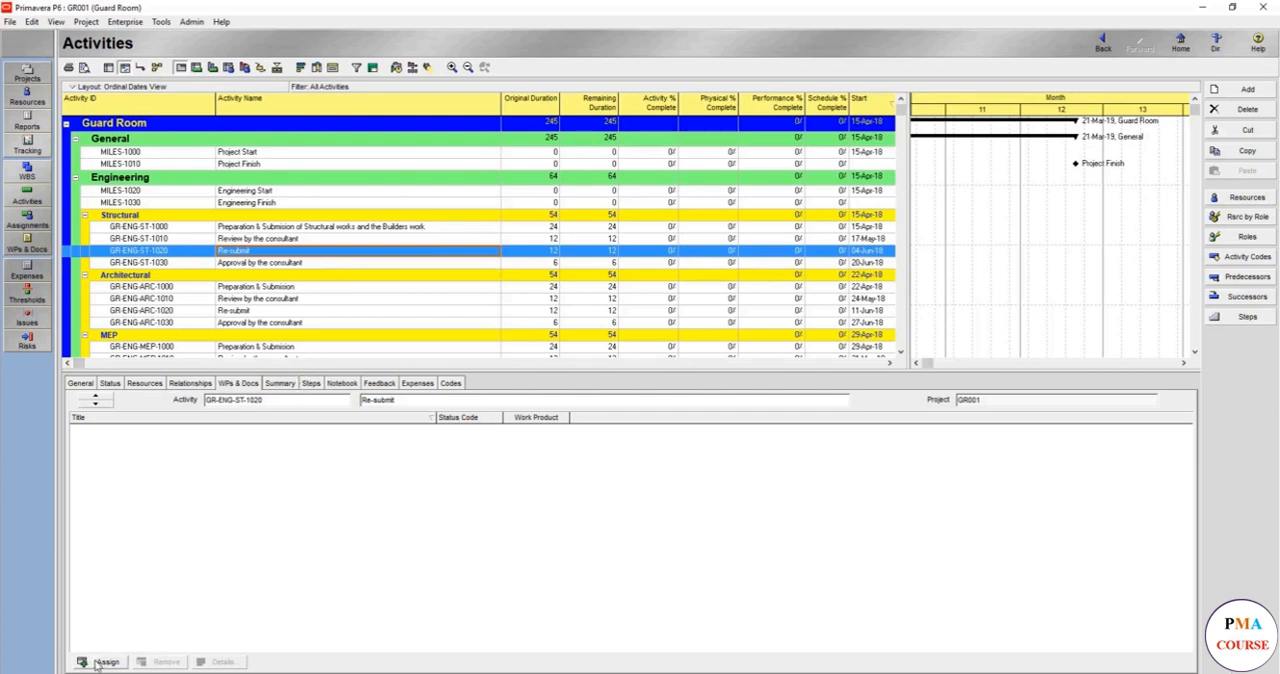
# Show Re-submit's Summary with budgeted 12-day duration and no actual progress
pyautogui.click(100, 660)
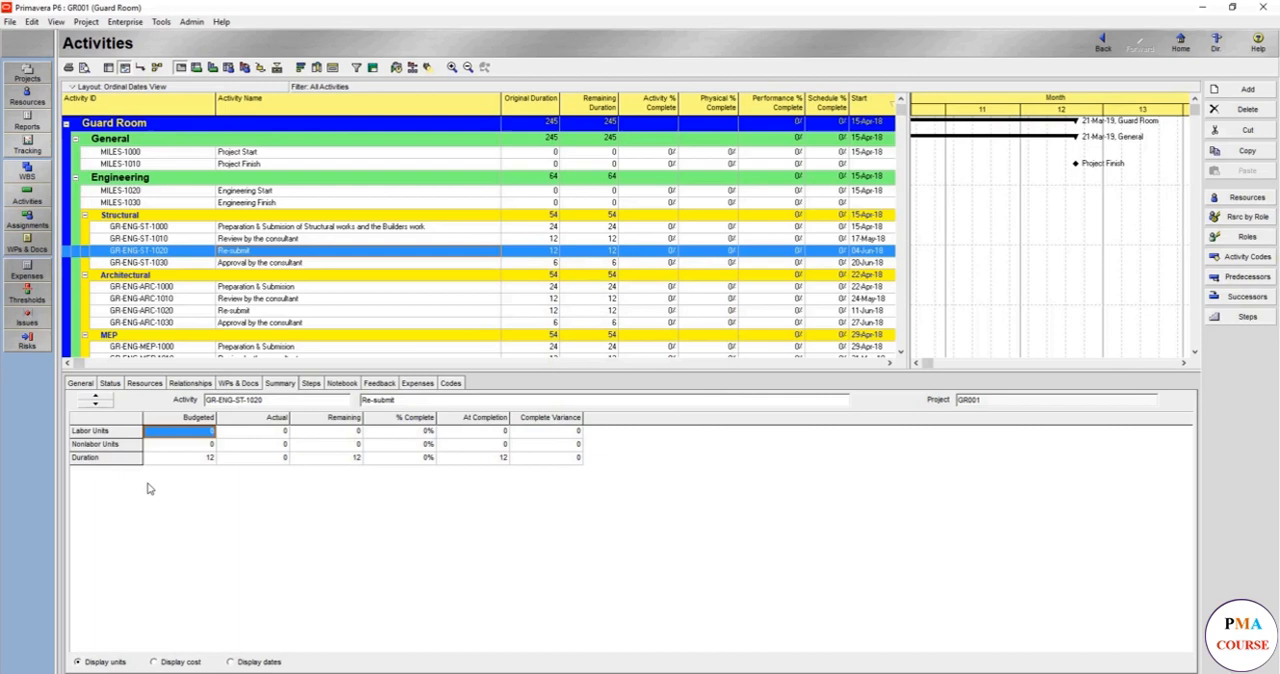
pyautogui.moveTo(124, 448)
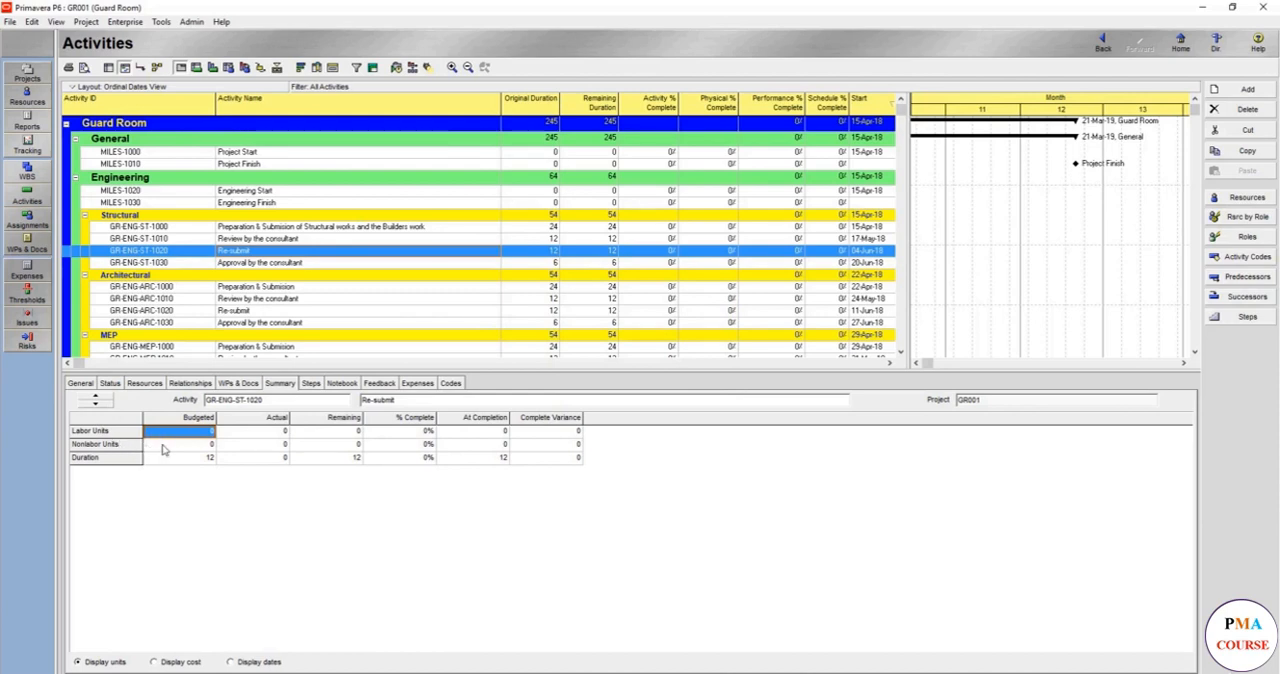
# View the summary as costs, back as units, then show Re-submit's empty Steps list
pyautogui.click(156, 664)
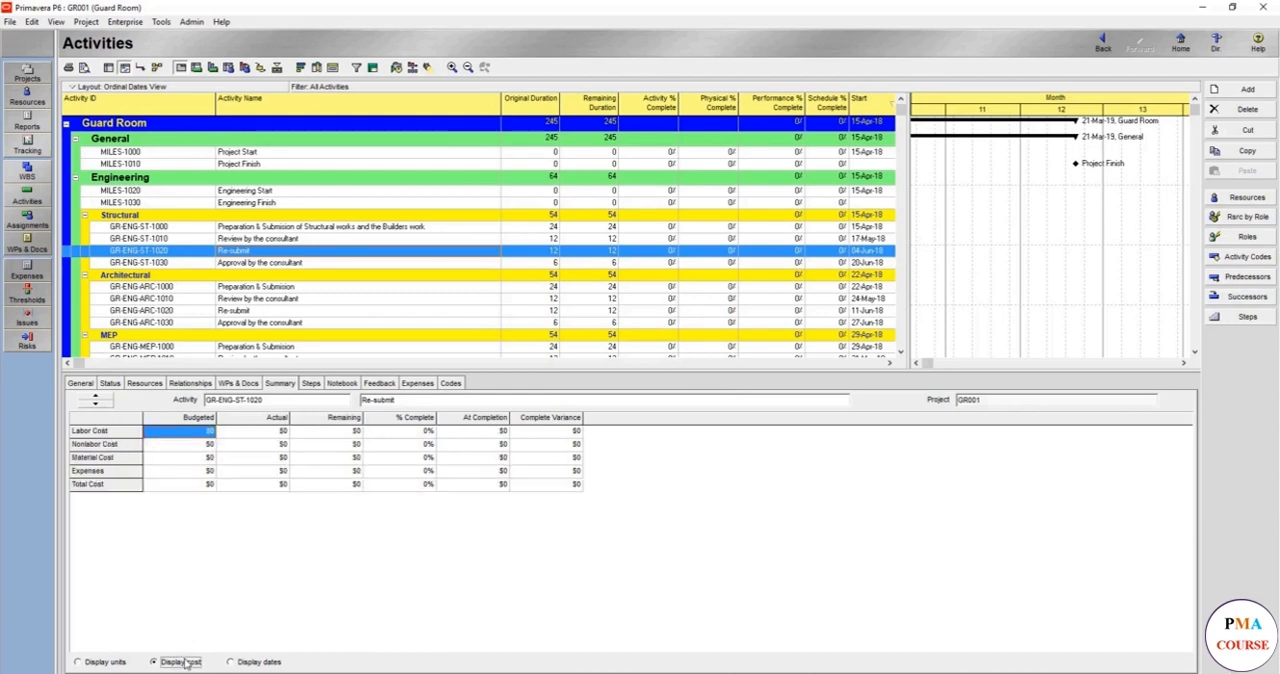
pyautogui.click(234, 662)
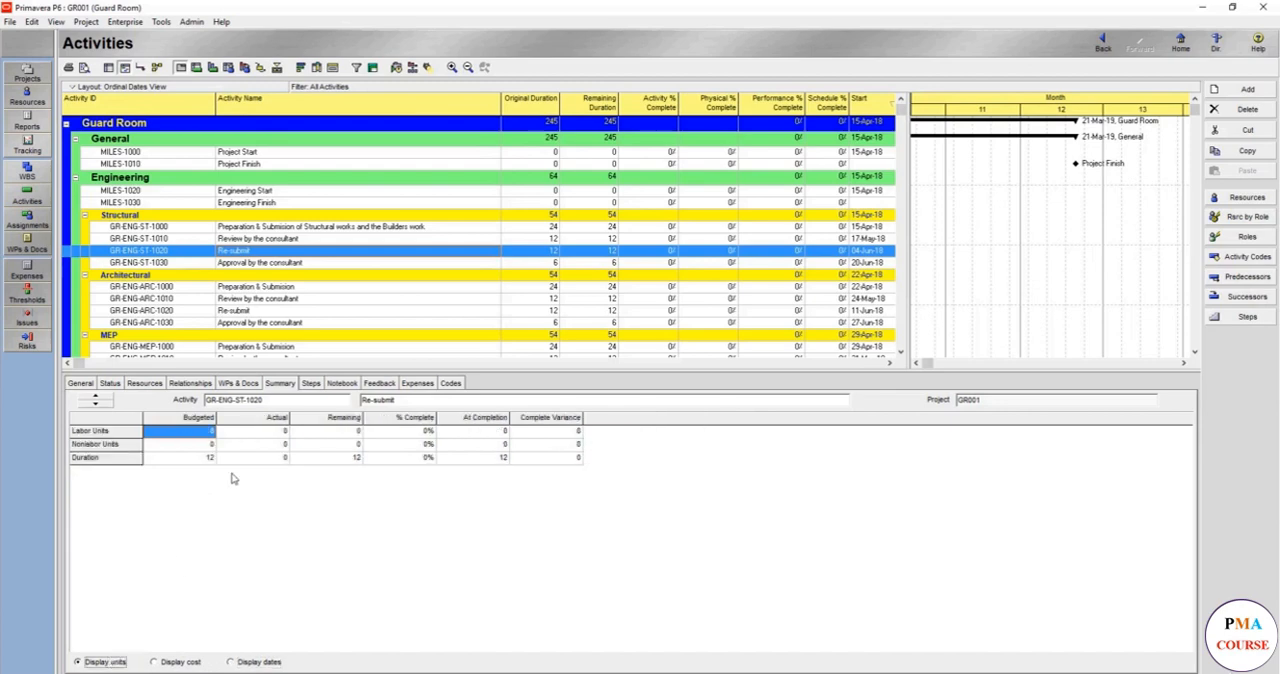
pyautogui.click(312, 382)
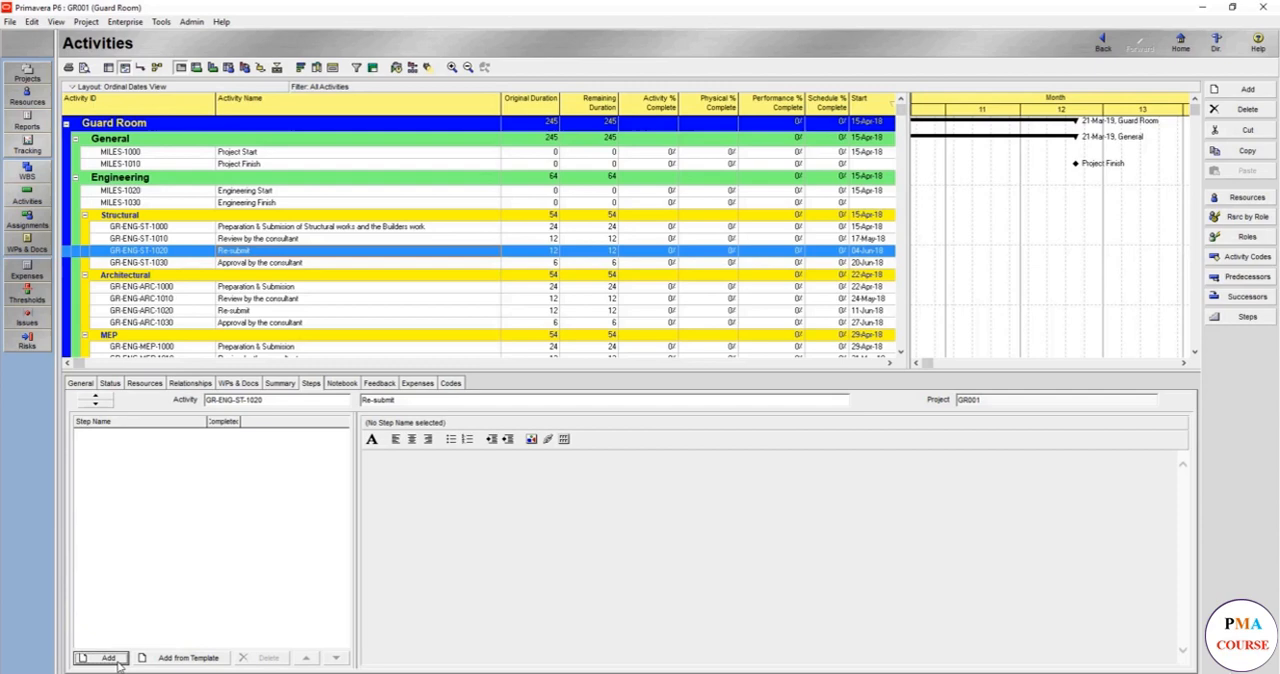
# Select the Footings and the columns neck activity (GR-ST-1020) to give it steps
pyautogui.click(96, 658)
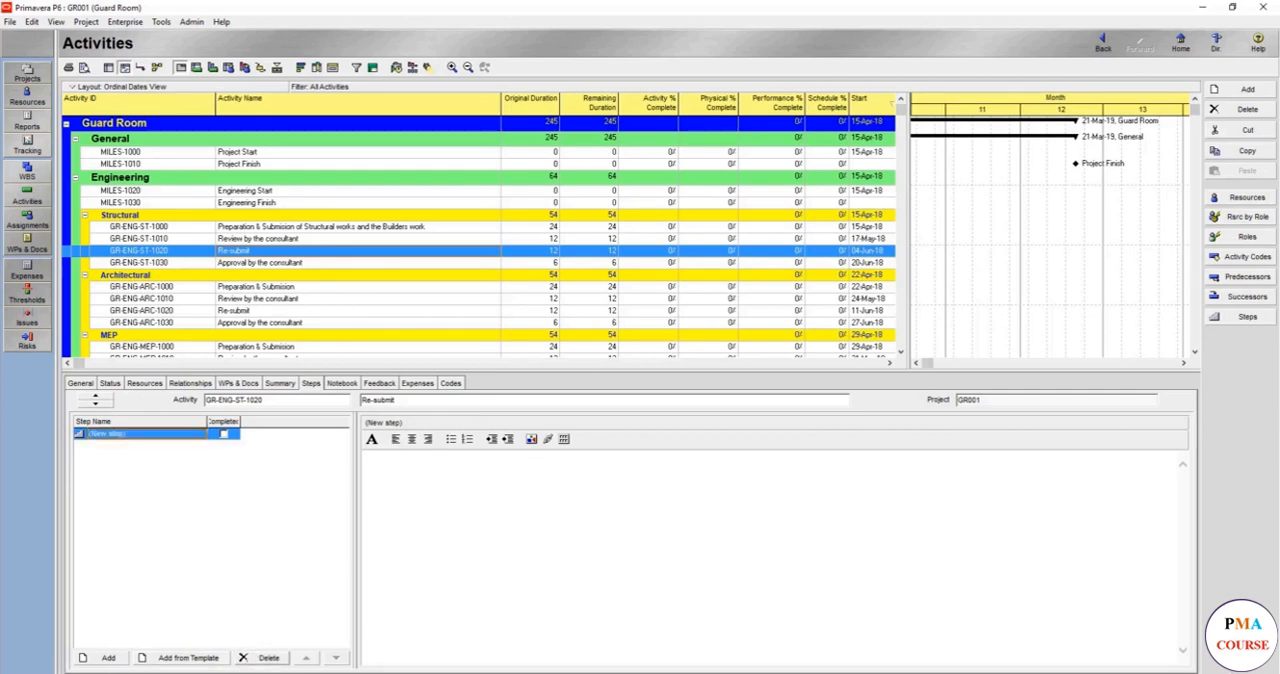
pyautogui.scroll(-3)
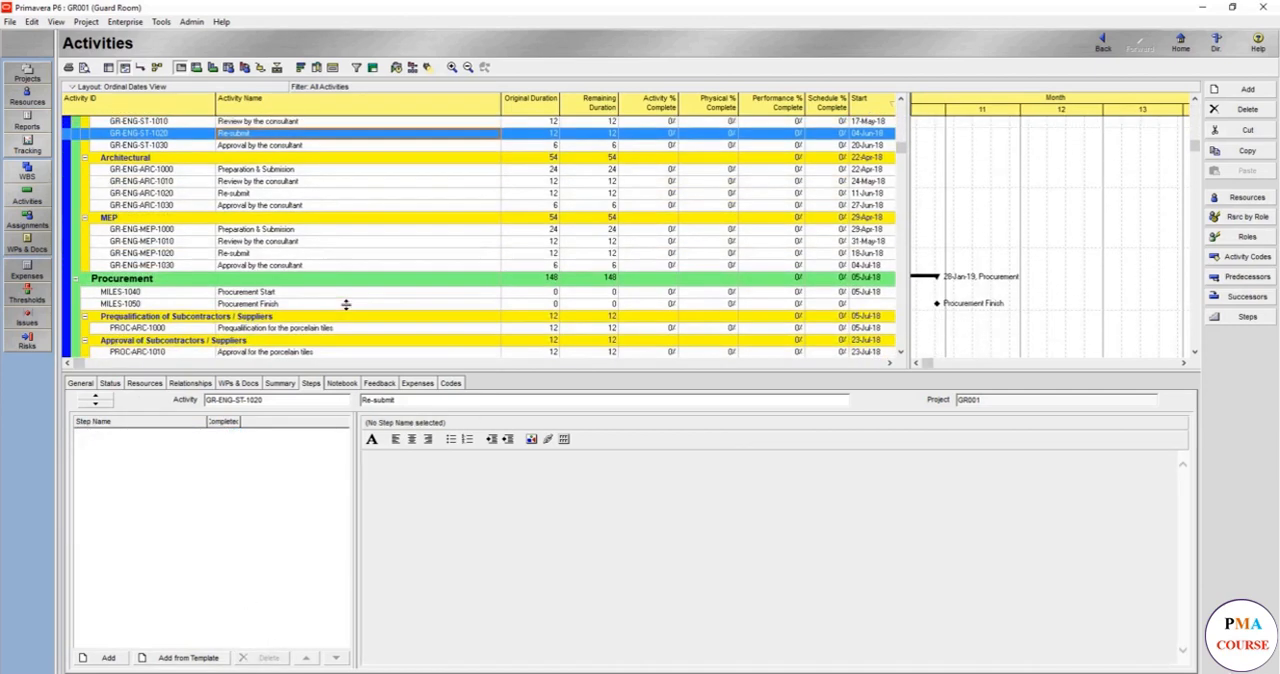
pyautogui.scroll(-3)
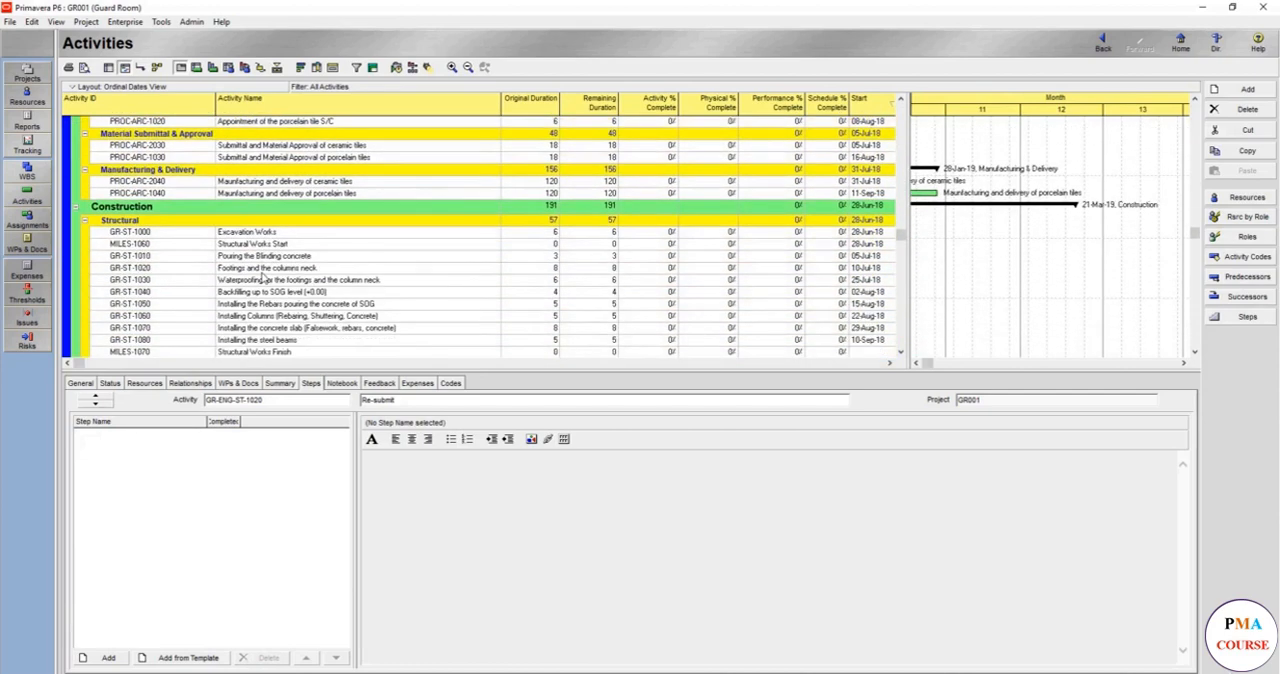
pyautogui.scroll(-3)
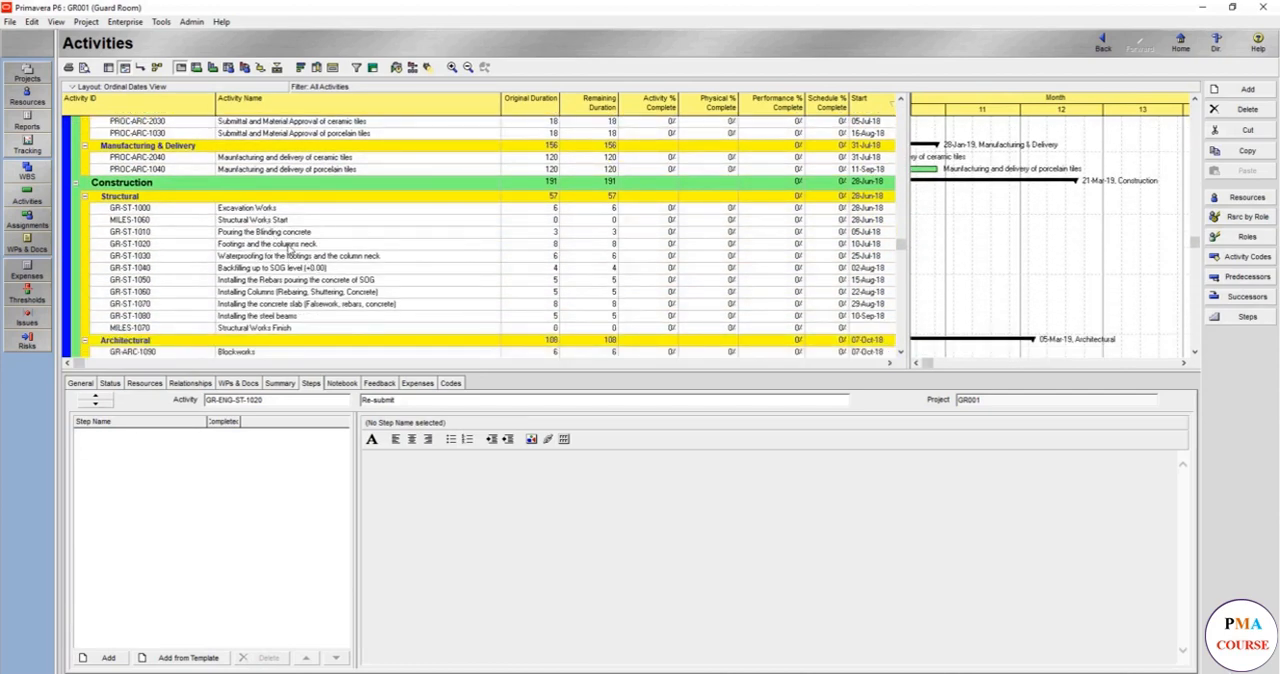
pyautogui.click(260, 244)
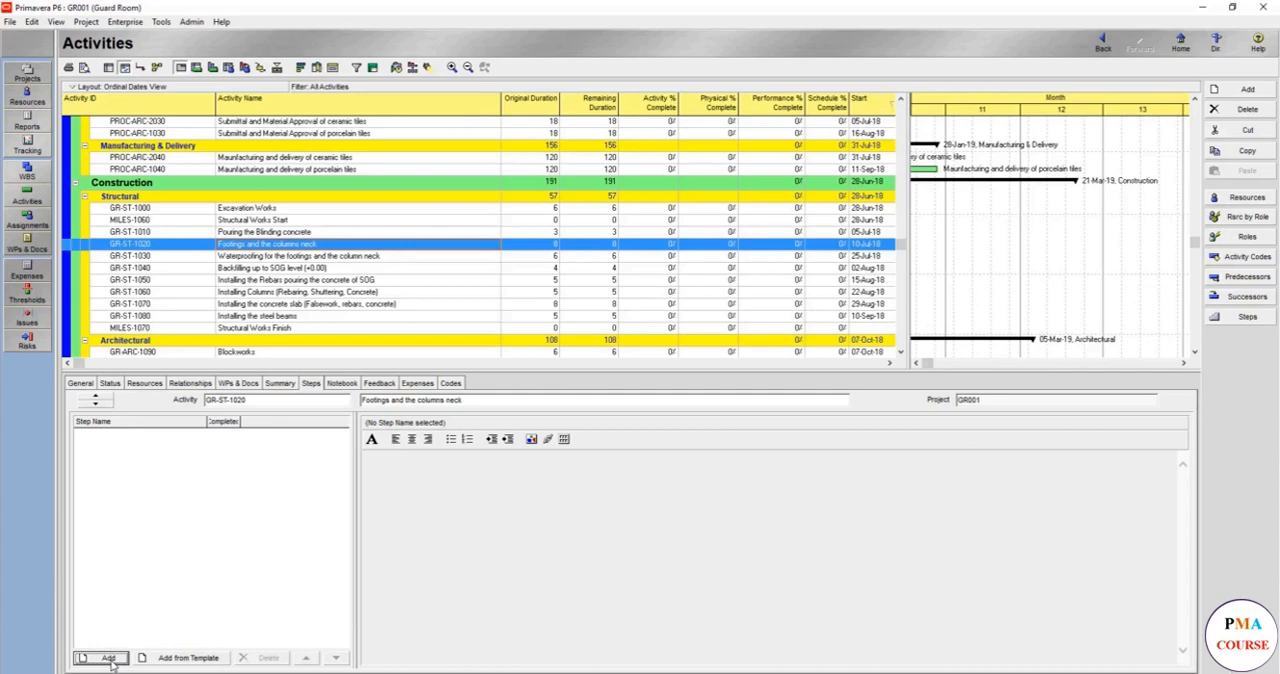
# Add three steps—Steel bar fixing, Shutter, Pouring—with a continuous-pouring note
pyautogui.click(92, 656)
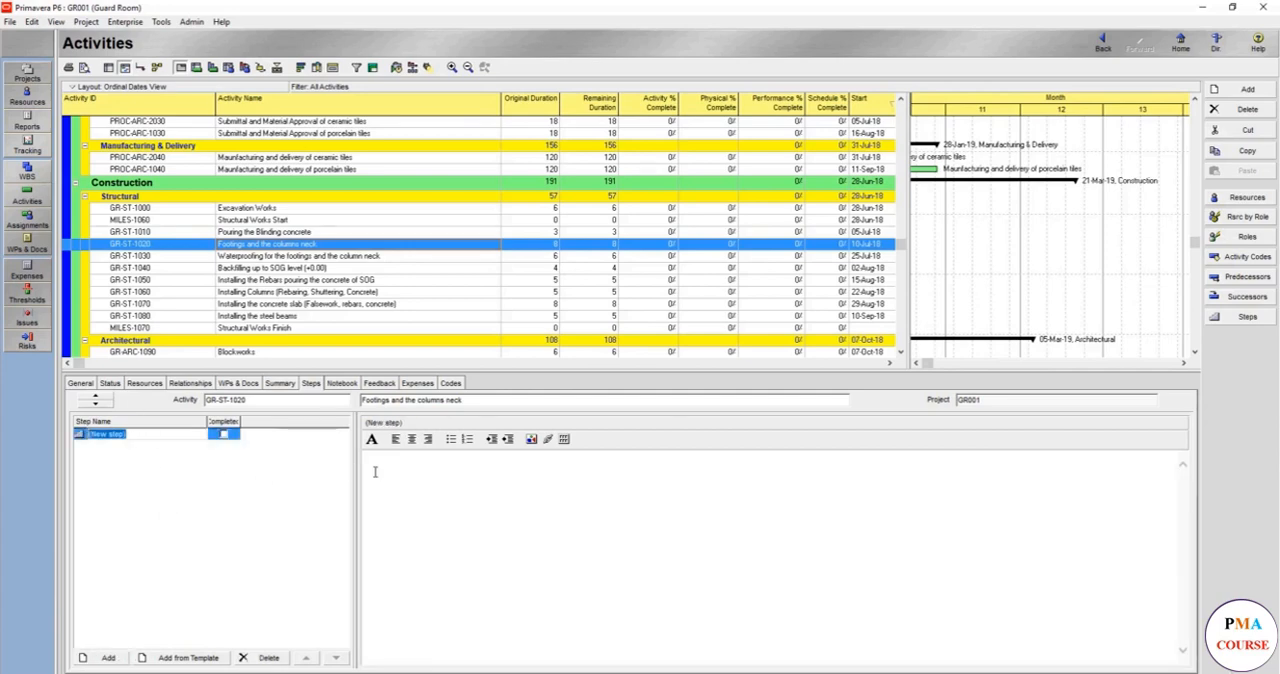
pyautogui.write('Steel bar fixing')
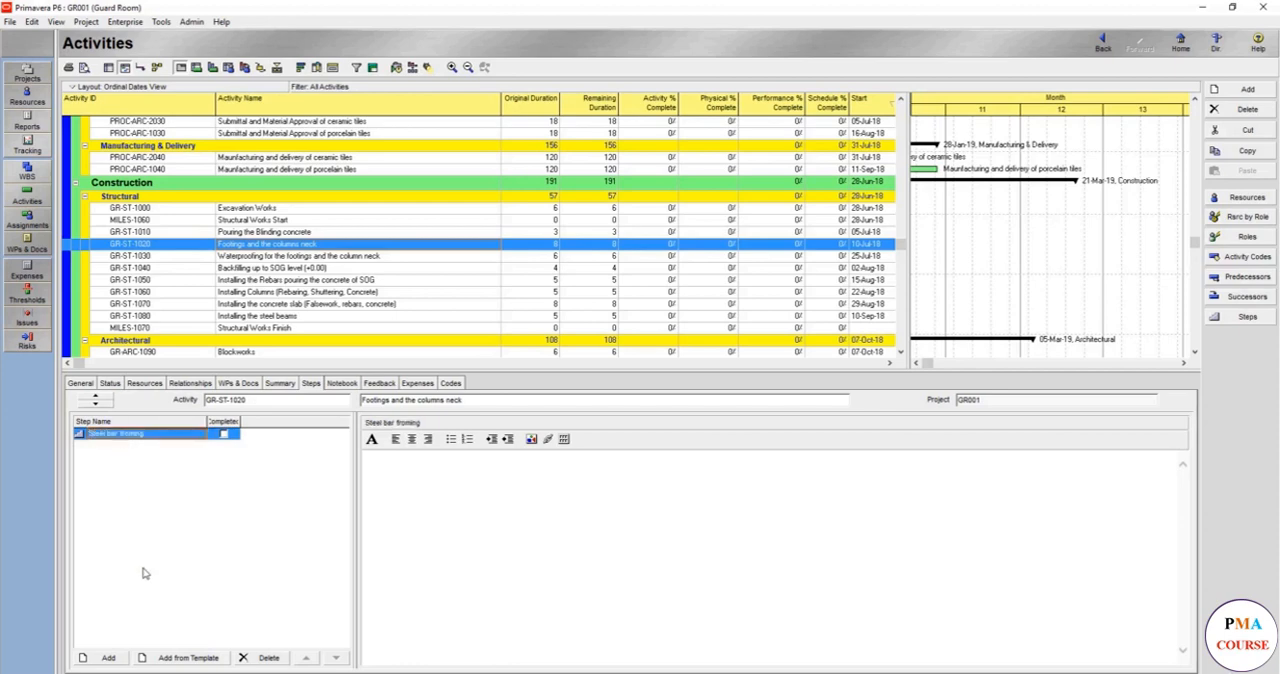
pyautogui.click(88, 658)
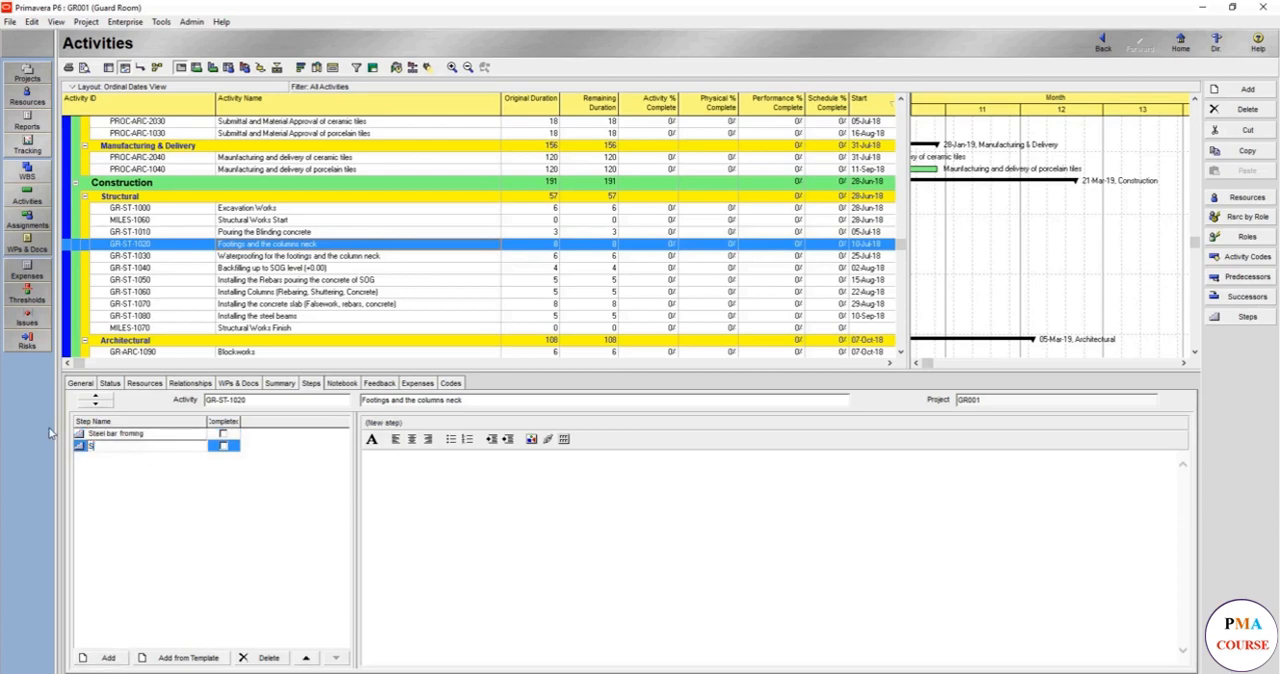
pyautogui.write('Shutter')
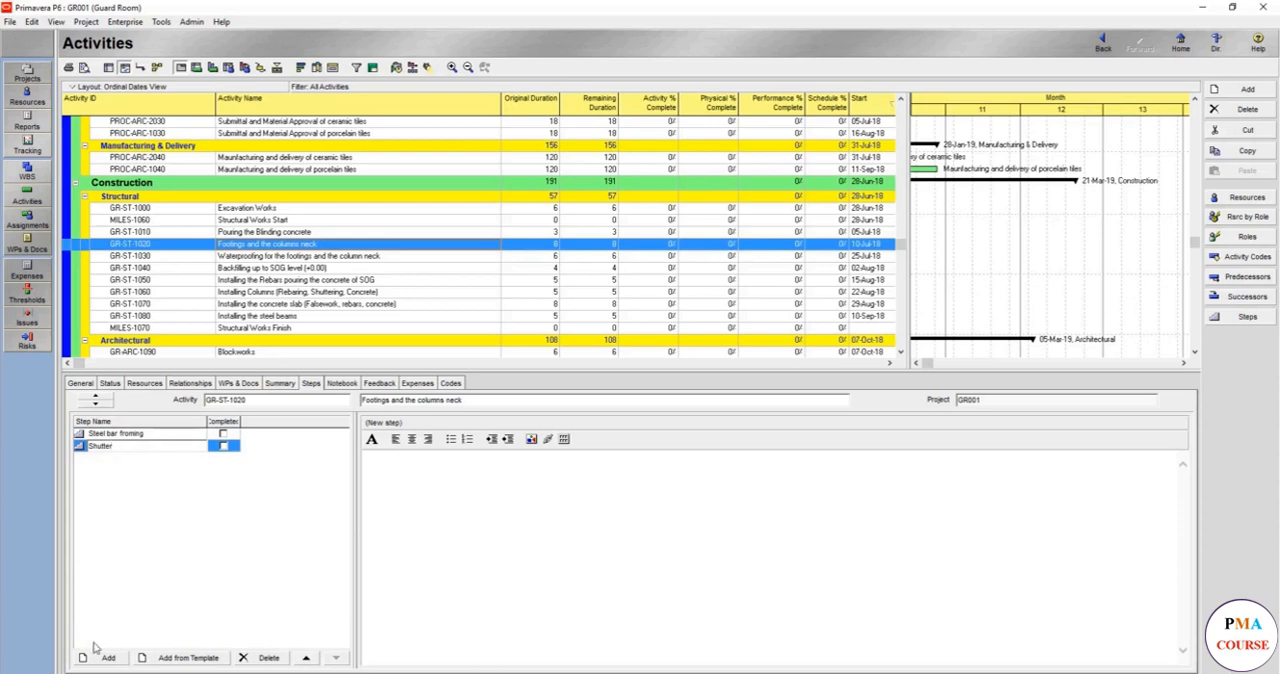
pyautogui.click(92, 658)
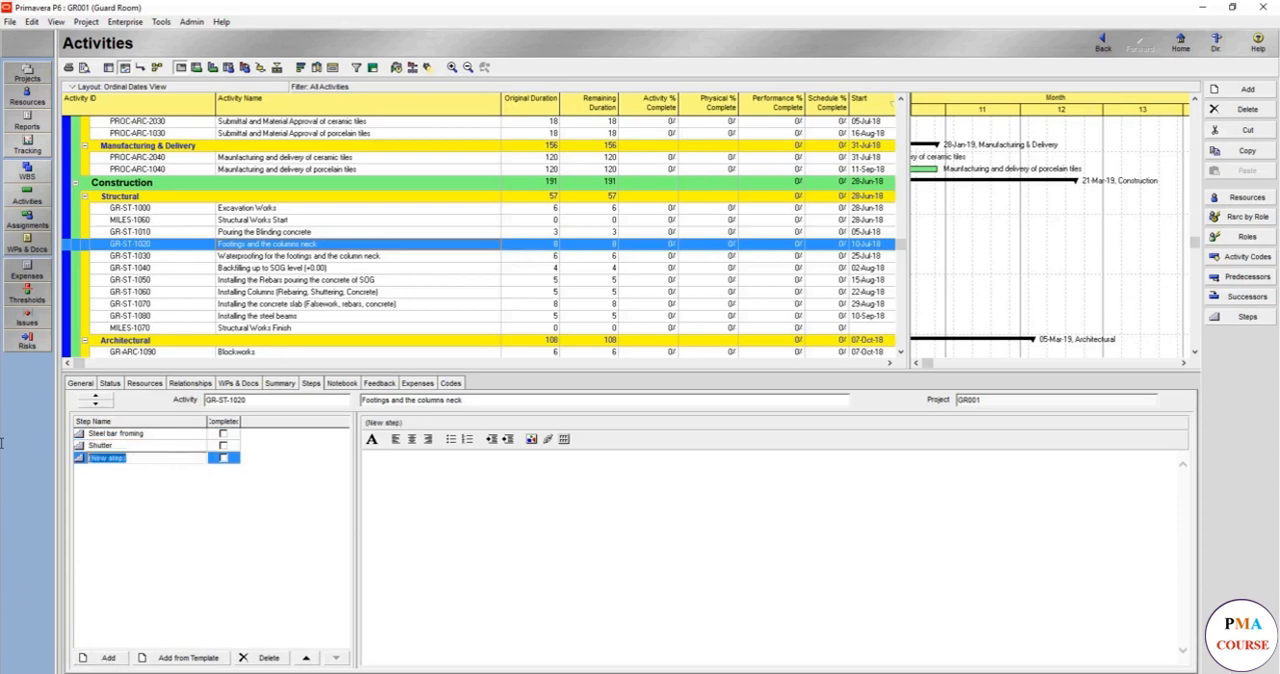
pyautogui.write('S')
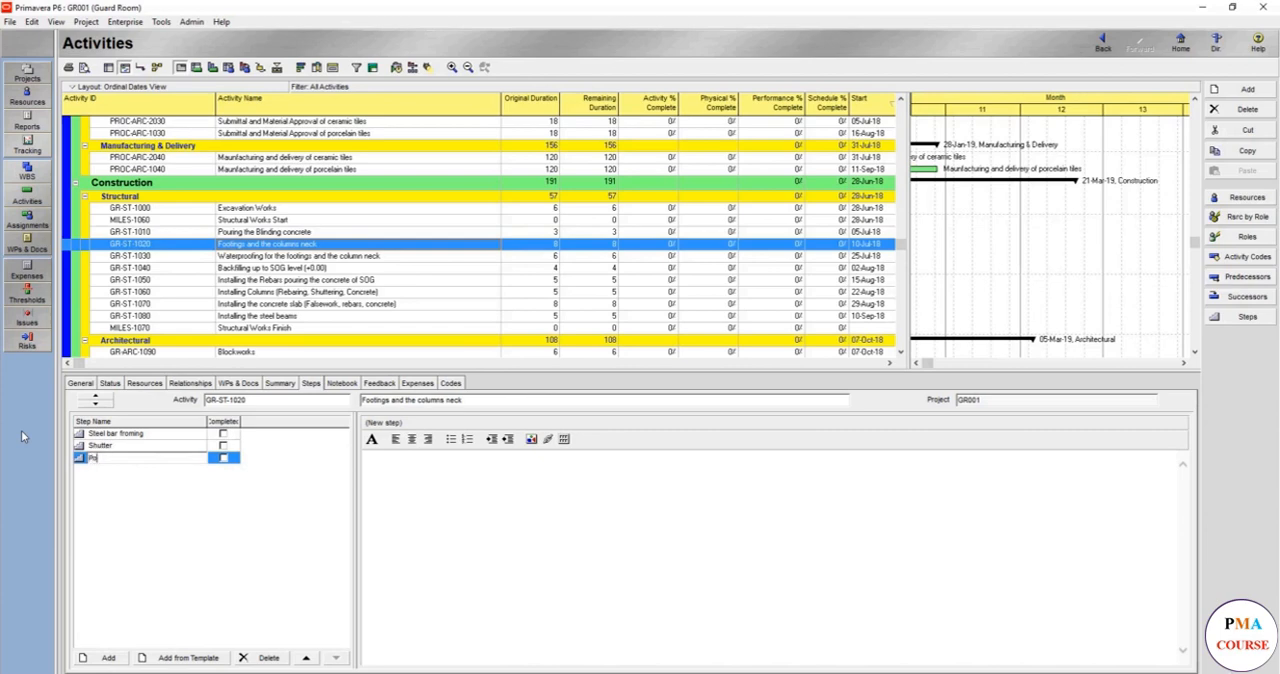
pyautogui.write('ouring')
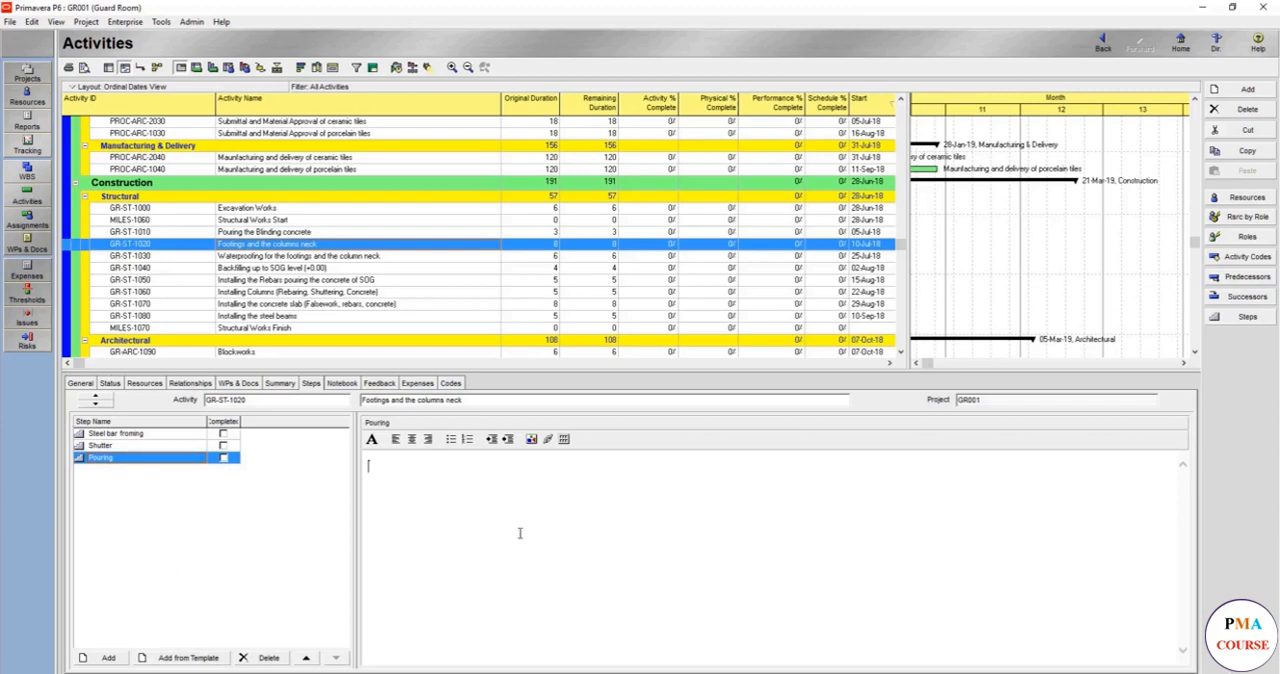
pyautogui.write('That pour')
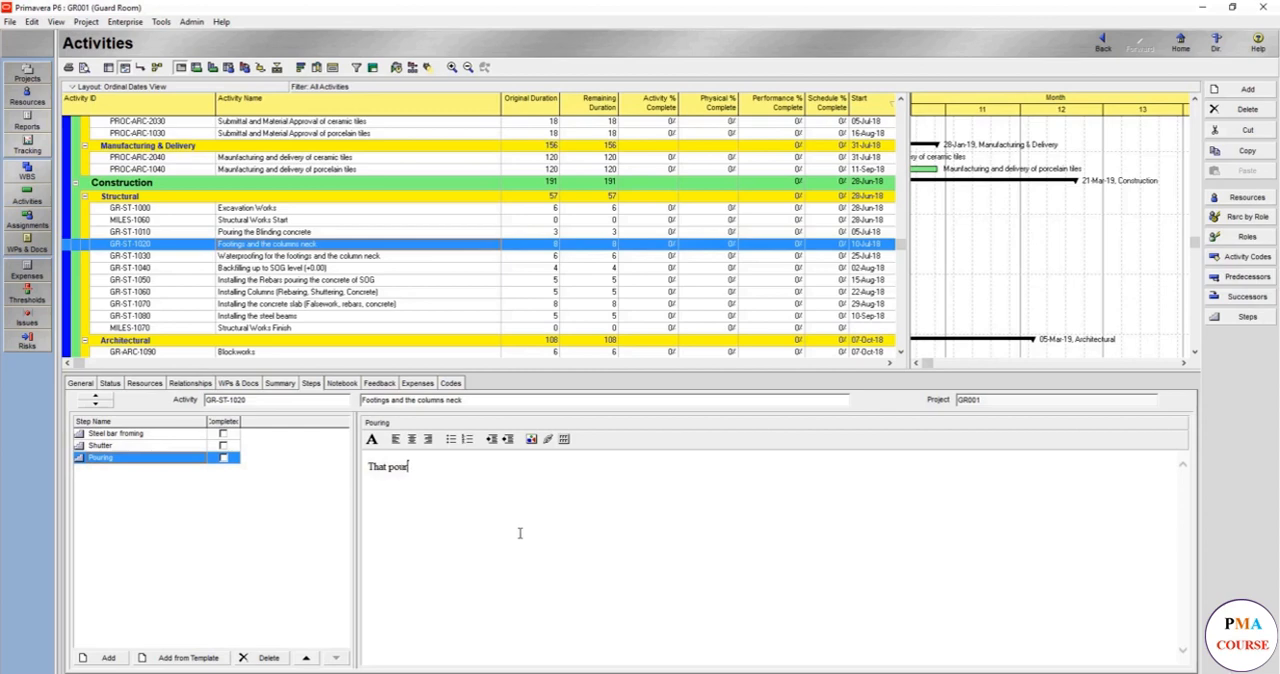
pyautogui.write('ing will happen continuously.')
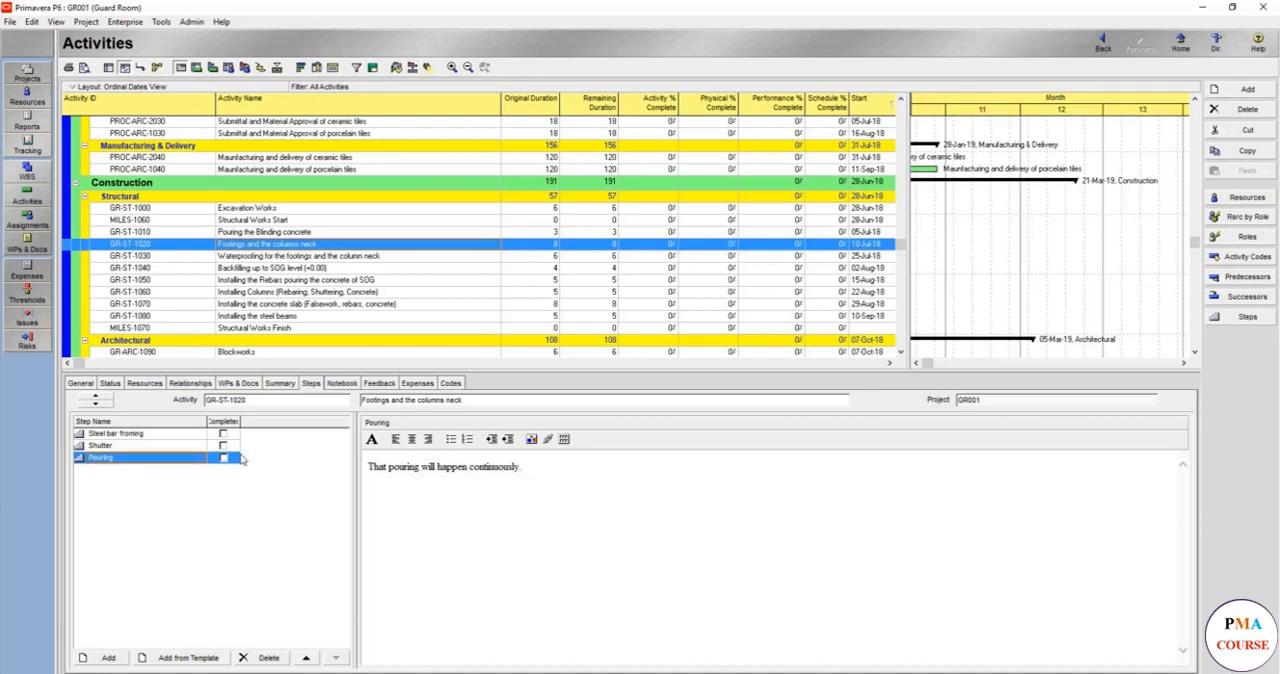
# Mark the Steel bar fixing, Shutter and Pouring steps as completed
pyautogui.click(108, 424)
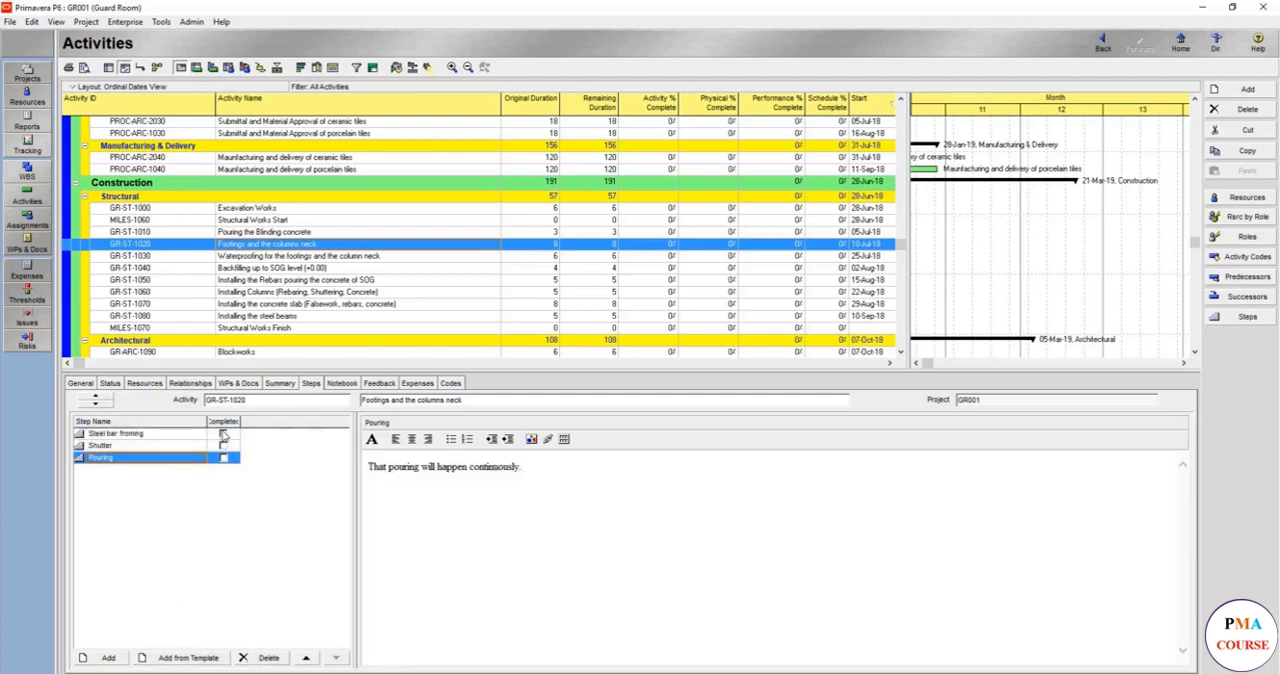
pyautogui.click(116, 432)
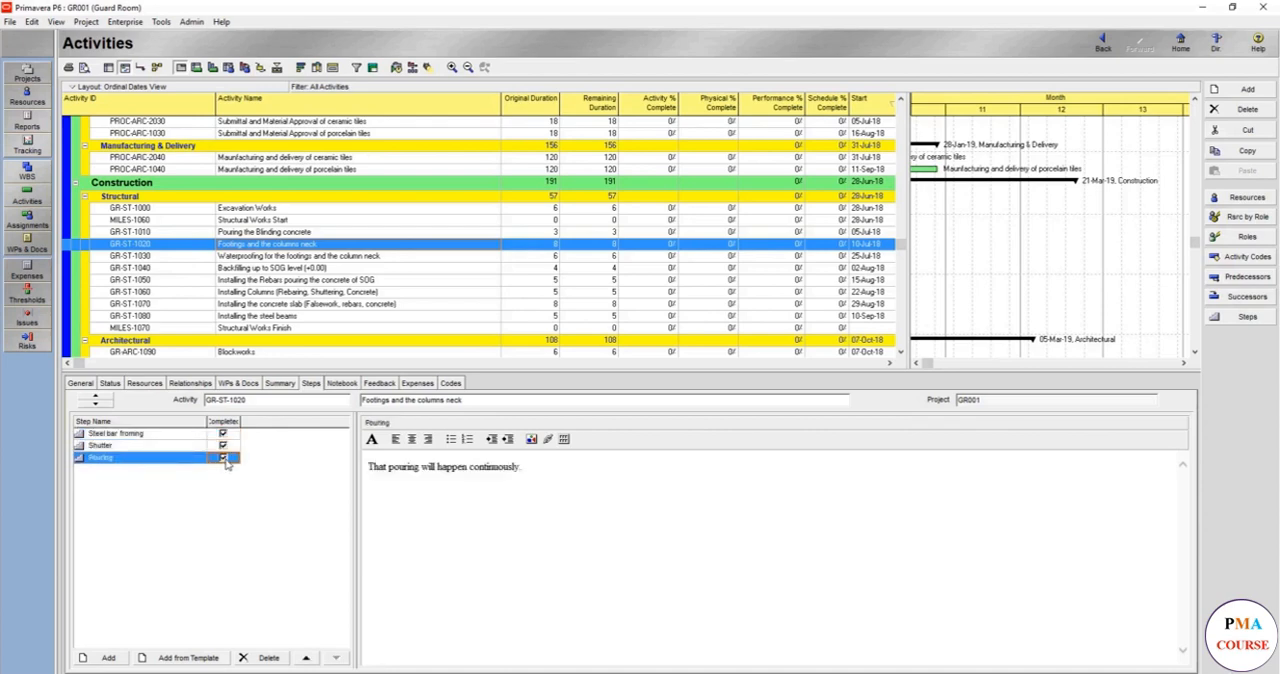
pyautogui.click(342, 384)
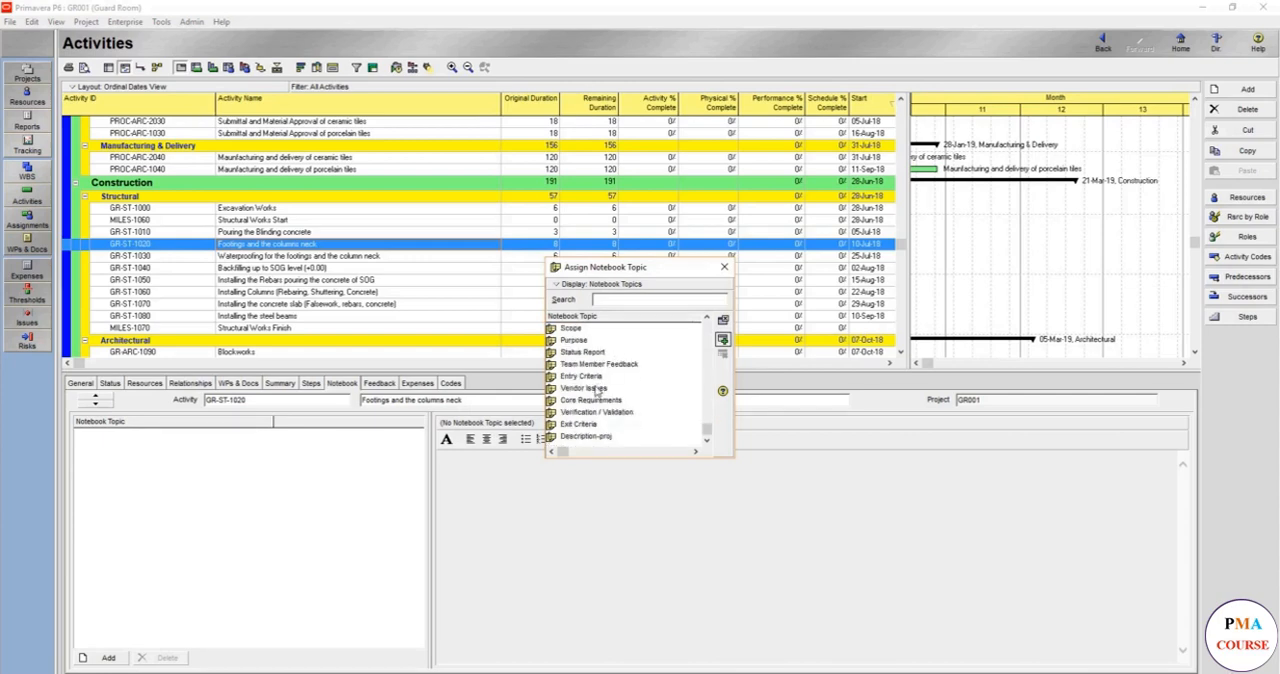
pyautogui.moveTo(460, 336)
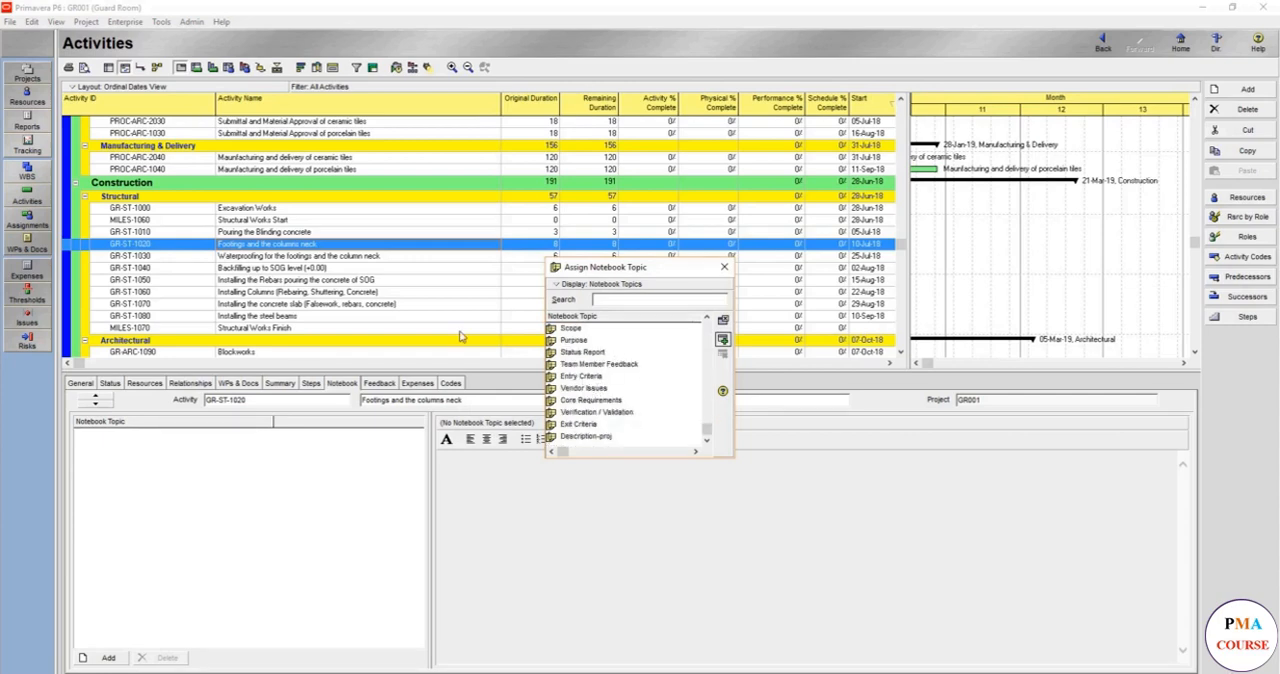
pyautogui.moveTo(496, 310)
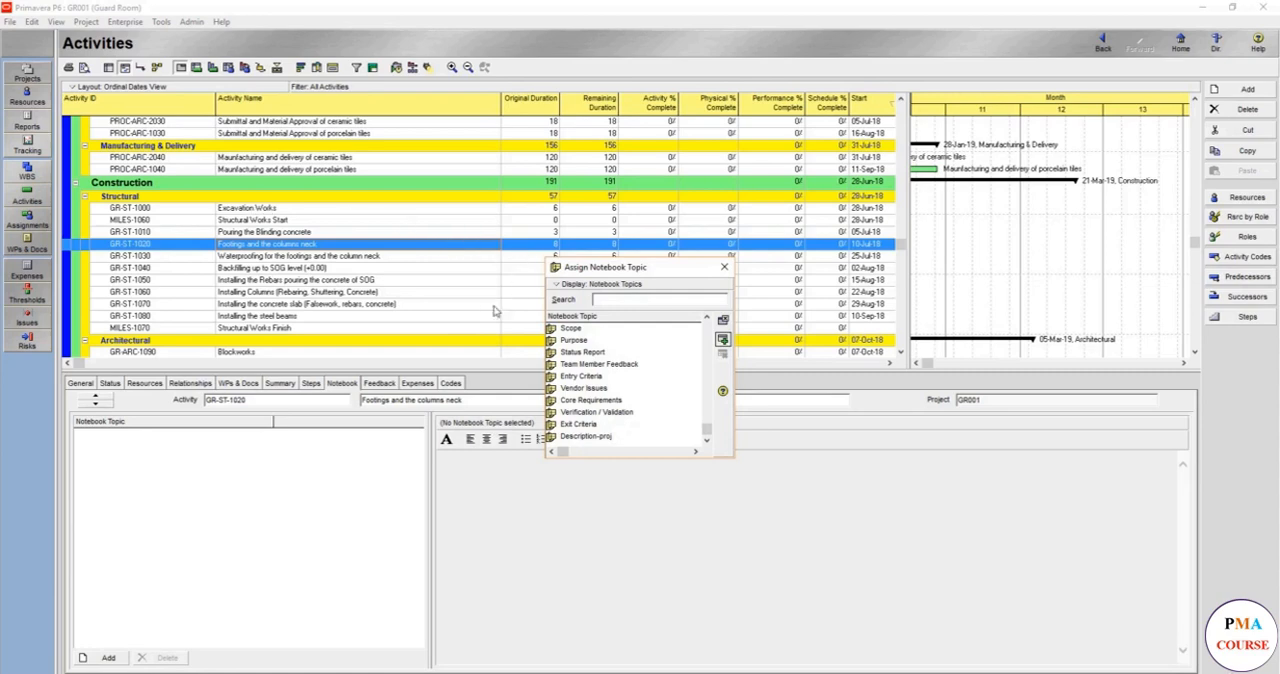
pyautogui.moveTo(888, 414)
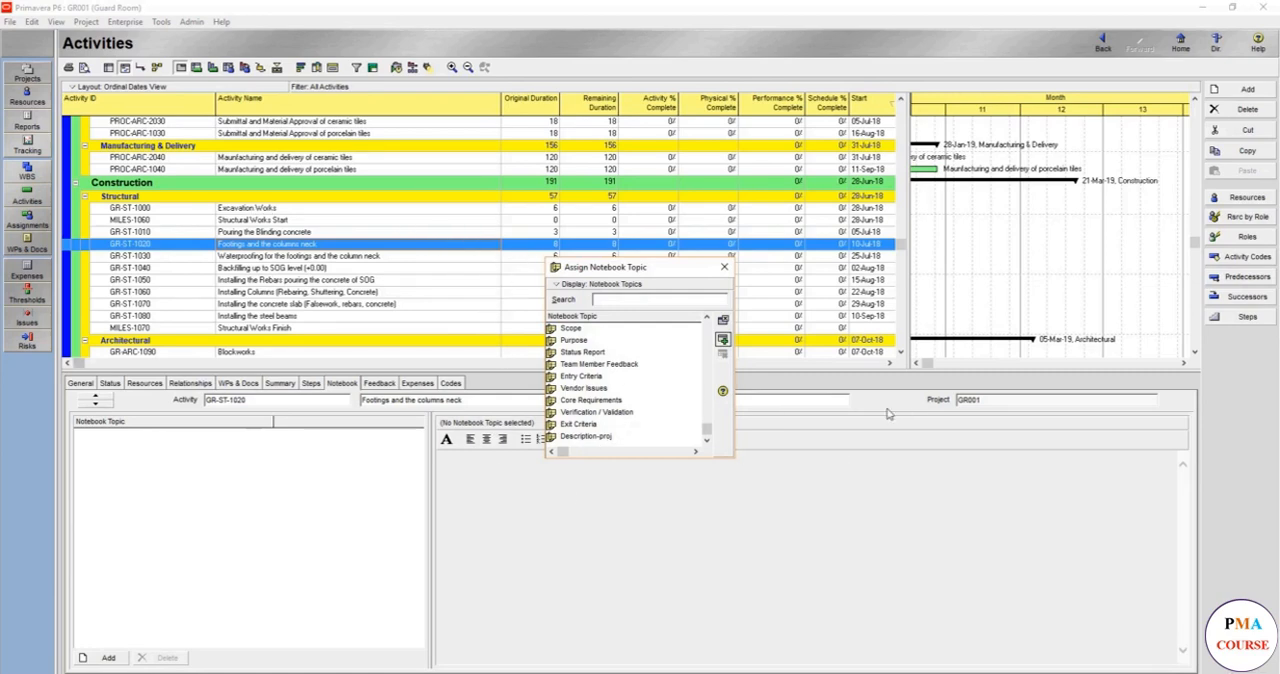
pyautogui.moveTo(930, 400)
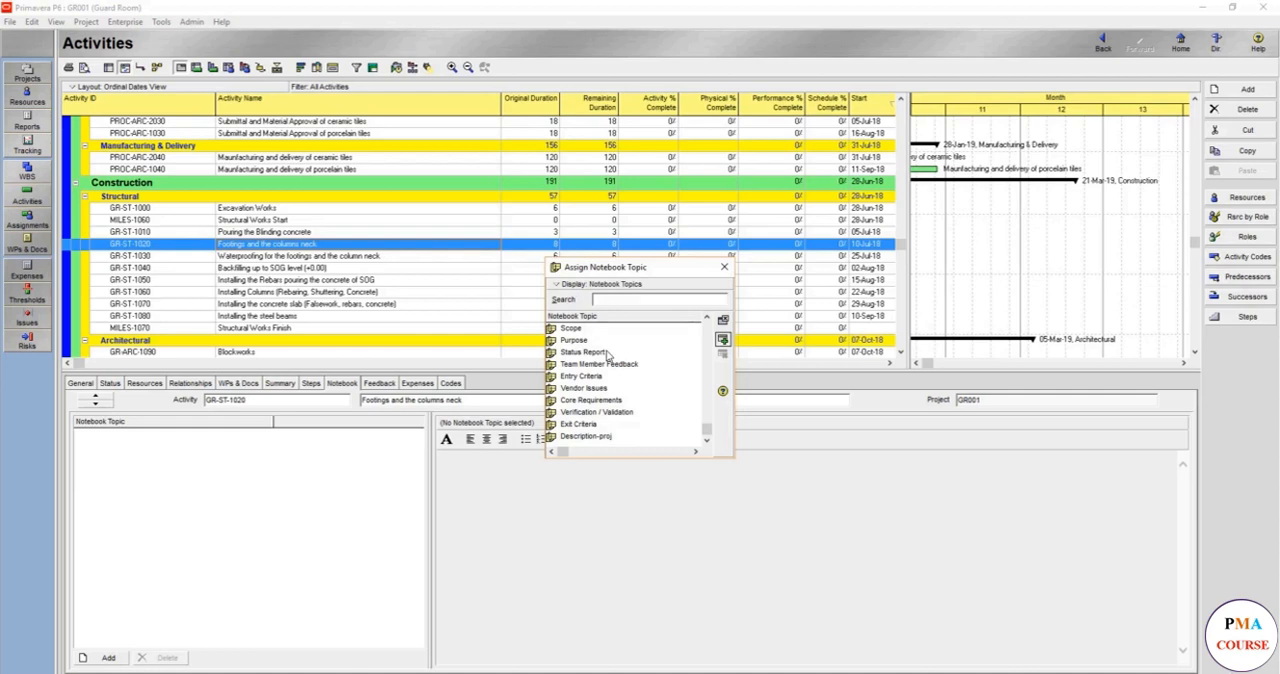
pyautogui.moveTo(624, 314)
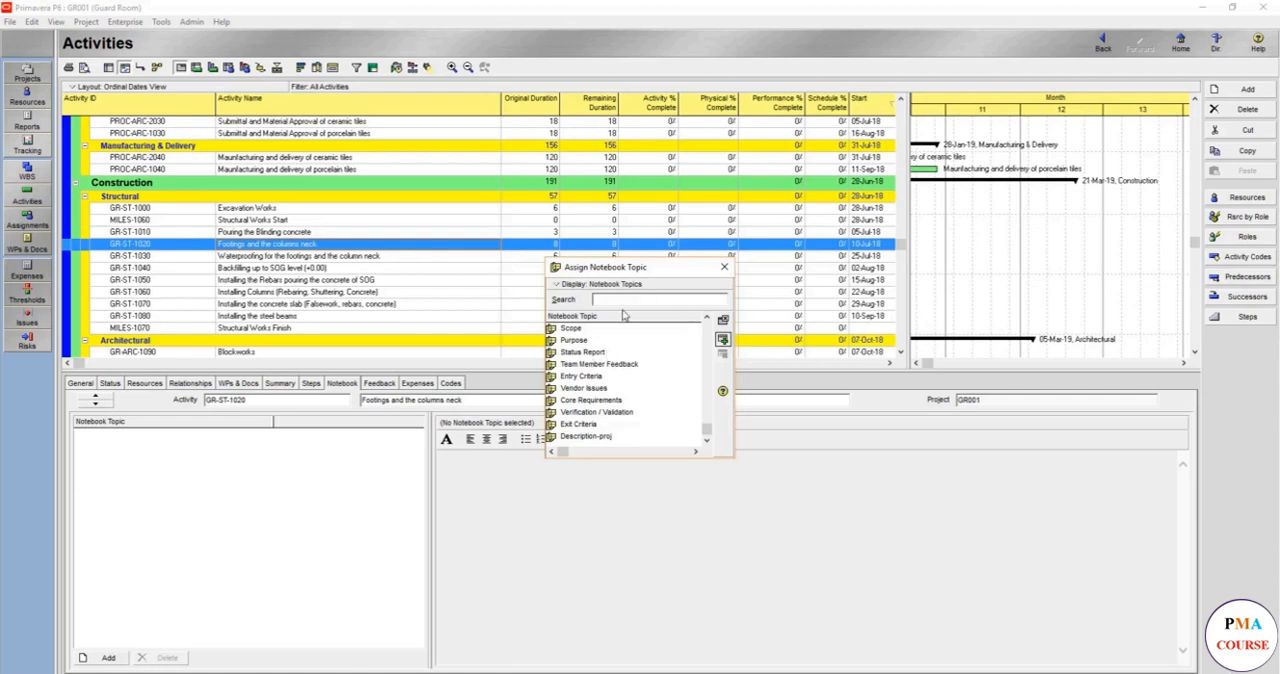
pyautogui.moveTo(714, 396)
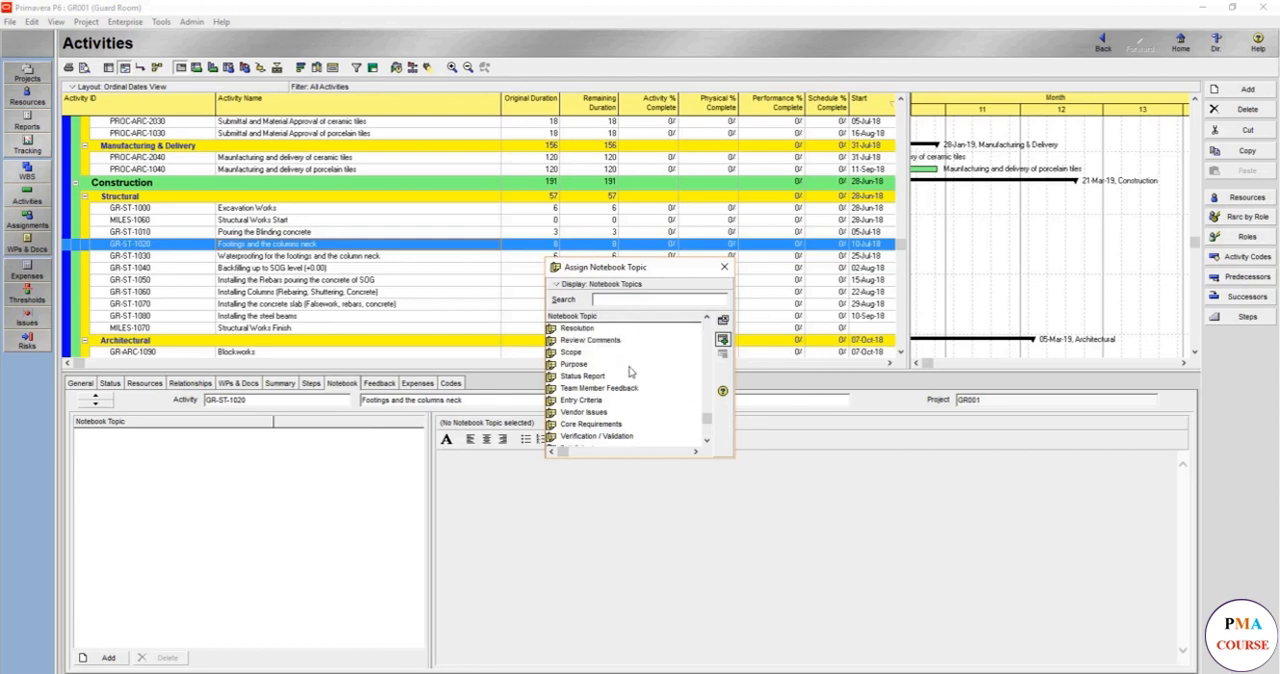
# Browse further notebook topics such as Corrective Actions, Delay Handling and Lessons Learned
pyautogui.scroll(-3)
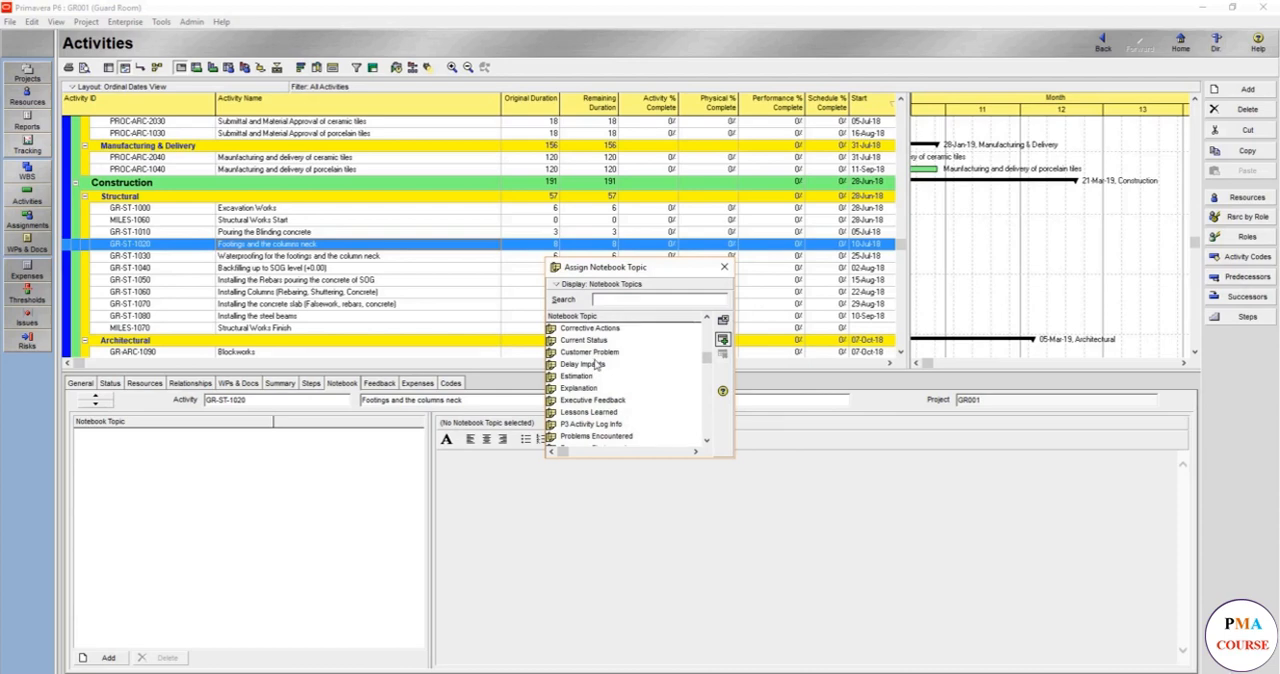
pyautogui.moveTo(628, 358)
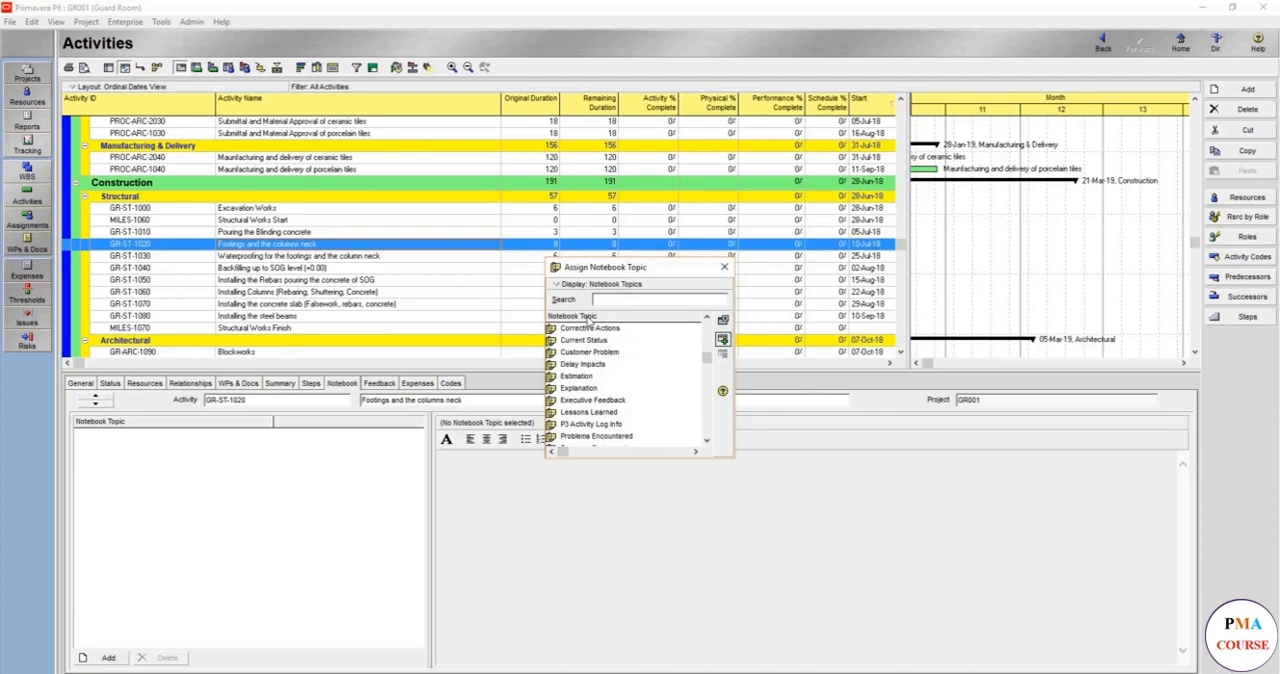
pyautogui.moveTo(712, 274)
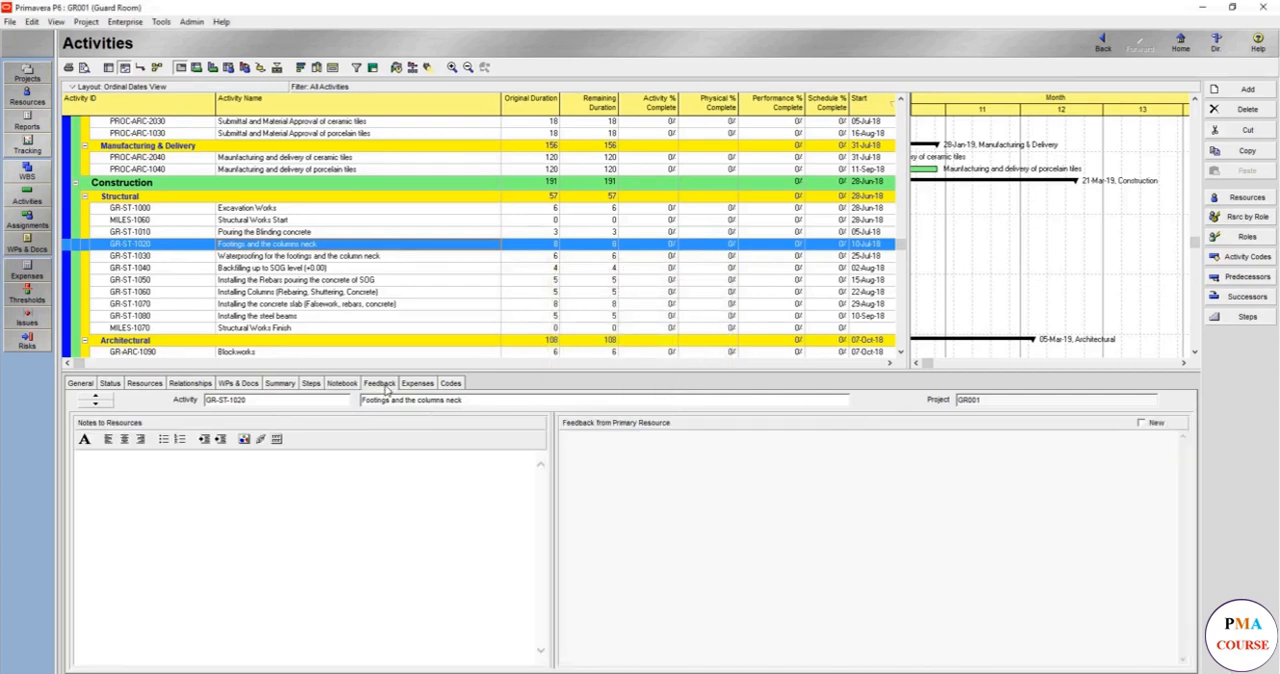
# Show the activity's resource feedback notes, then its empty Expenses list
pyautogui.click(654, 476)
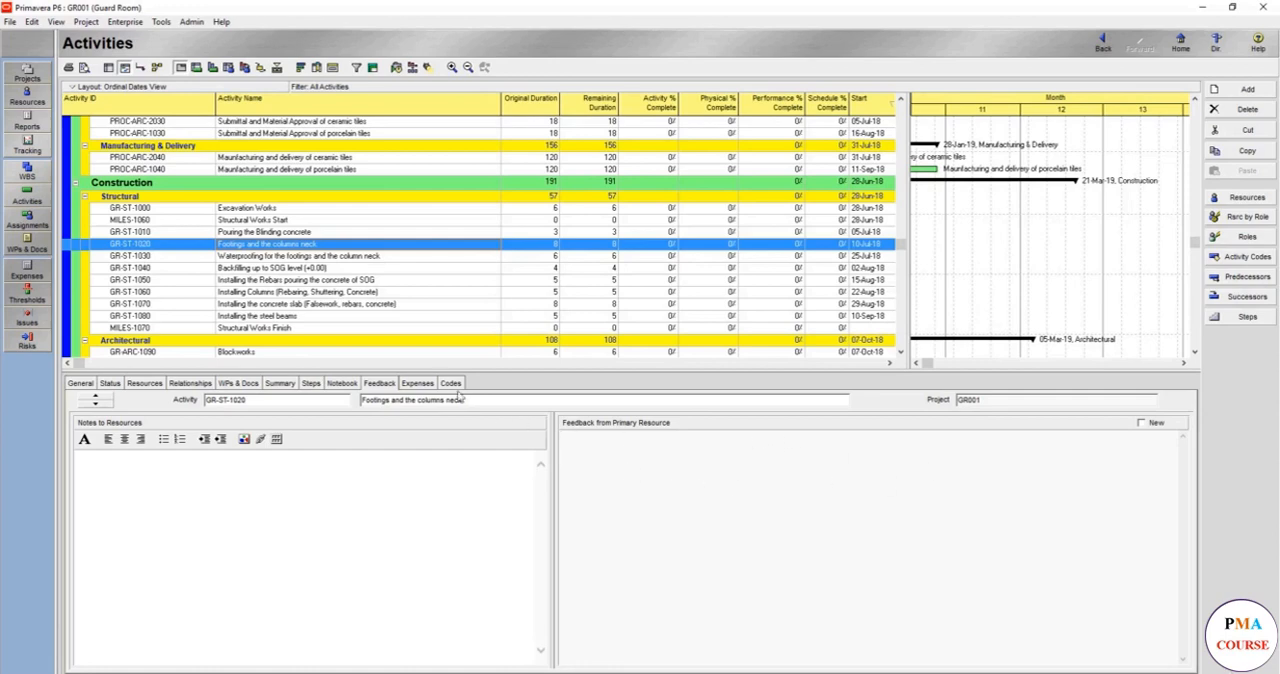
pyautogui.click(416, 382)
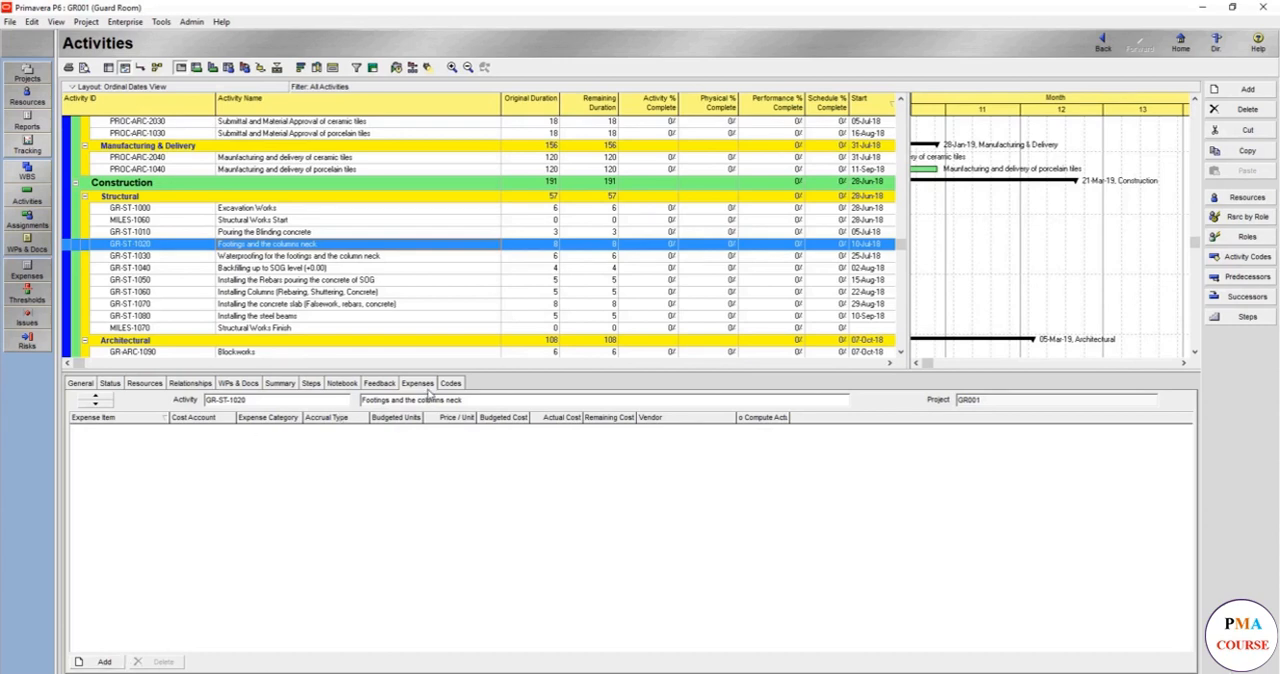
pyautogui.moveTo(372, 436)
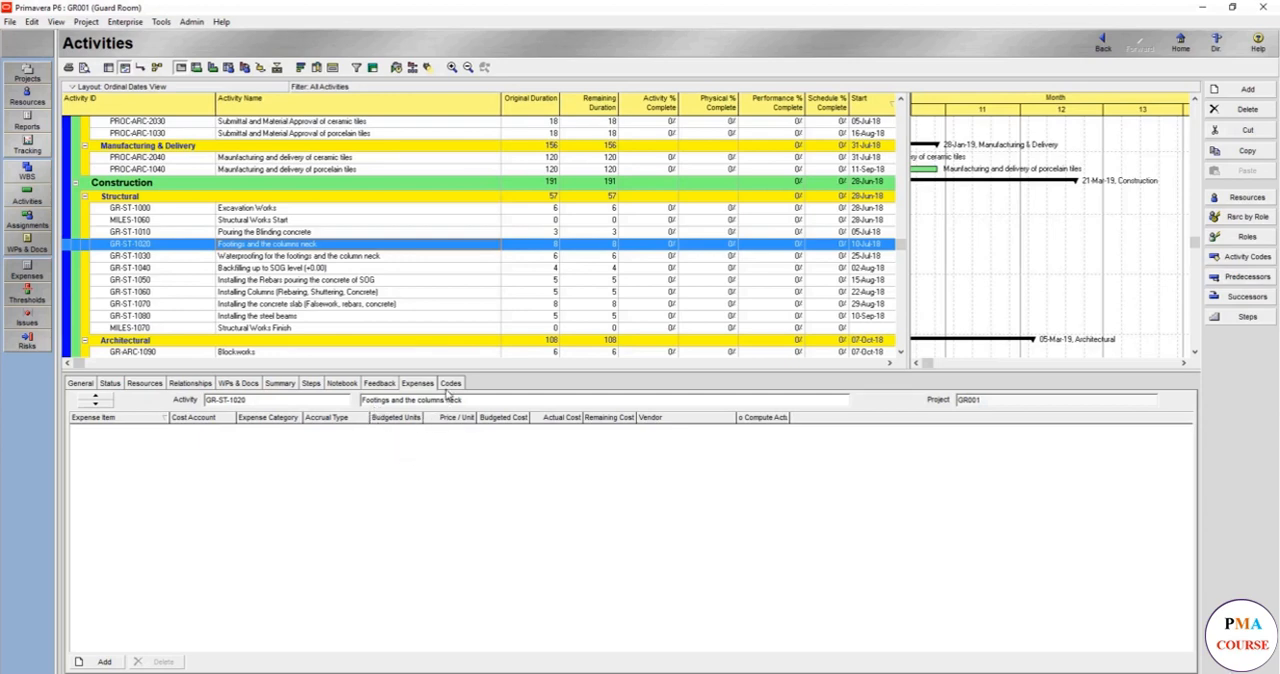
# Review the assigned activity codes, then bring up Customize Activity Details from the tab bar
pyautogui.click(452, 382)
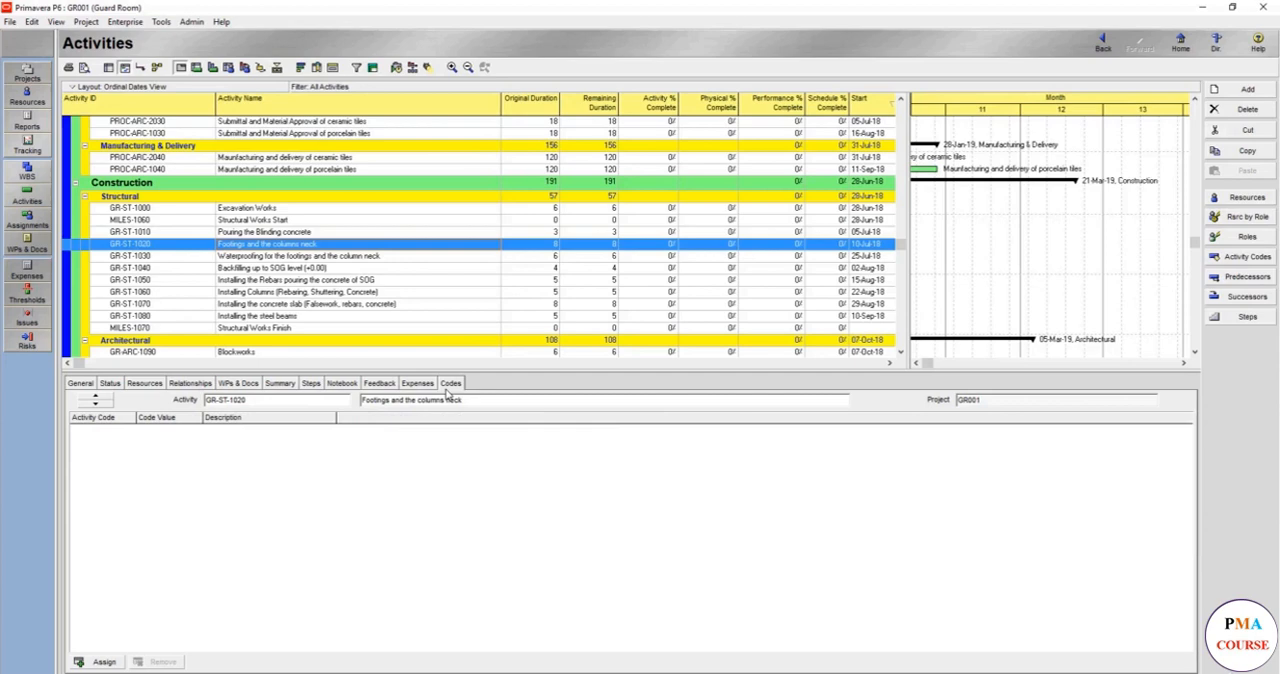
pyautogui.moveTo(276, 544)
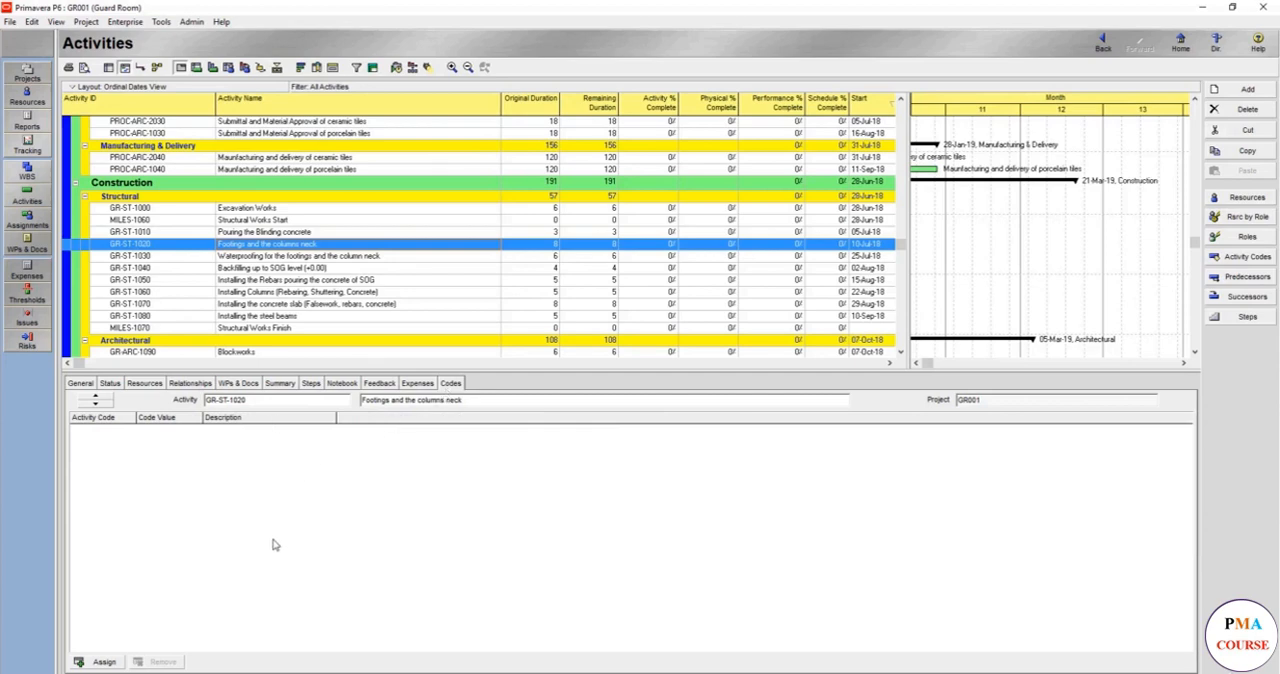
pyautogui.moveTo(896, 268)
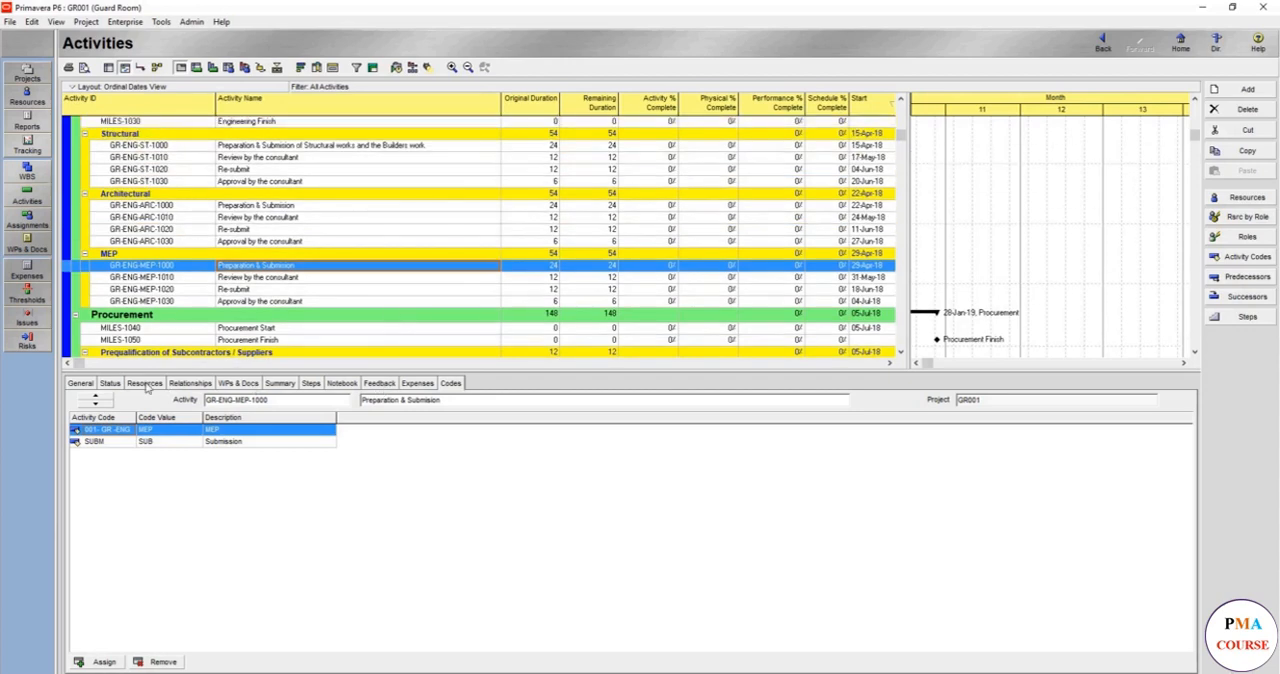
pyautogui.moveTo(168, 392)
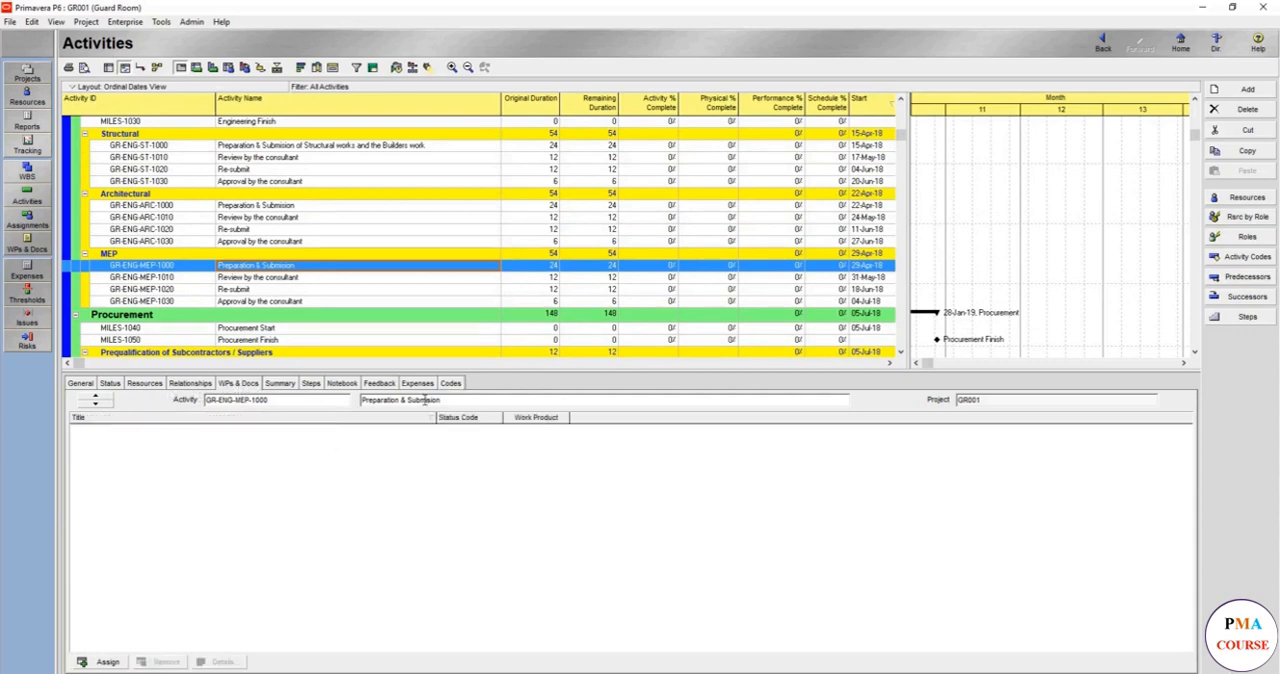
pyautogui.rightClick(428, 404)
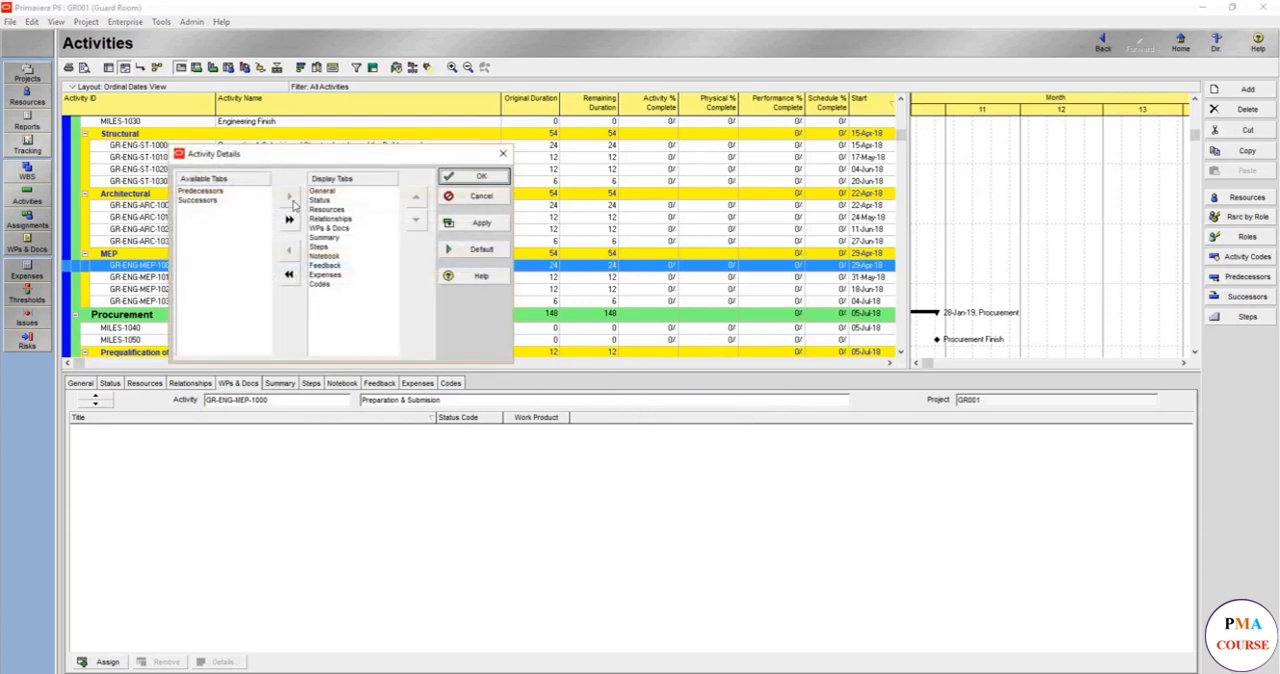
# Move the unused tabs to Available Tabs, apply, and expand the Guard Room project again
pyautogui.click(288, 236)
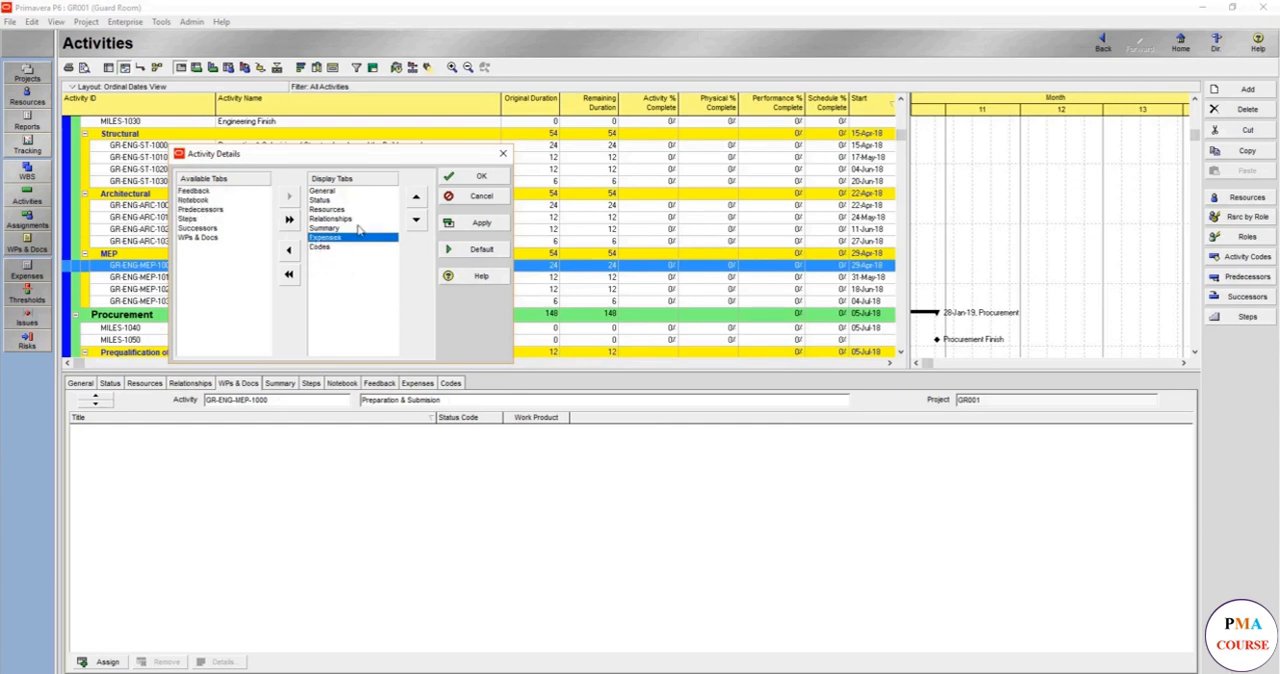
pyautogui.click(476, 222)
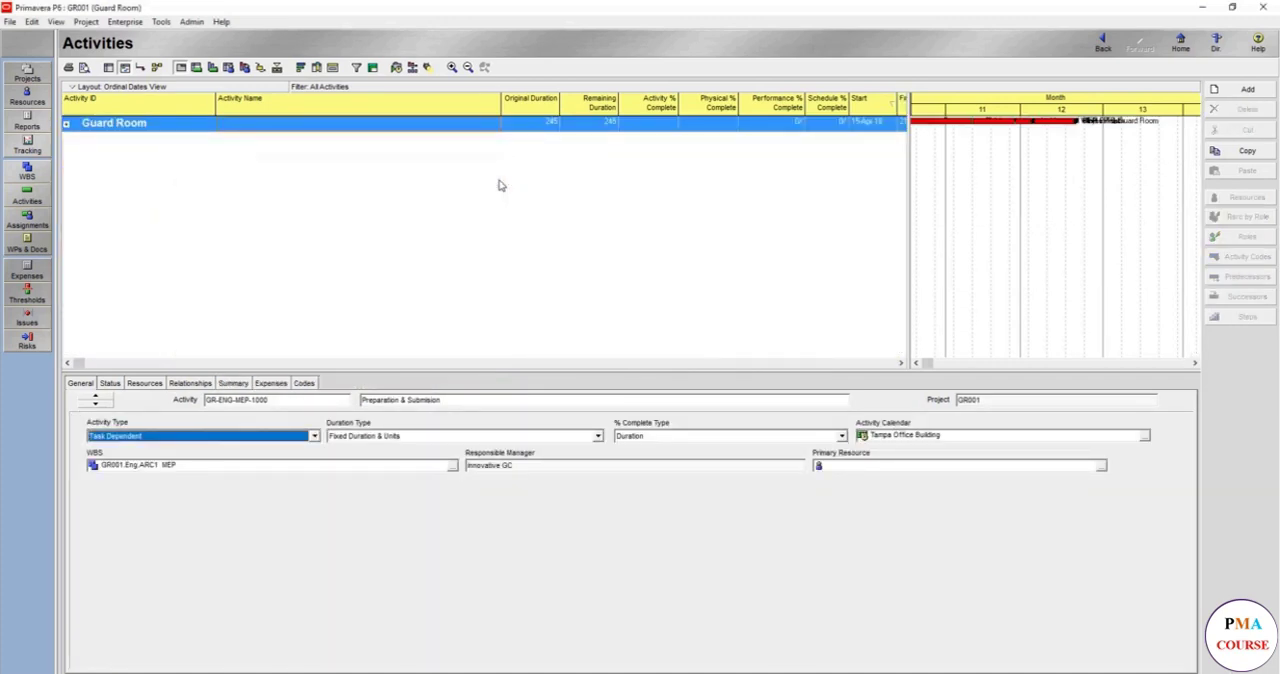
pyautogui.click(76, 128)
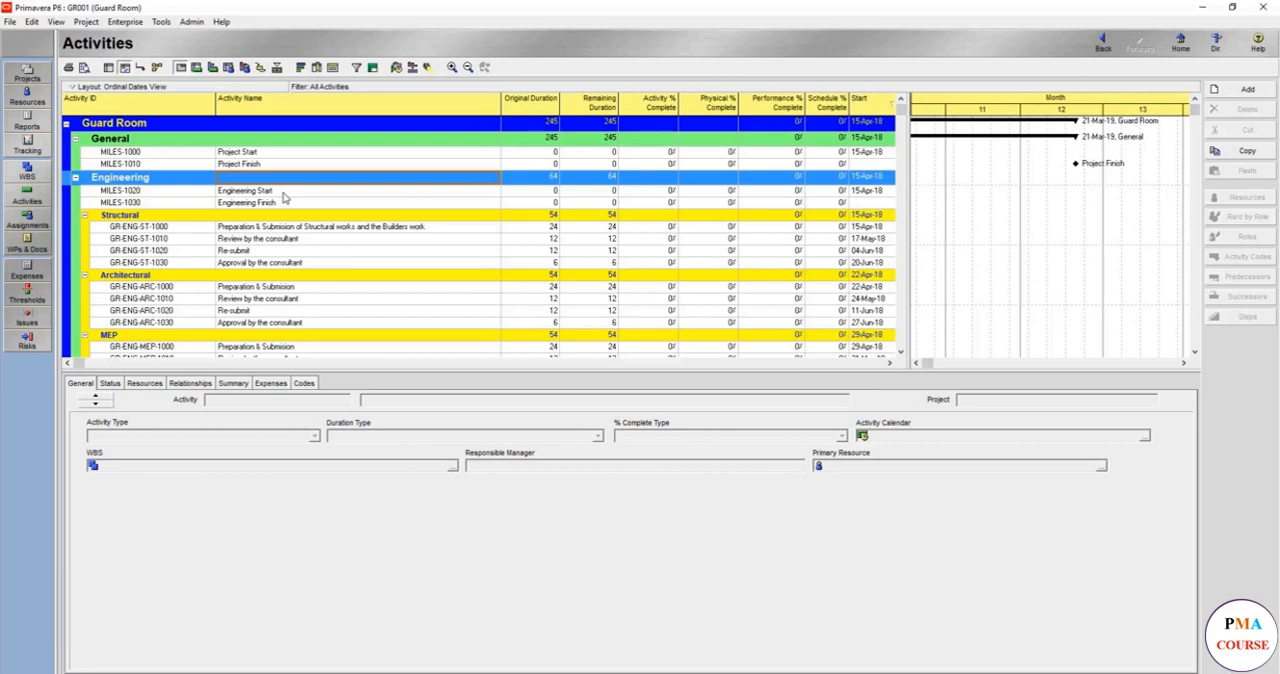
pyautogui.moveTo(308, 346)
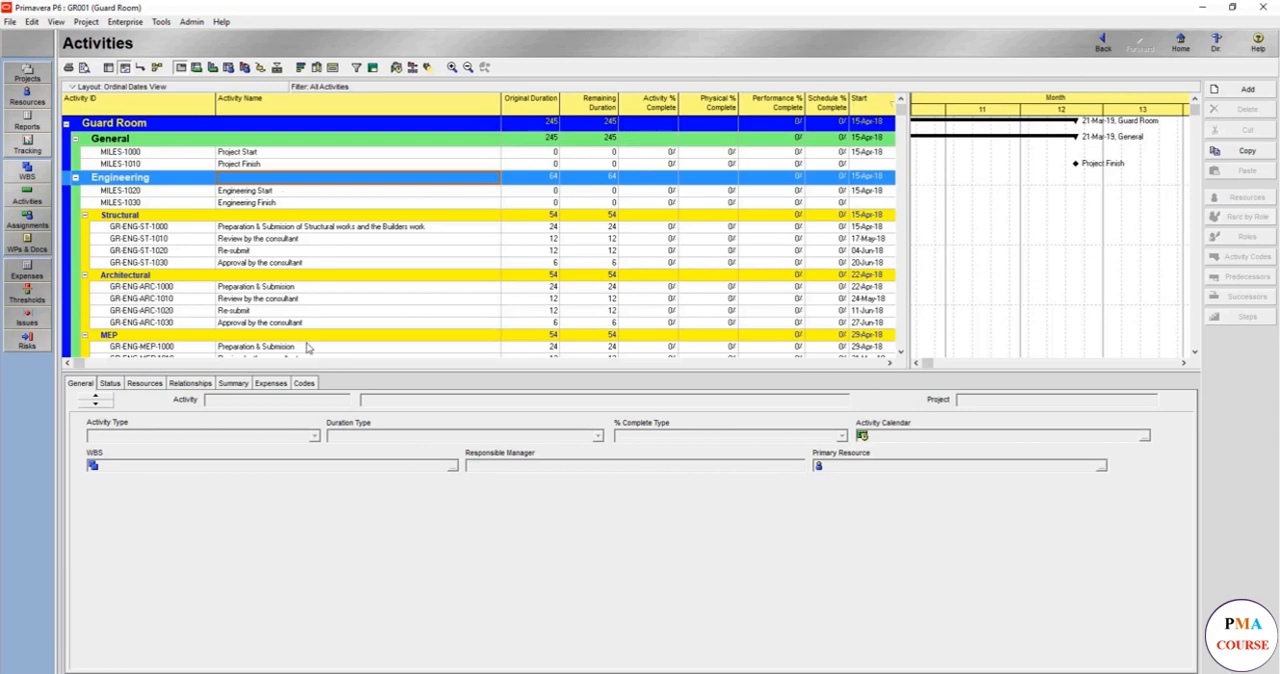
pyautogui.moveTo(308, 460)
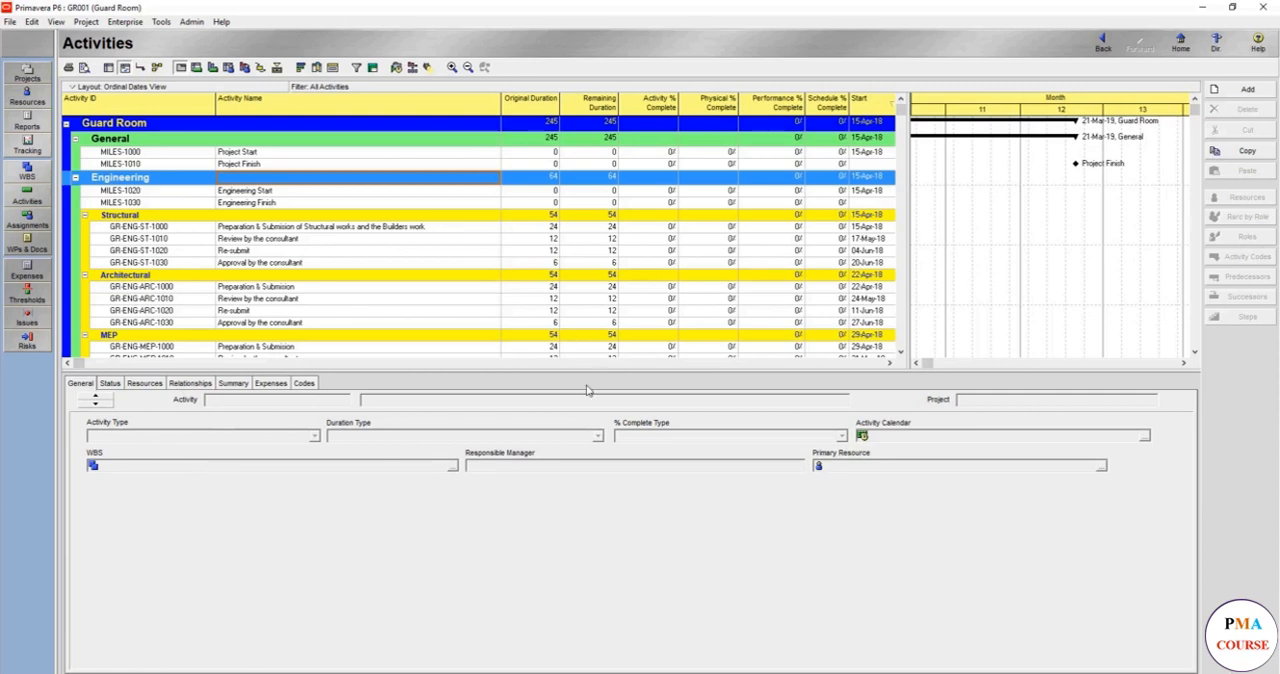
pyautogui.moveTo(428, 314)
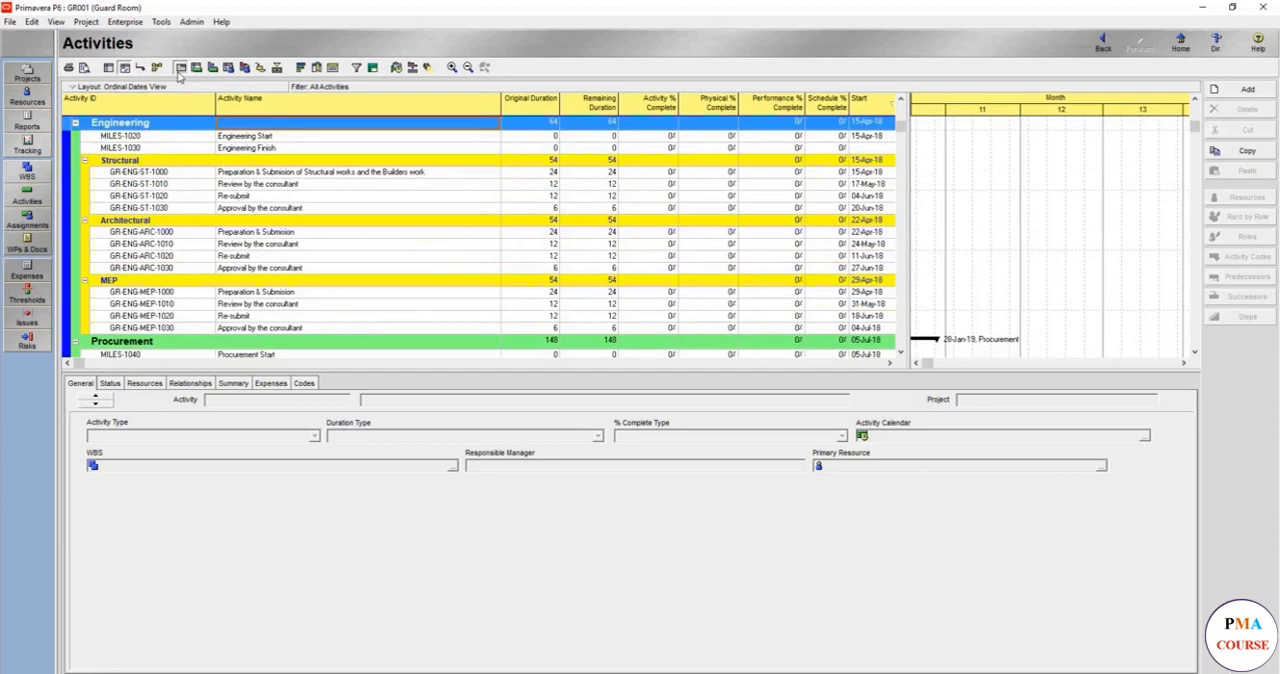
pyautogui.moveTo(180, 68)
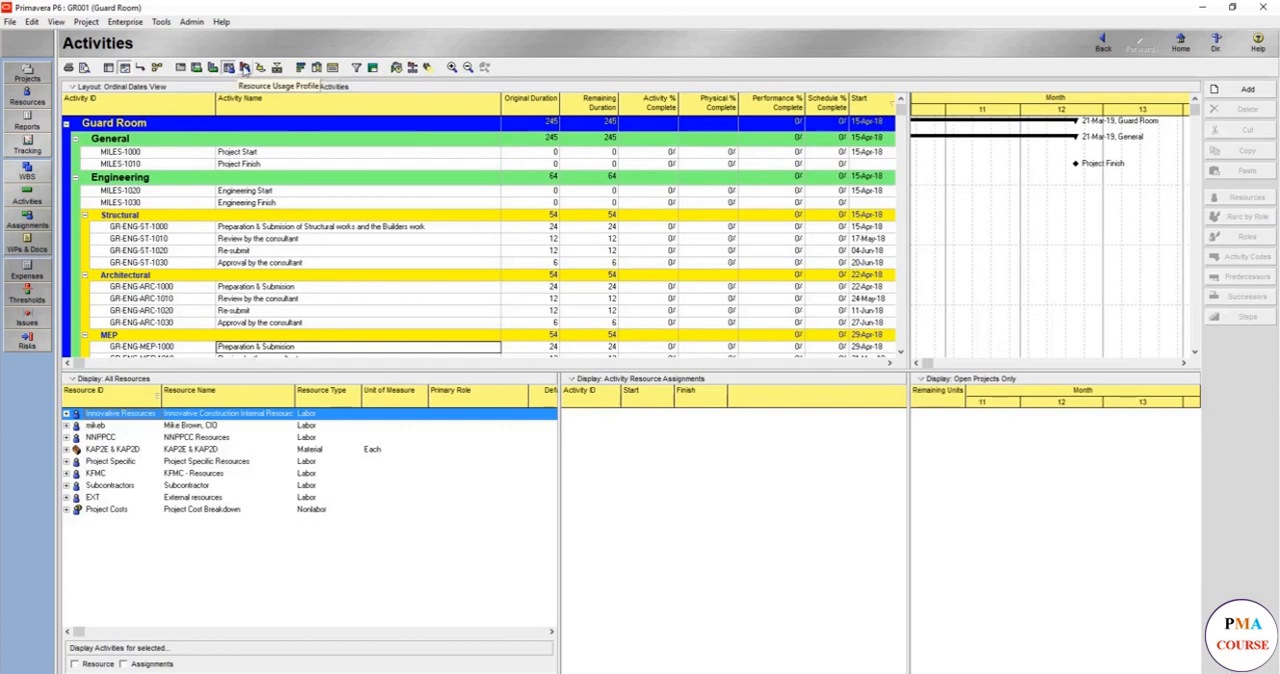
pyautogui.click(100, 414)
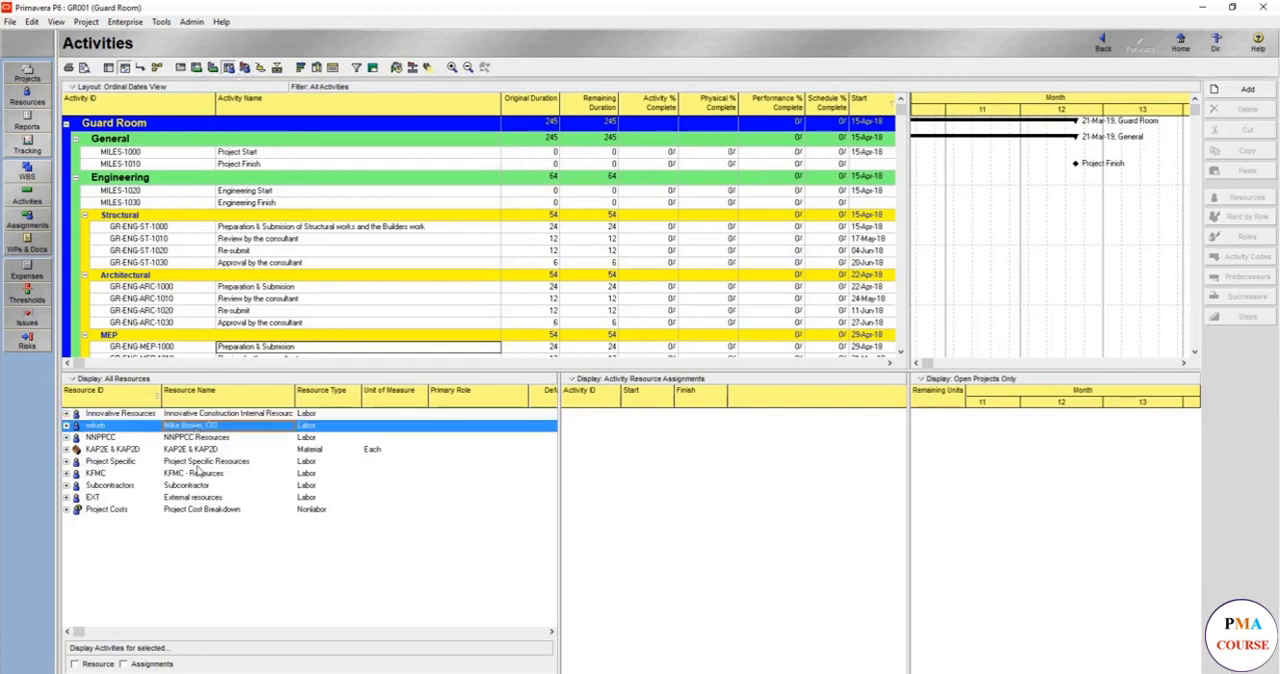
pyautogui.click(100, 430)
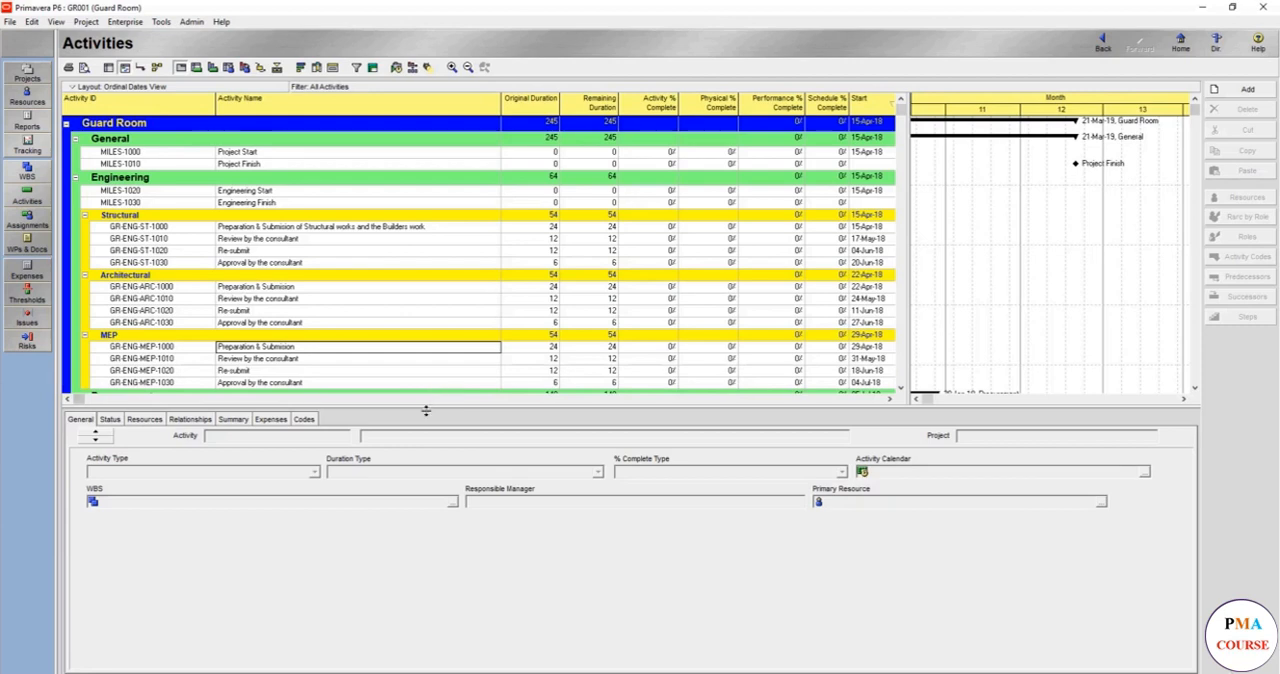
# Display the Status details with duration, constraints and labor units for the selected activity
pyautogui.click(108, 420)
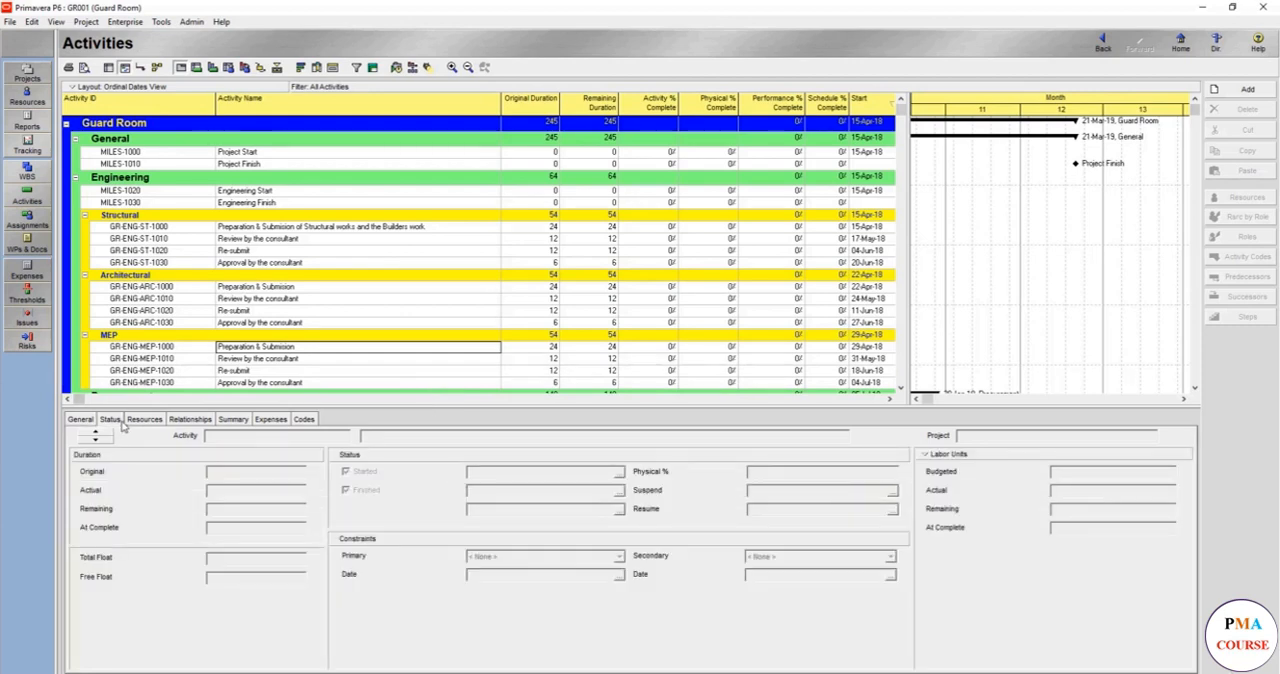
pyautogui.moveTo(638, 592)
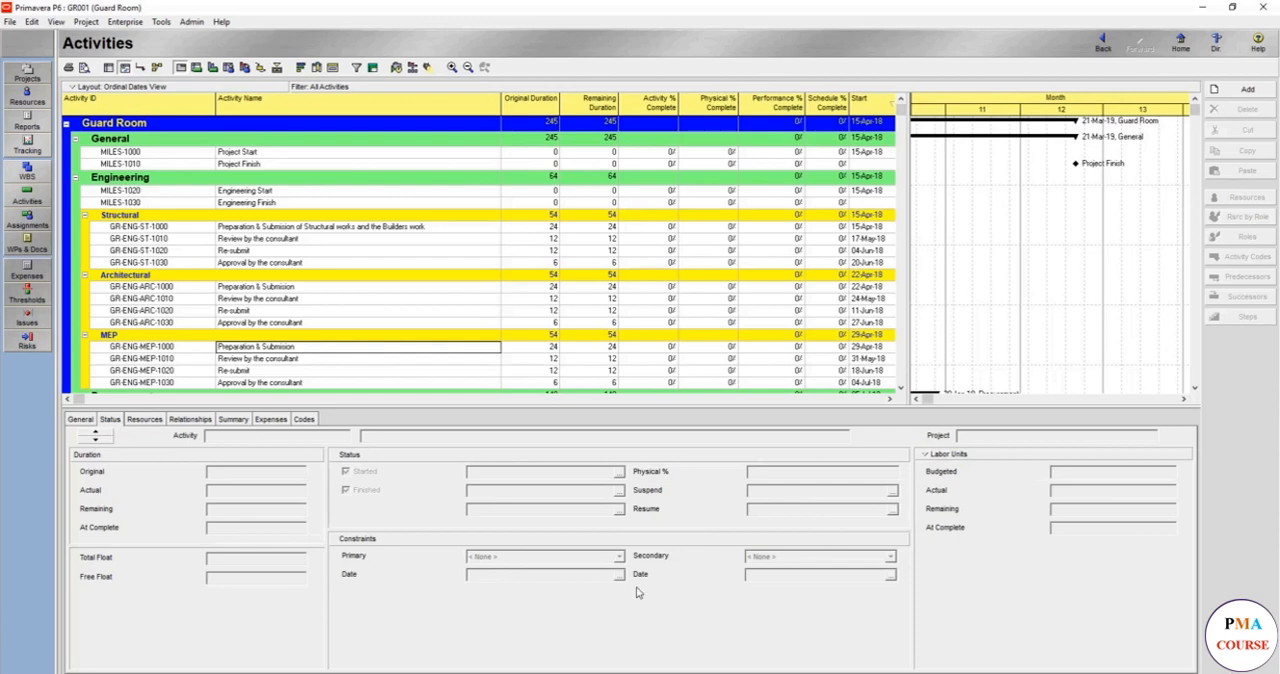
pyautogui.moveTo(752, 534)
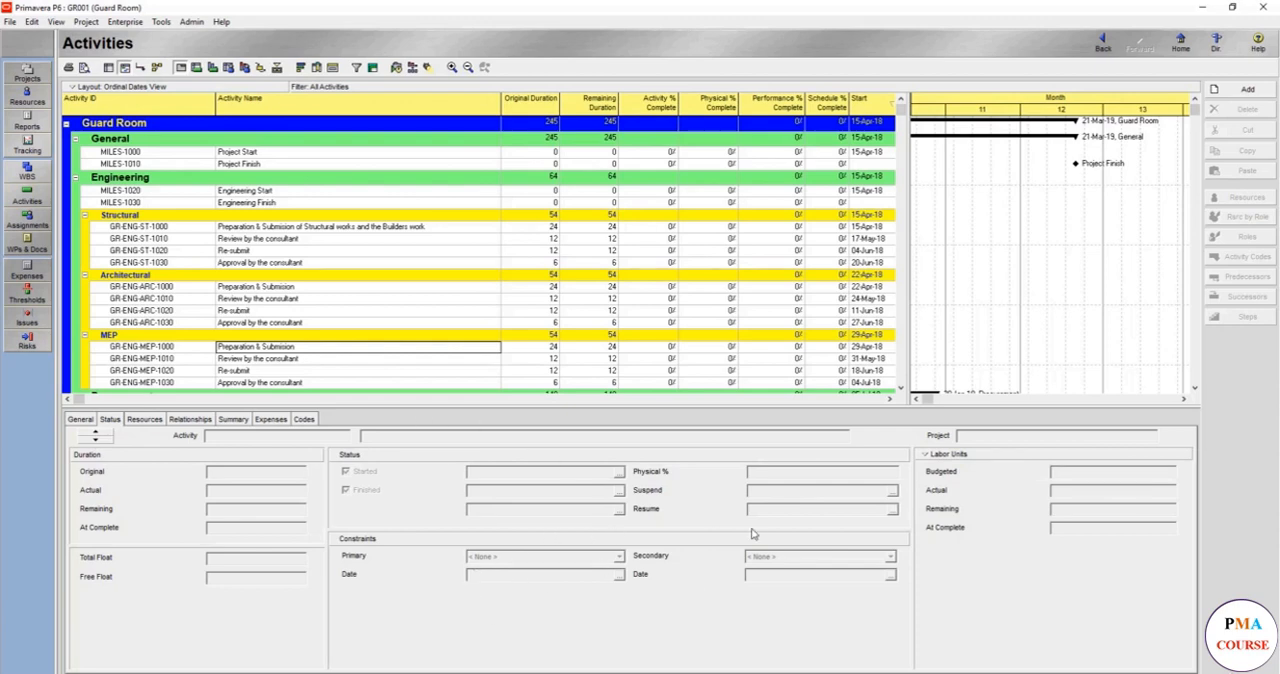
pyautogui.moveTo(752, 532)
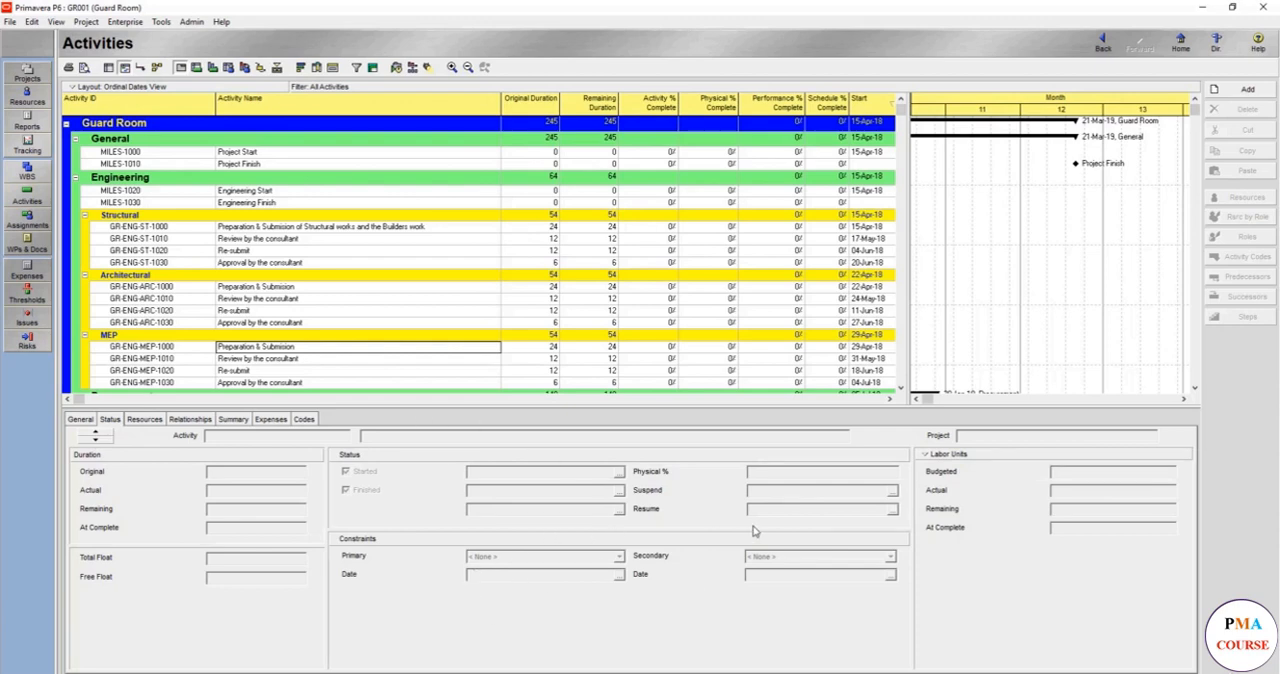
pyautogui.moveTo(708, 528)
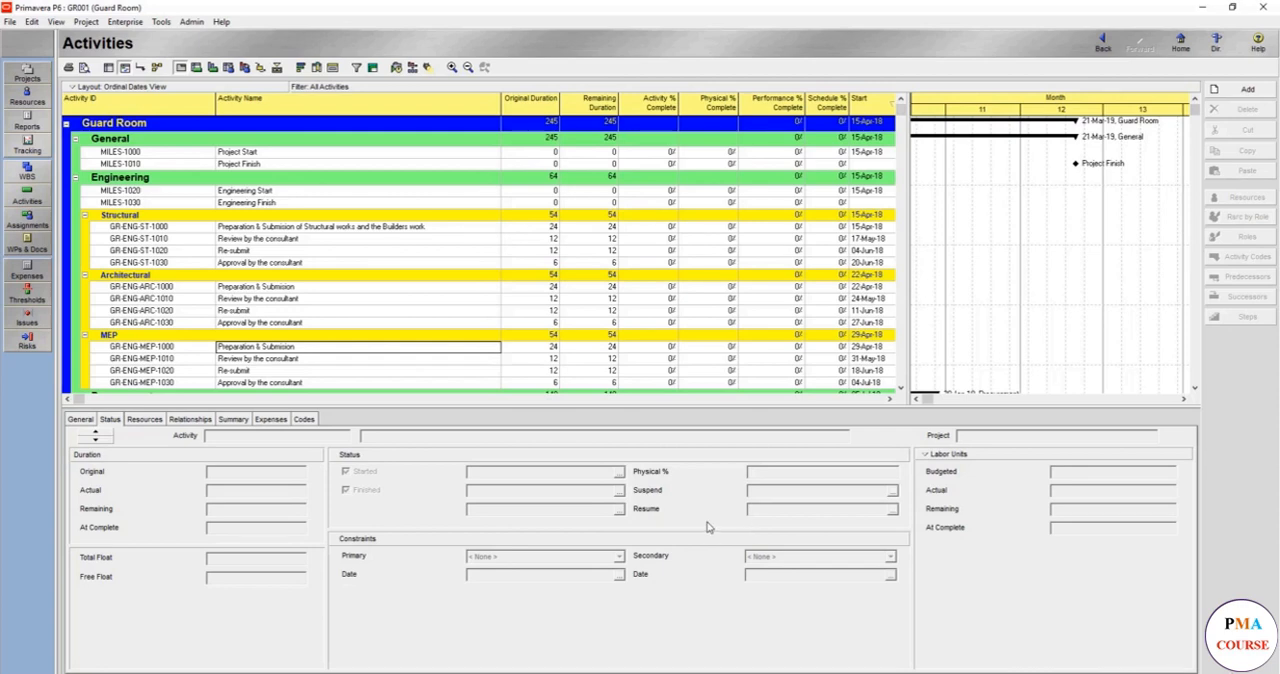
pyautogui.moveTo(646, 524)
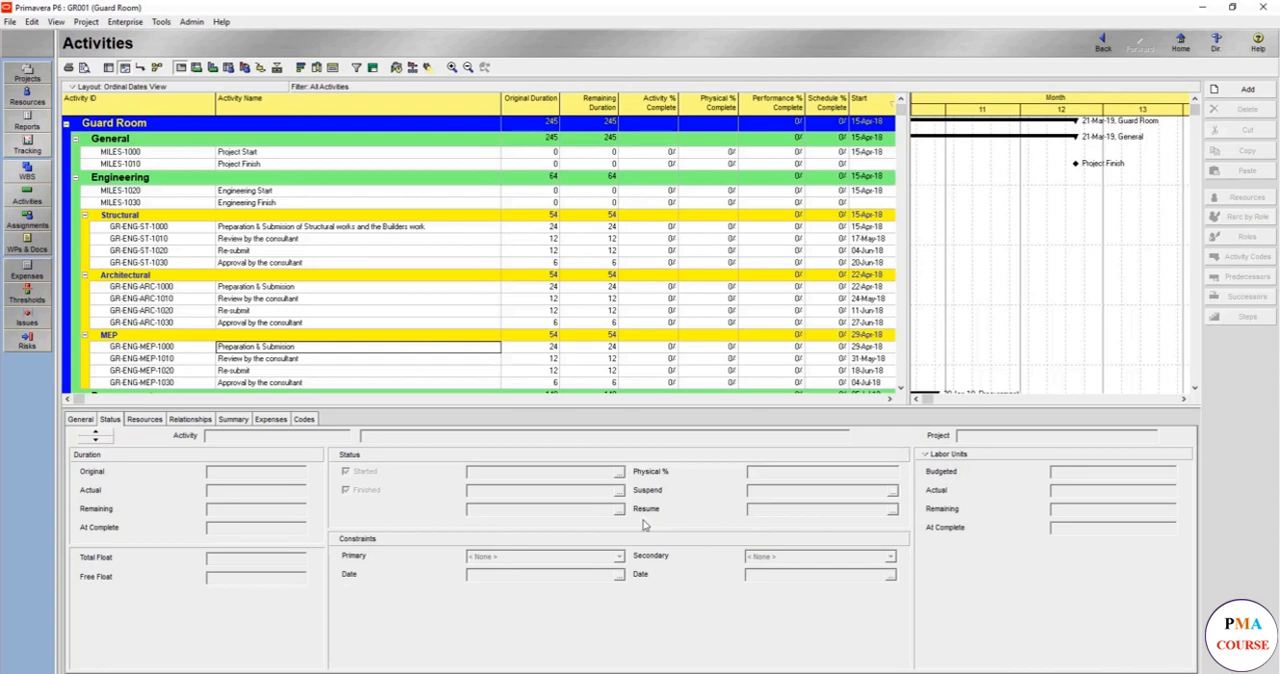